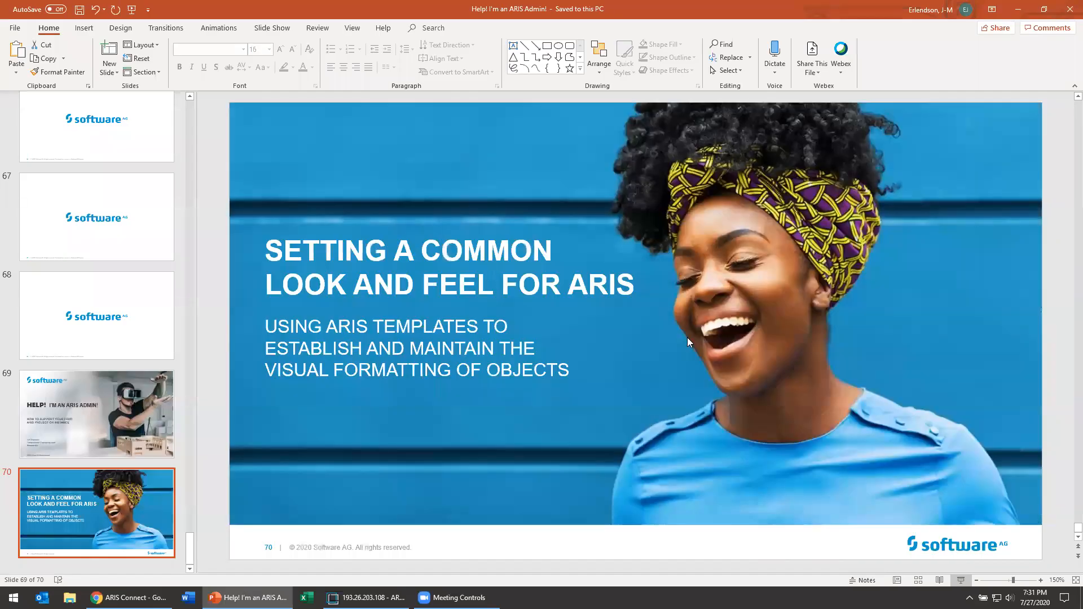
# - Switch from the PowerPoint title slide to the ARIS Architect window for My Demo Database
pyautogui.click(366, 597)
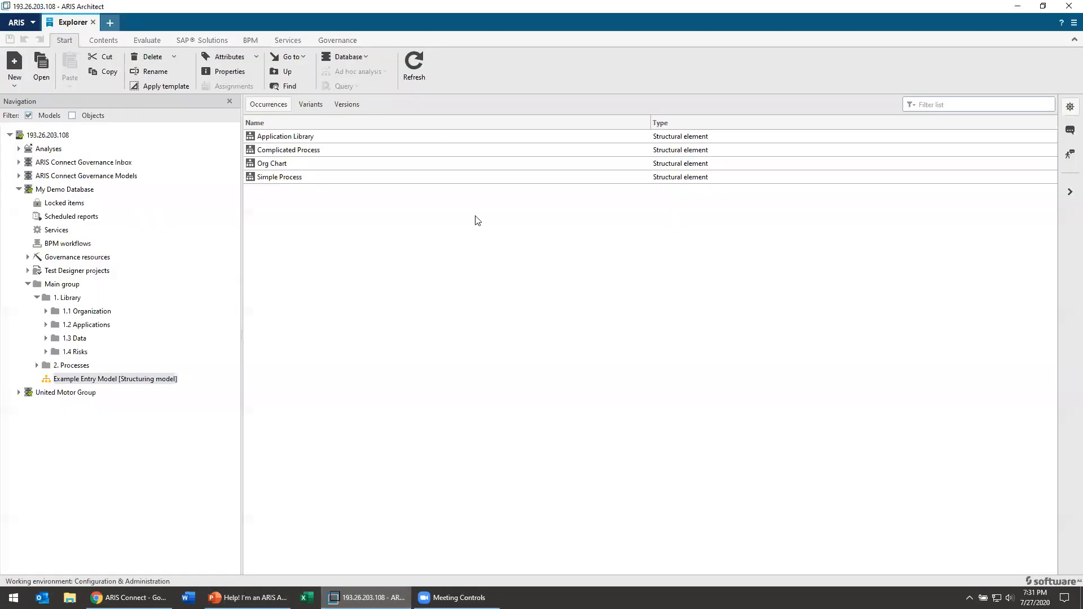
pyautogui.moveTo(16, 22)
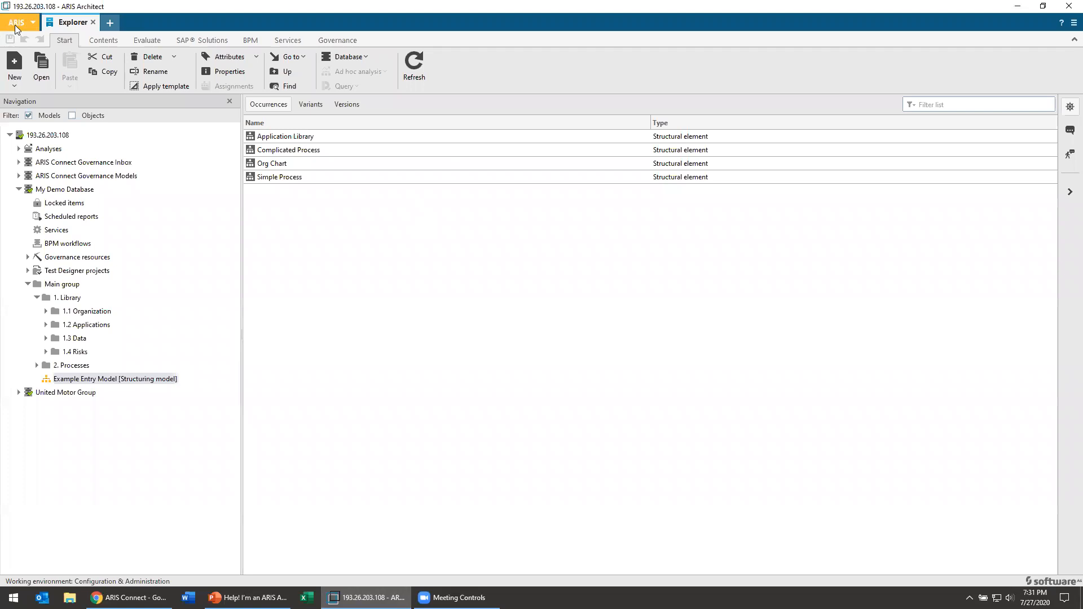
# - Open Administration and view Conventions > Templates > Defaults, where both Enterprise BPMN types use BPMN 2.0
pyautogui.click(17, 21)
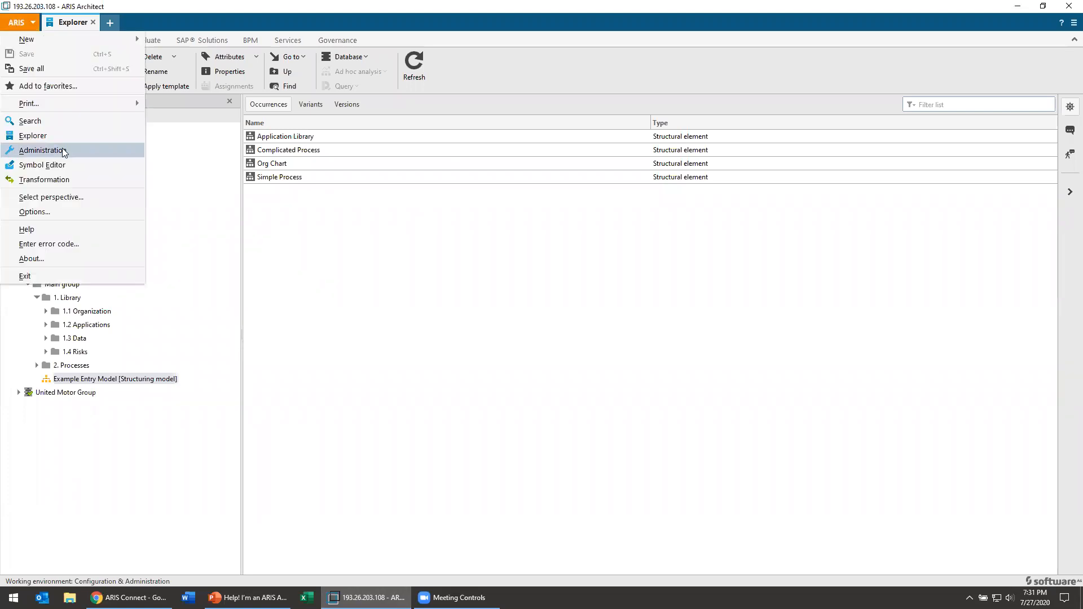
pyautogui.click(43, 150)
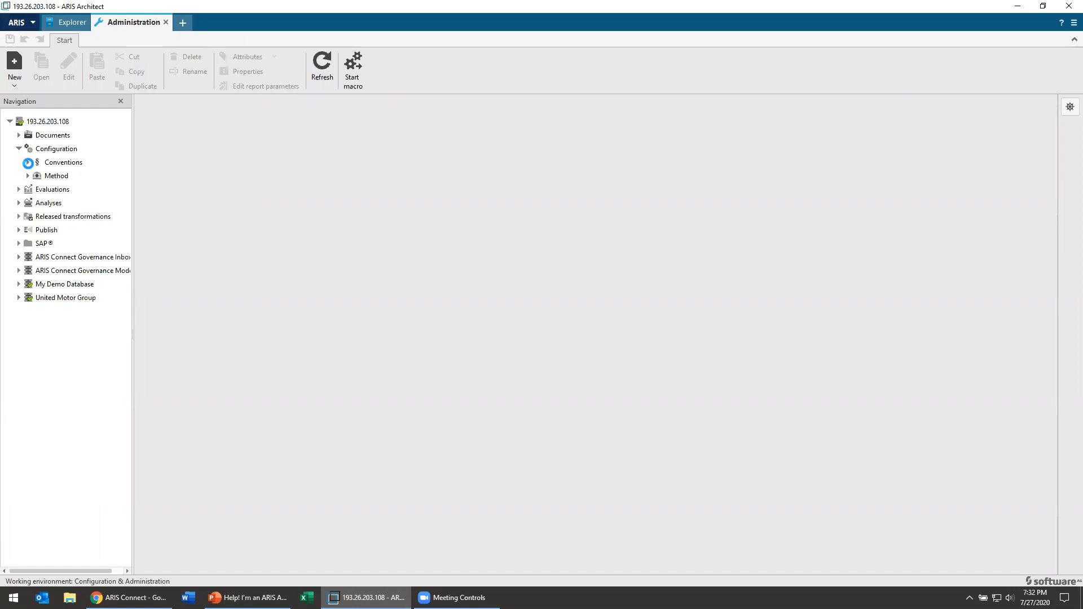
pyautogui.click(27, 163)
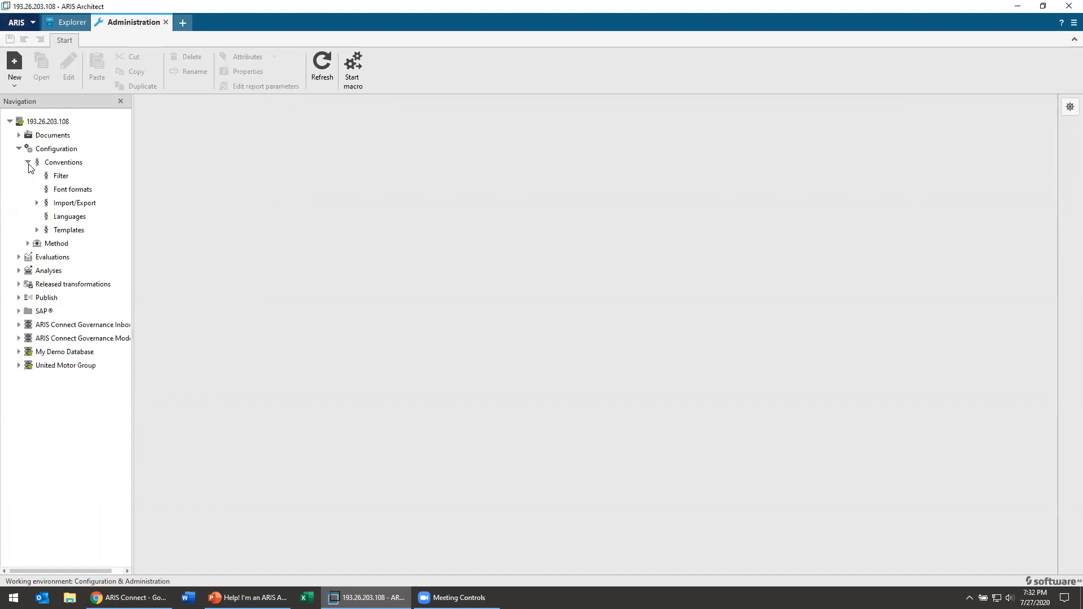
pyautogui.click(69, 230)
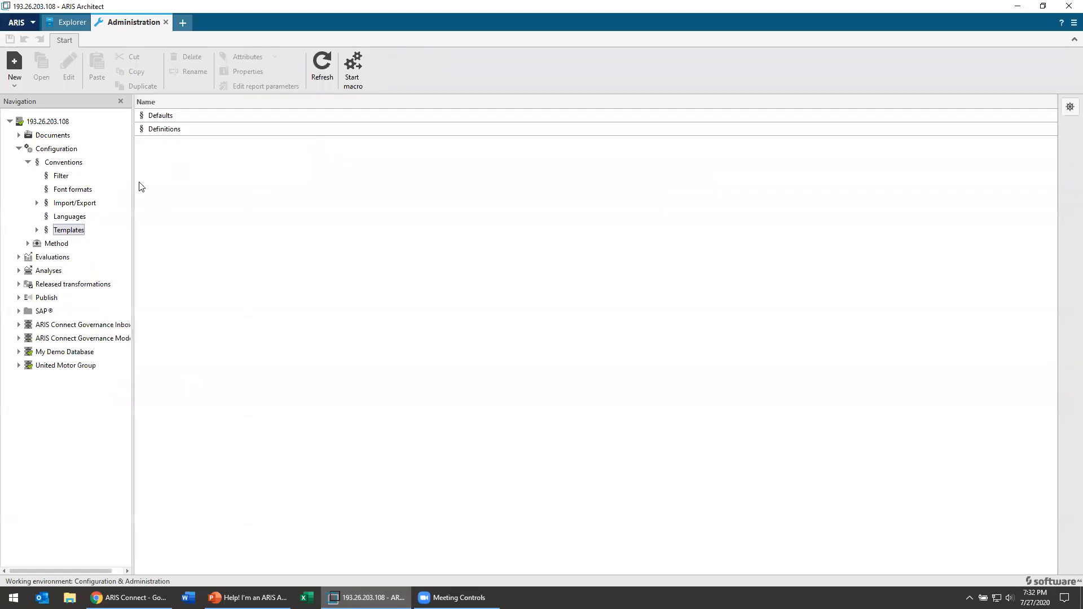
pyautogui.click(36, 230)
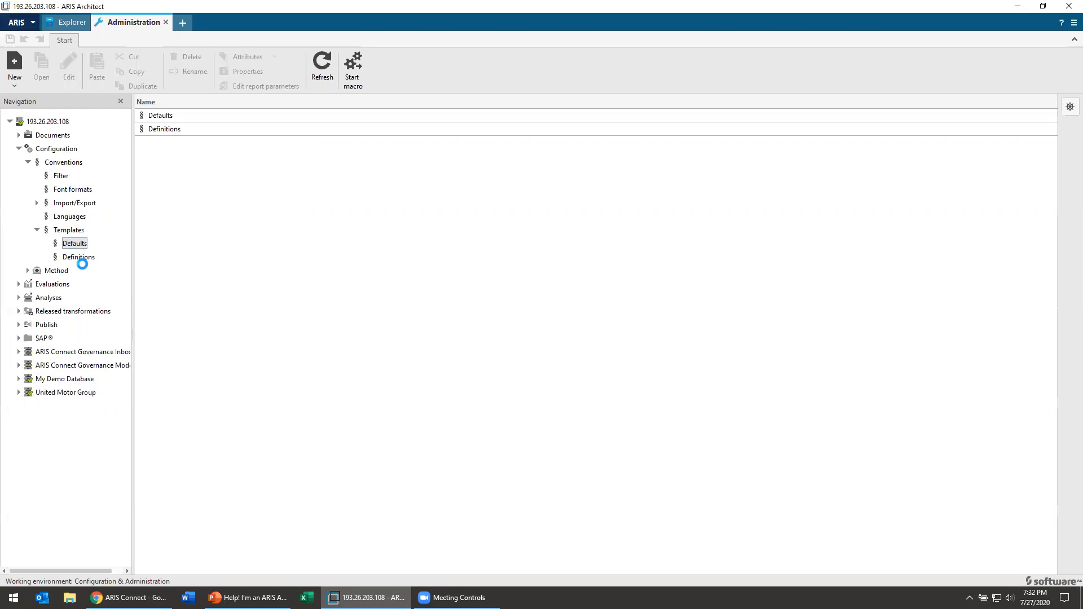
pyautogui.click(79, 258)
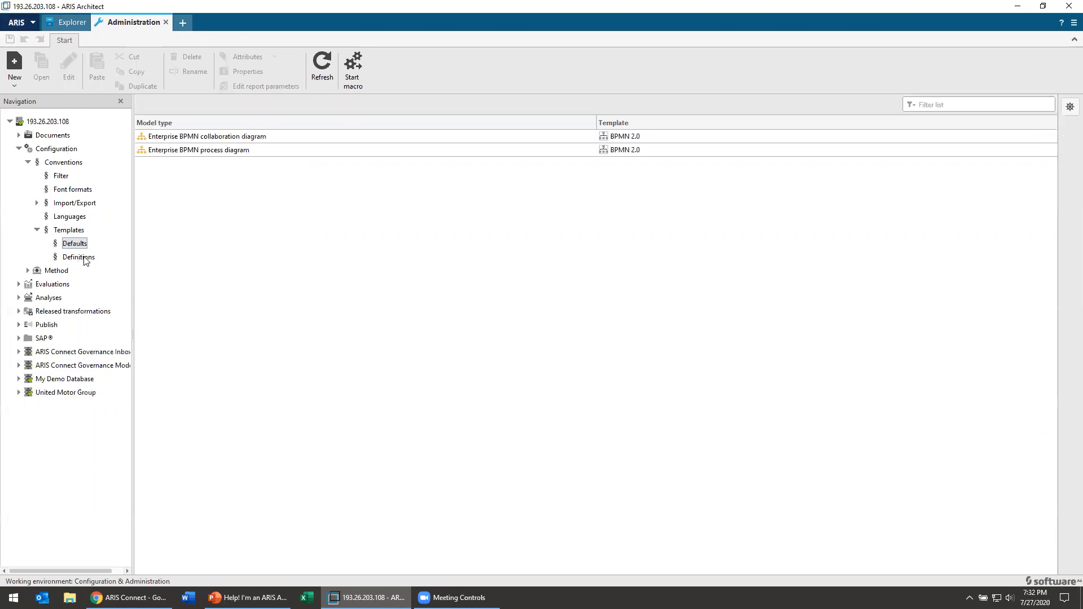
pyautogui.moveTo(646, 162)
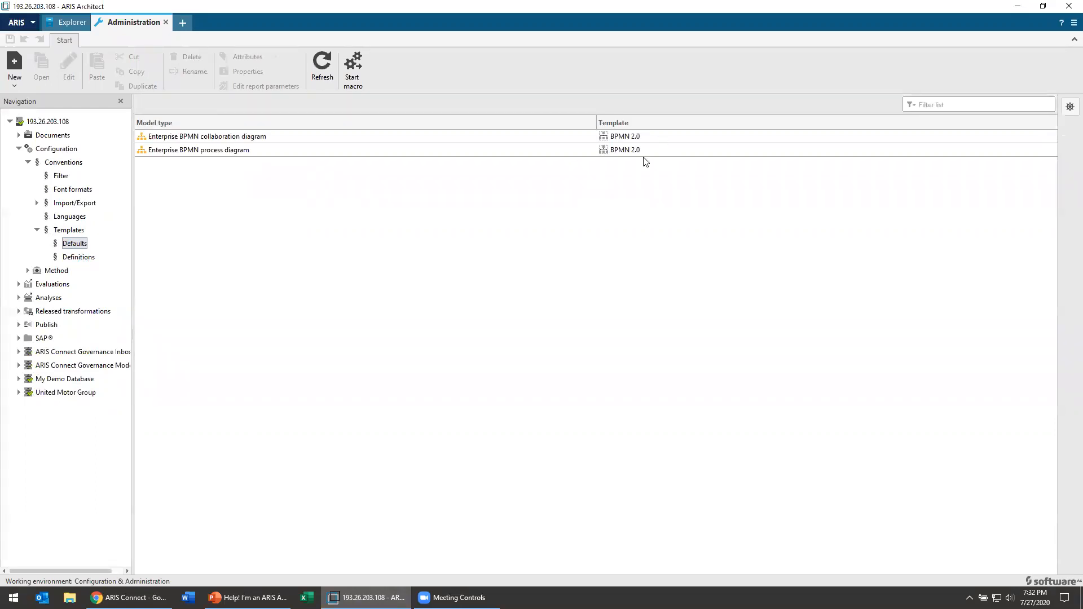
pyautogui.click(78, 257)
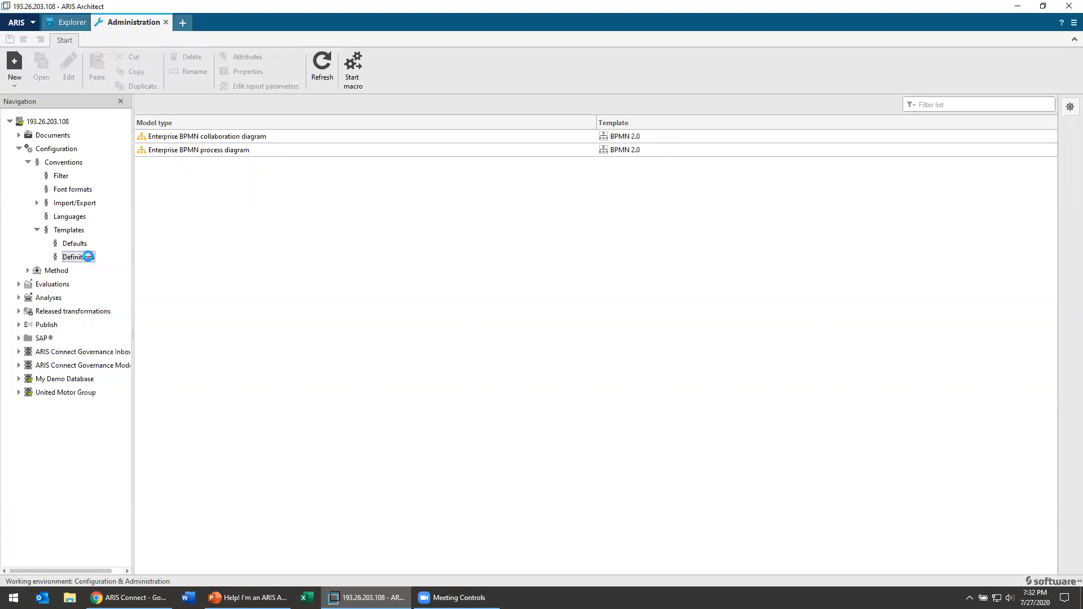
# - List the template definitions and bring up the Default template's context menu
pyautogui.click(78, 256)
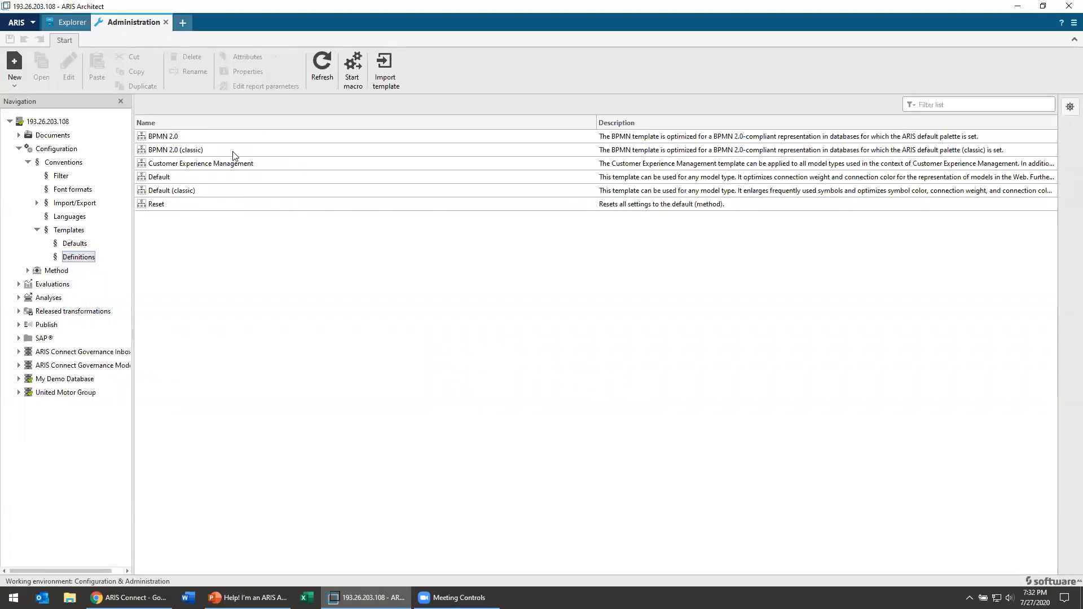
pyautogui.moveTo(247, 184)
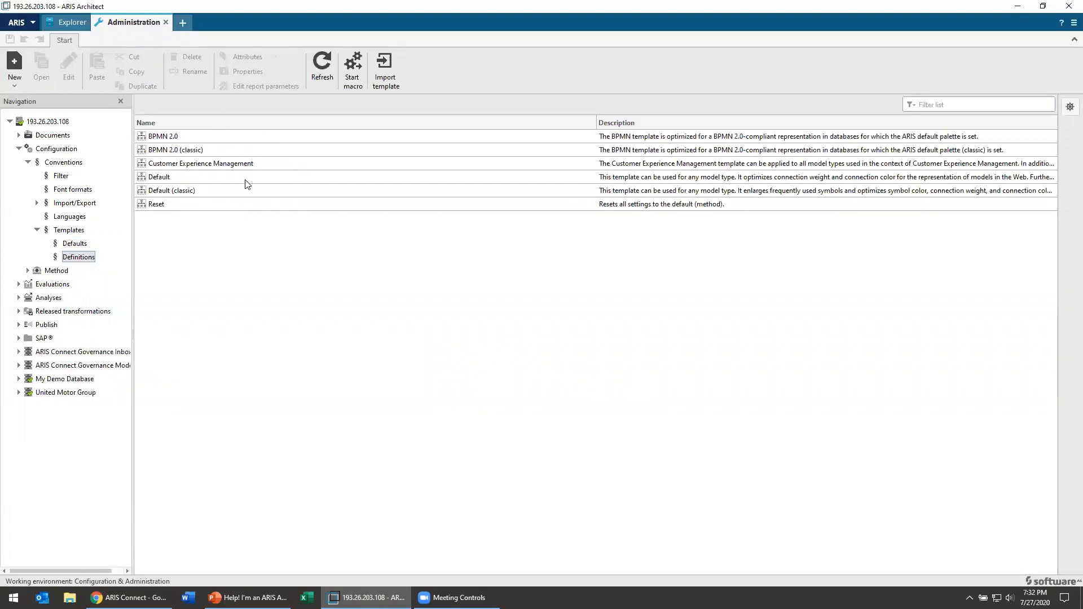
pyautogui.moveTo(236, 180)
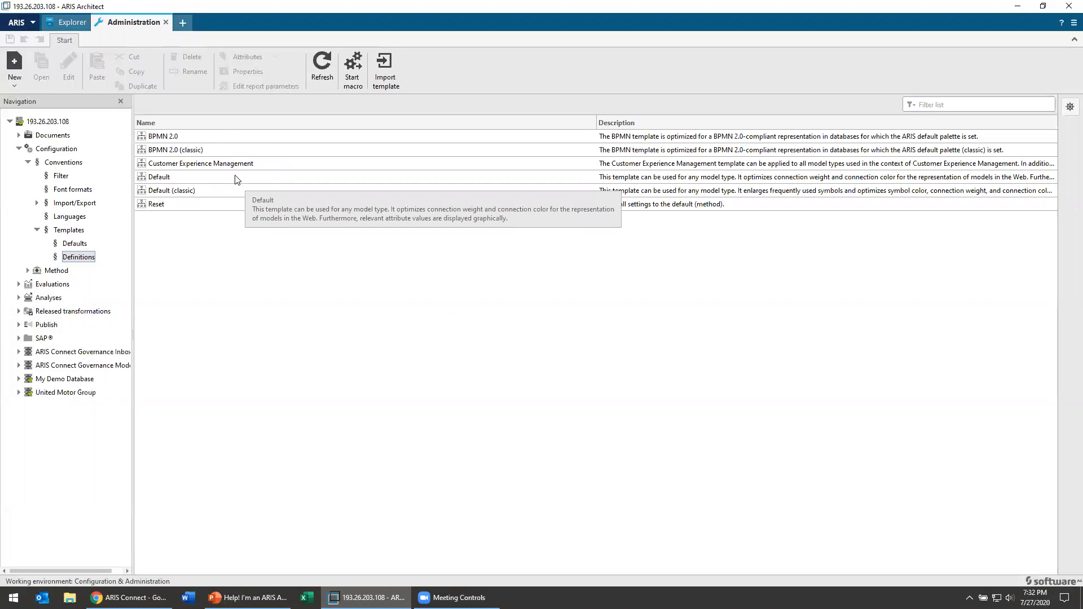
pyautogui.rightClick(159, 177)
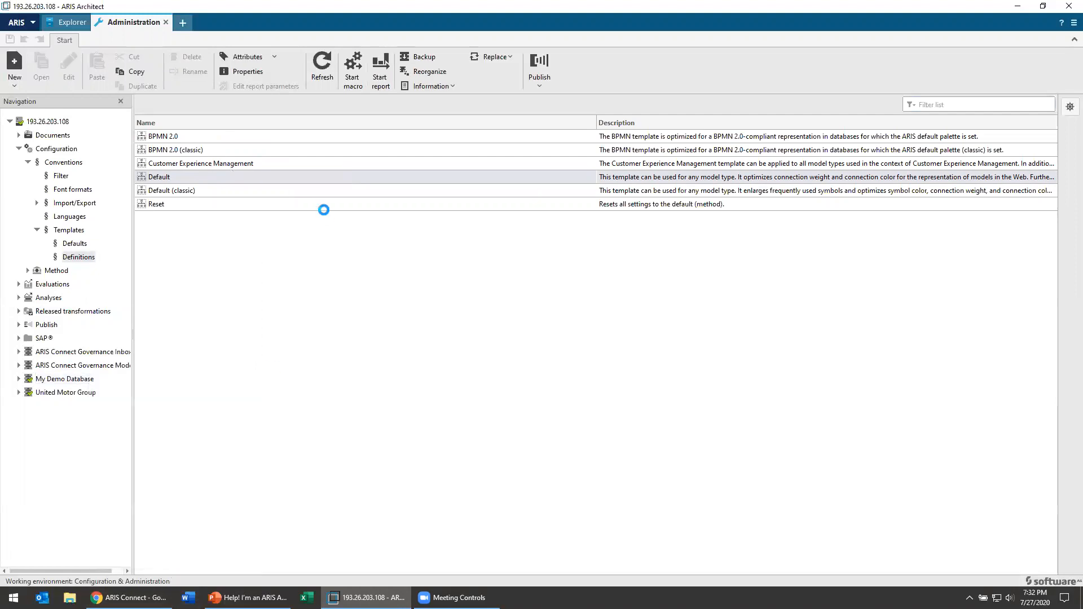
pyautogui.moveTo(161, 393)
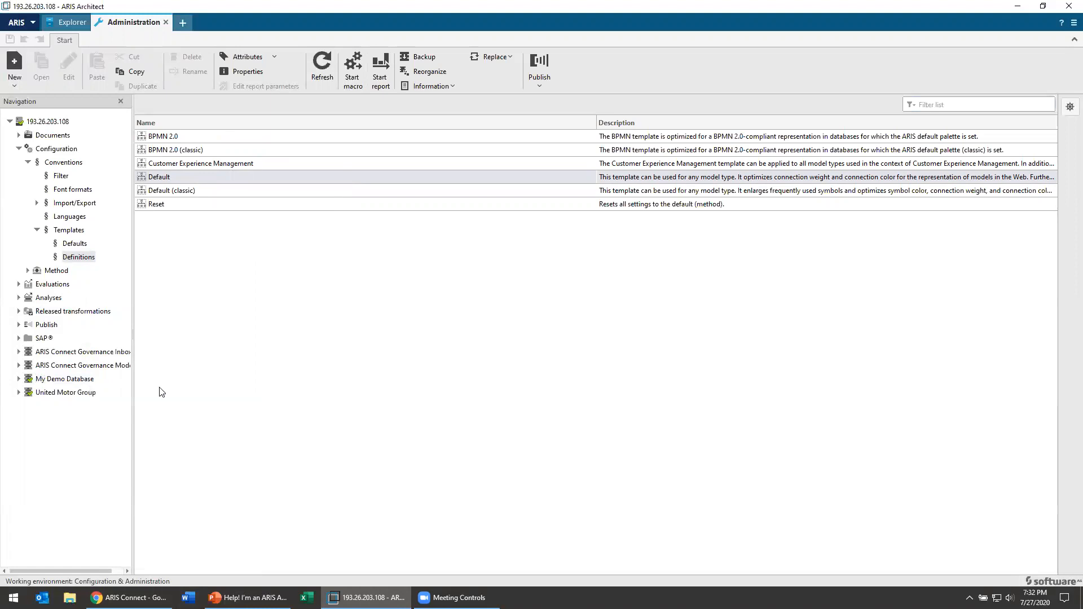
pyautogui.click(246, 71)
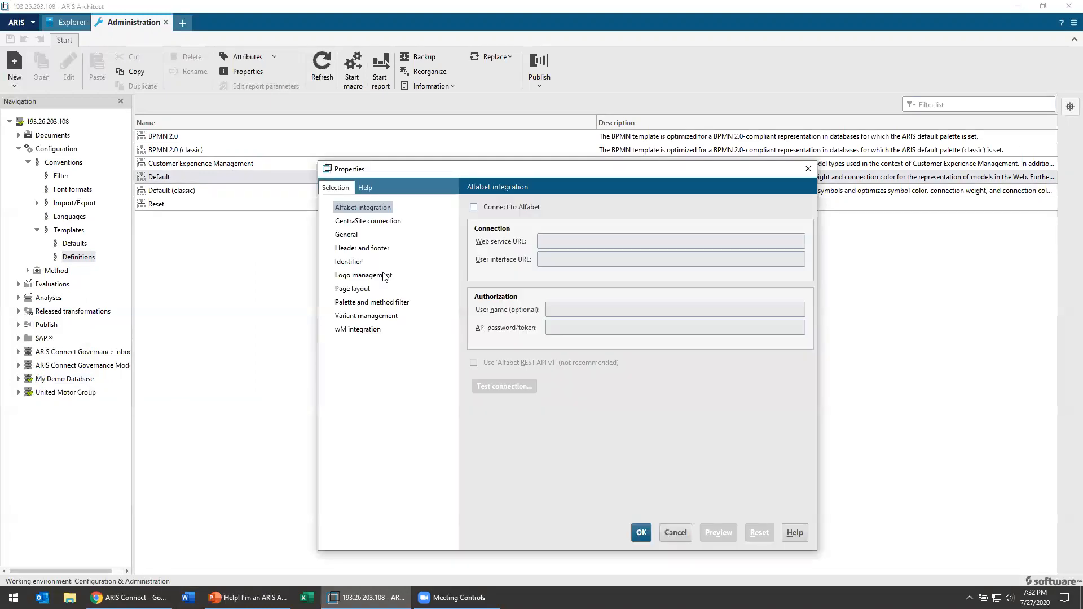
pyautogui.click(372, 302)
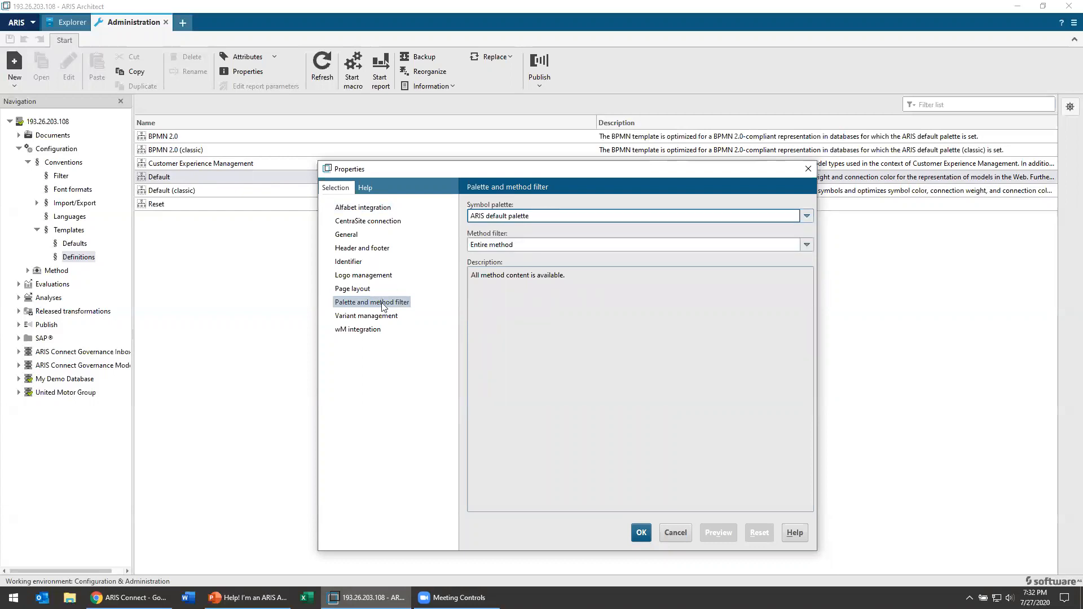
pyautogui.moveTo(674, 533)
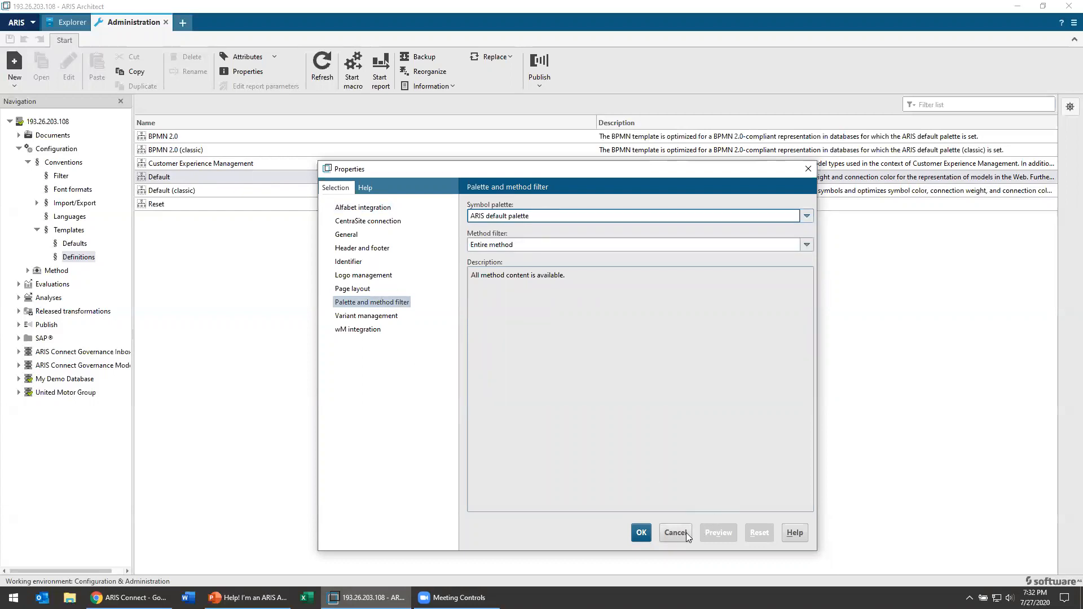
pyautogui.click(675, 533)
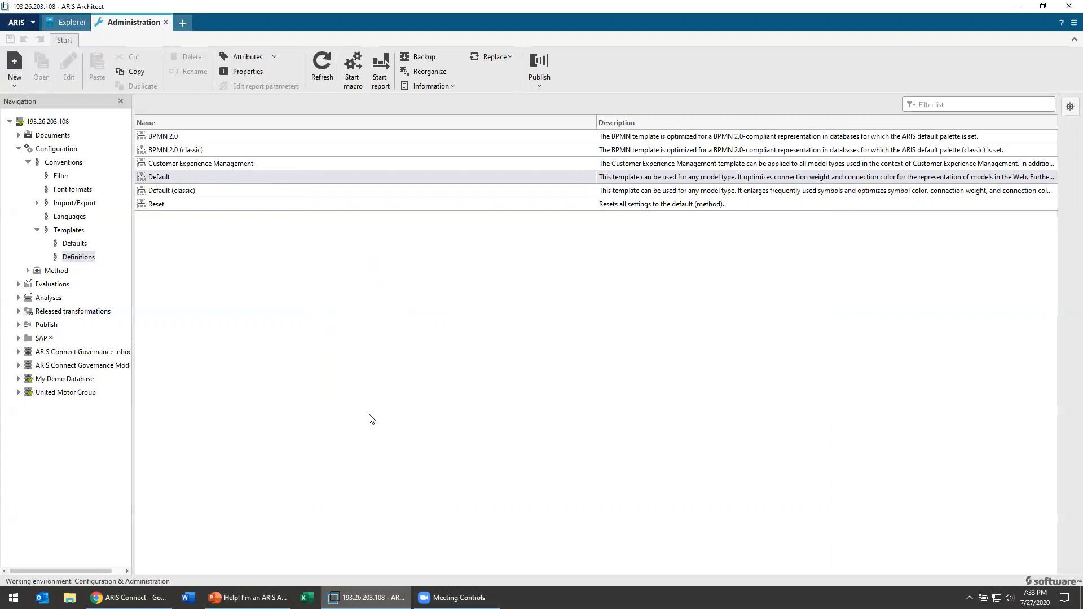
pyautogui.moveTo(286, 461)
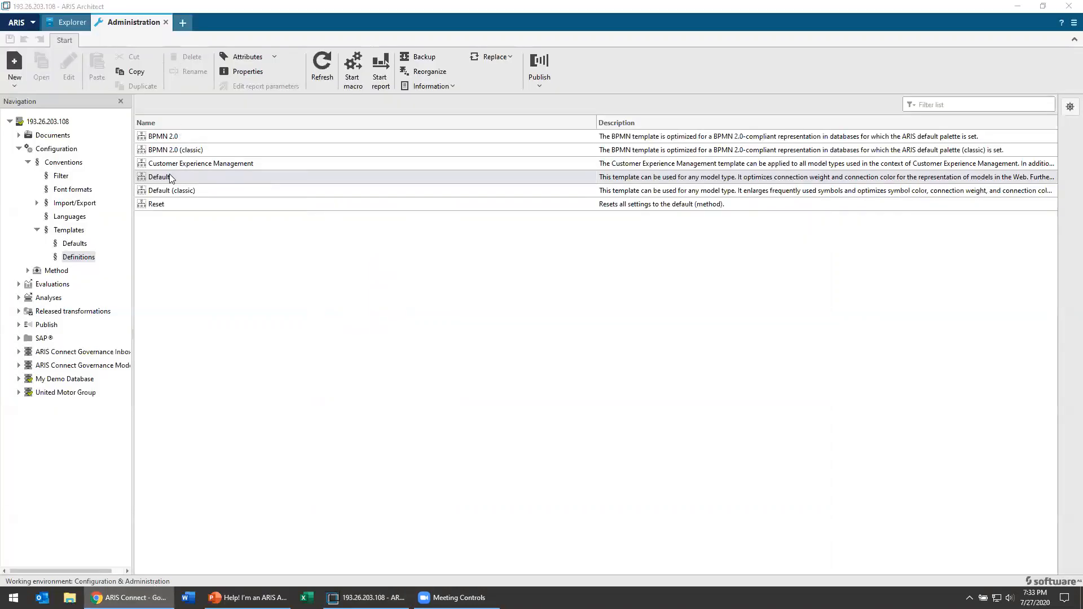
# - Open the Default template for editing in the Template Wizard
pyautogui.rightClick(161, 177)
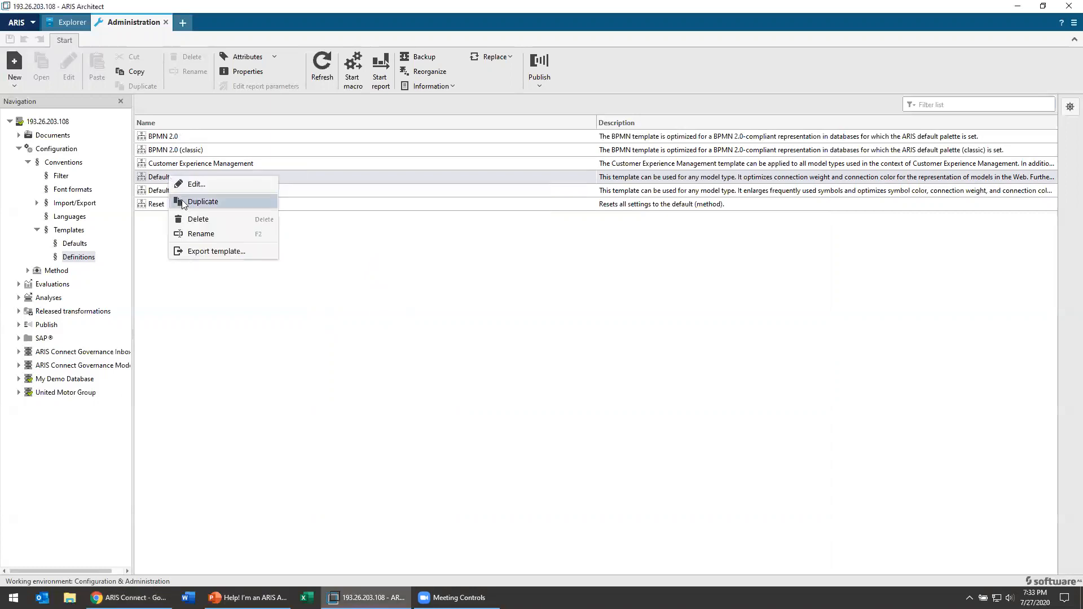
pyautogui.moveTo(198, 209)
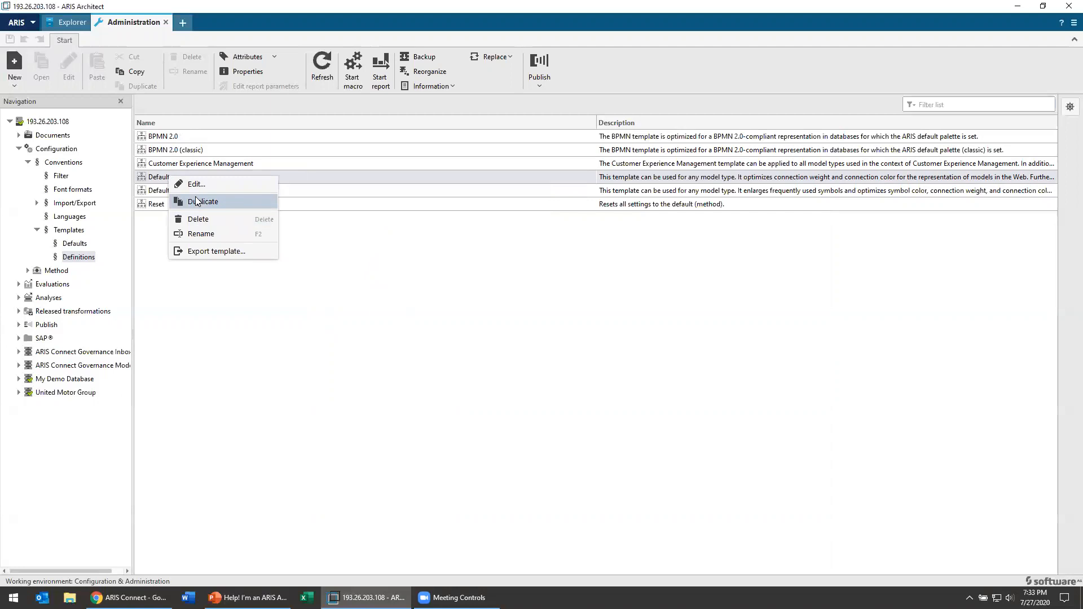
pyautogui.moveTo(201, 184)
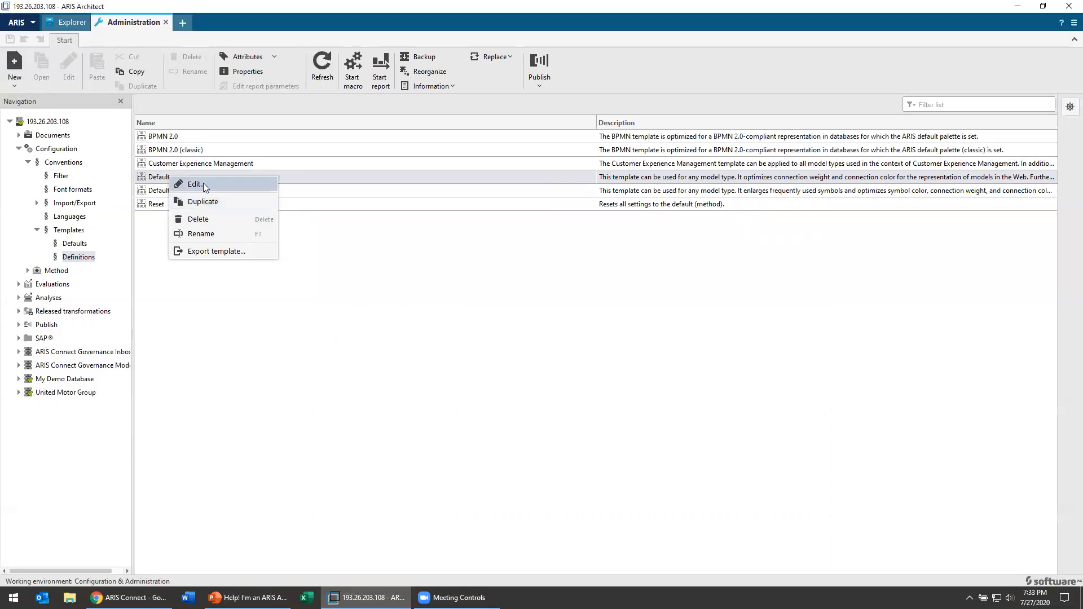
pyautogui.click(194, 184)
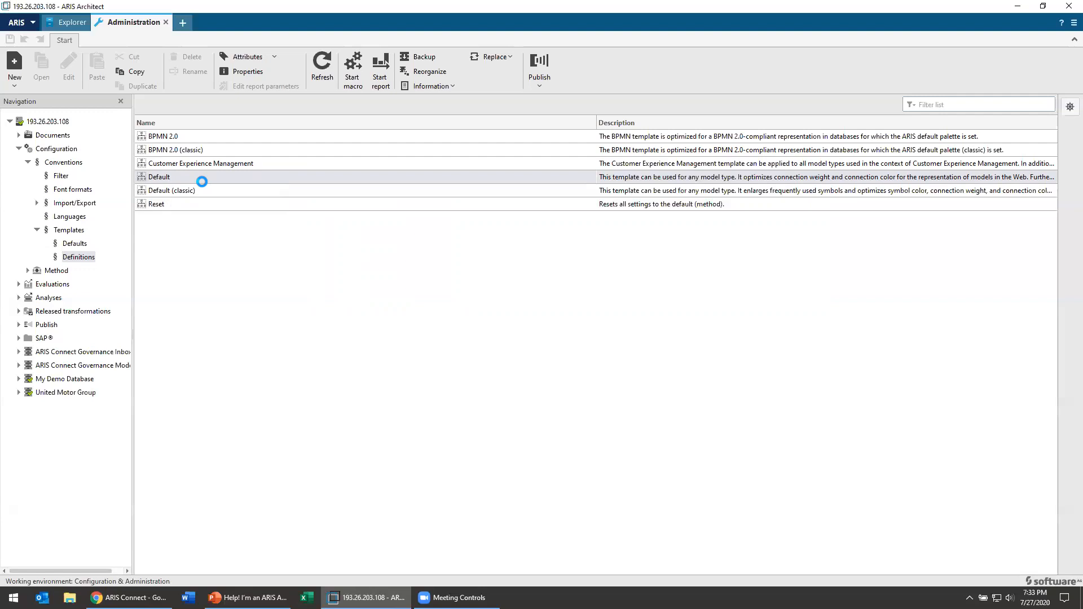
pyautogui.doubleClick(159, 177)
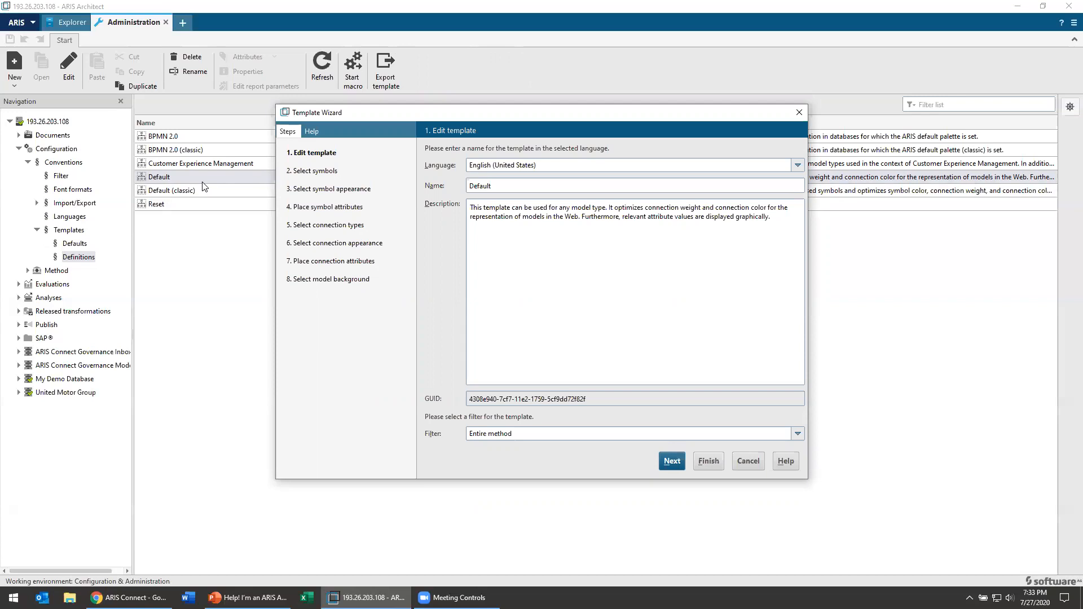
# - Go to the symbol selection step and tick Risk Bell
pyautogui.click(670, 461)
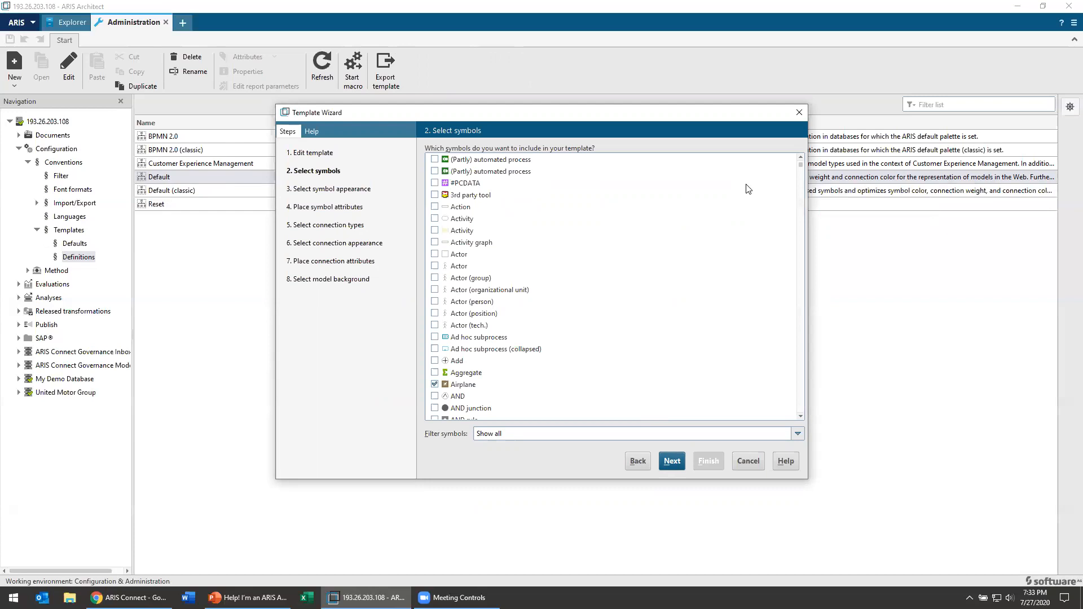
pyautogui.moveTo(453, 295)
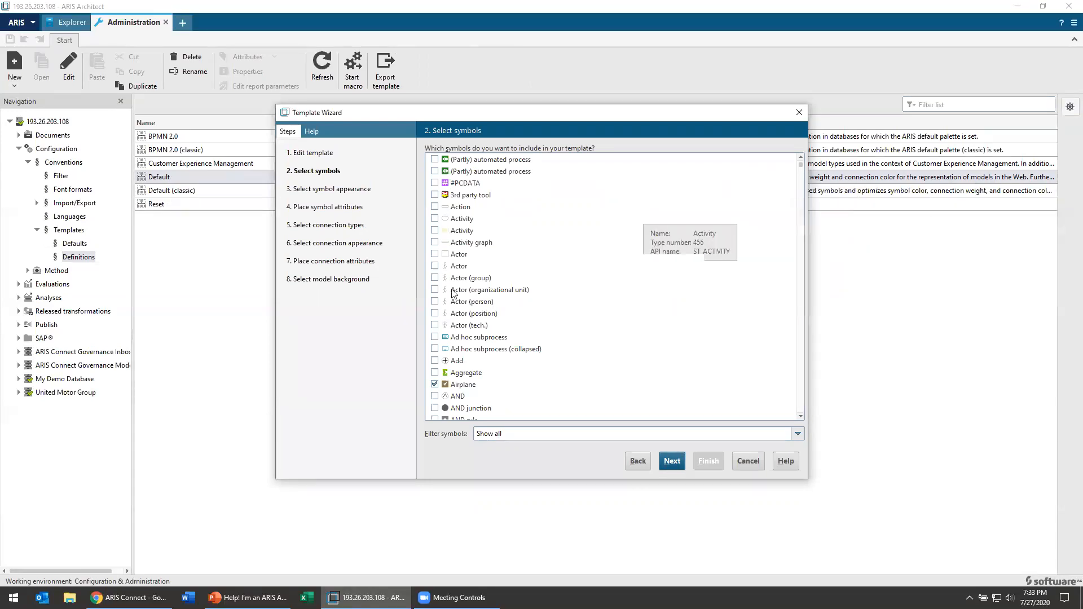
pyautogui.scroll(-3)
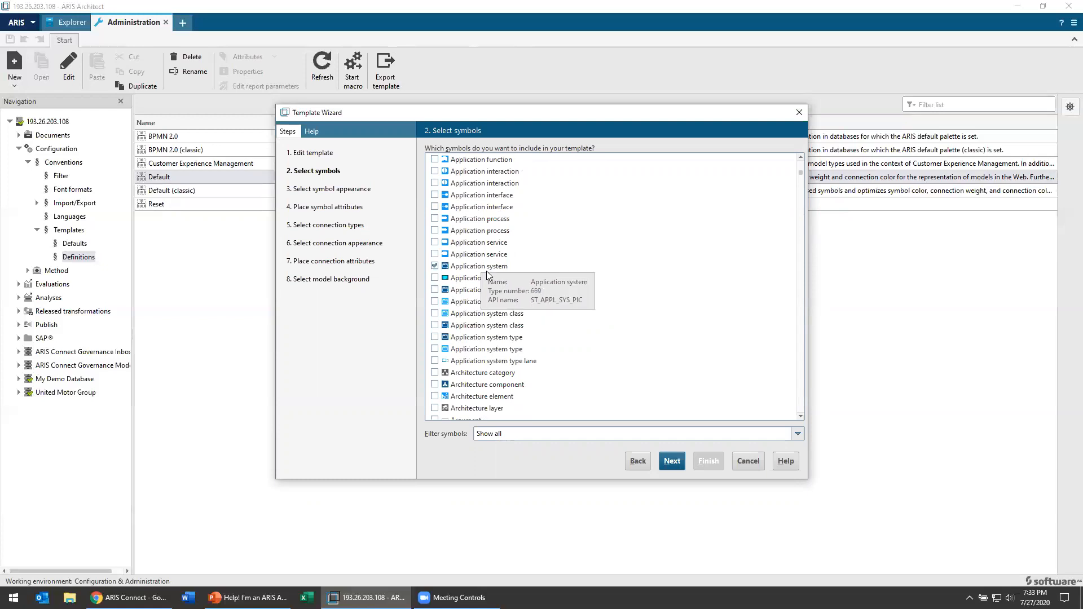
pyautogui.moveTo(489, 276)
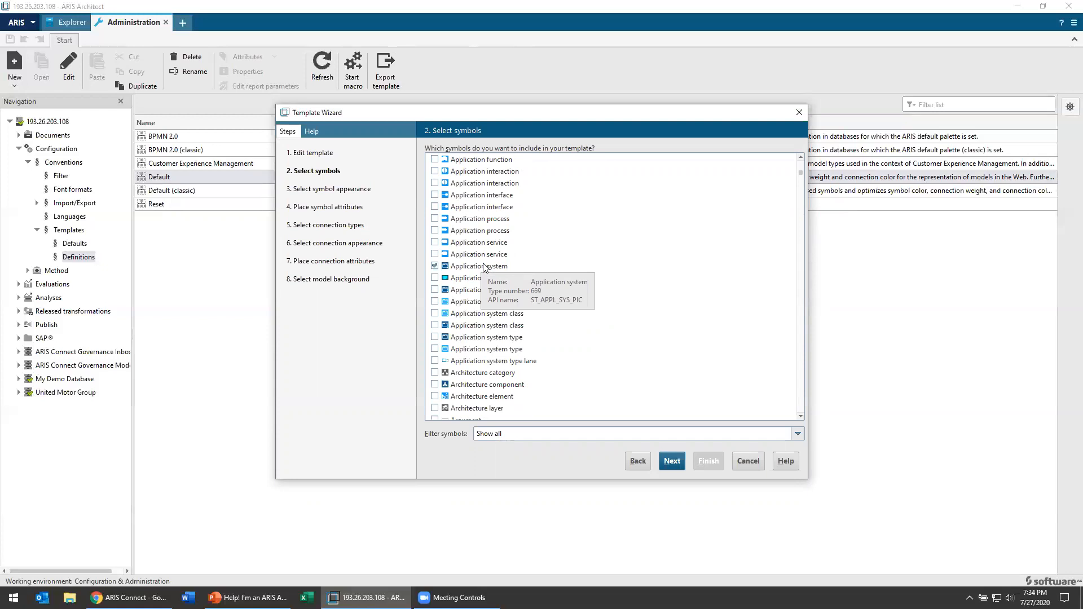
pyautogui.scroll(-3)
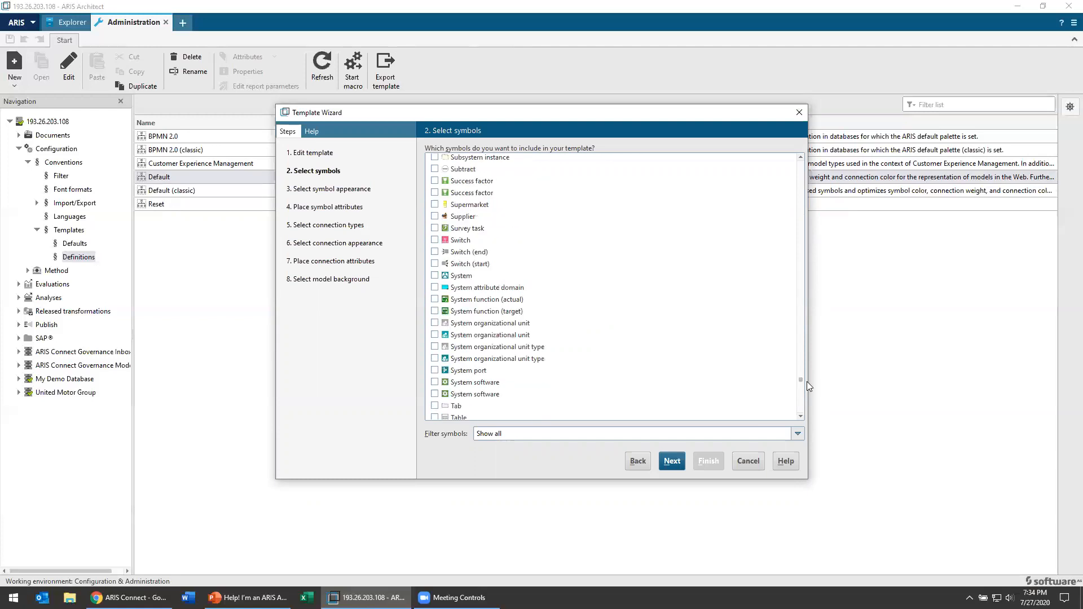
pyautogui.scroll(-3)
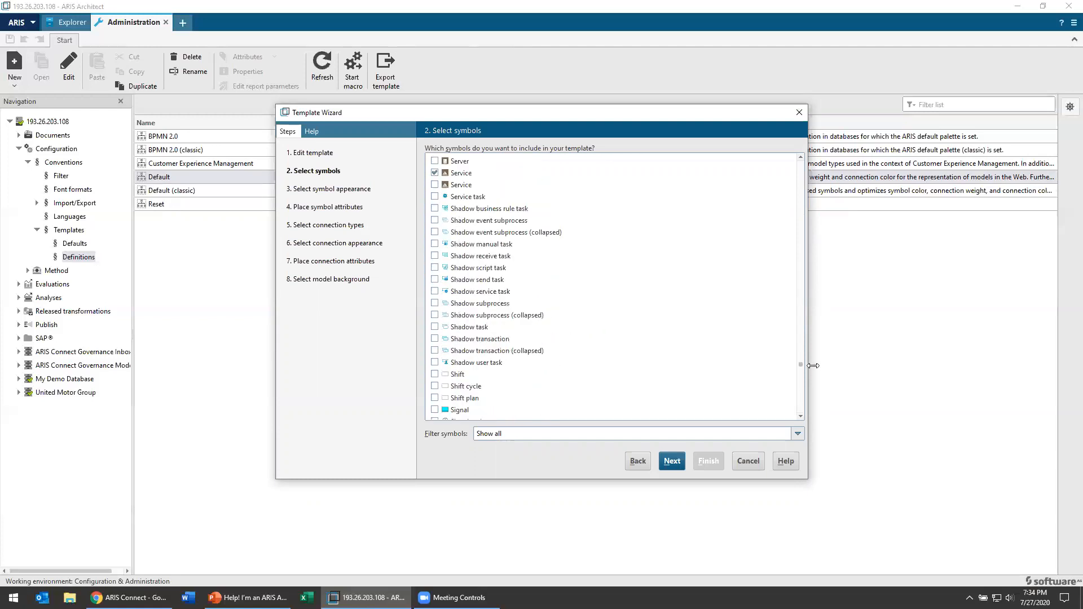
pyautogui.scroll(-3)
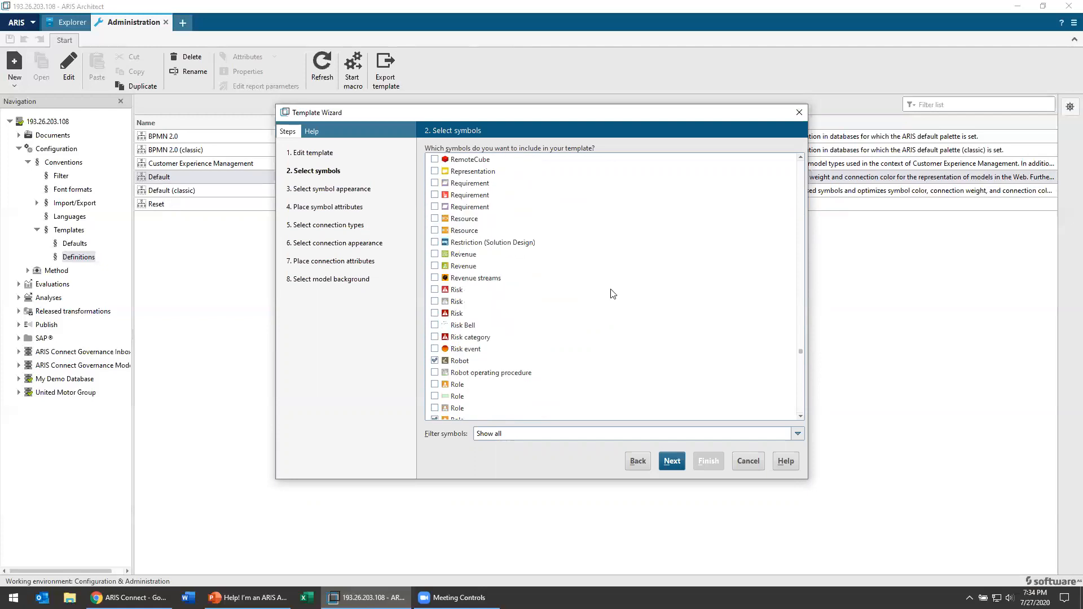
pyautogui.click(434, 325)
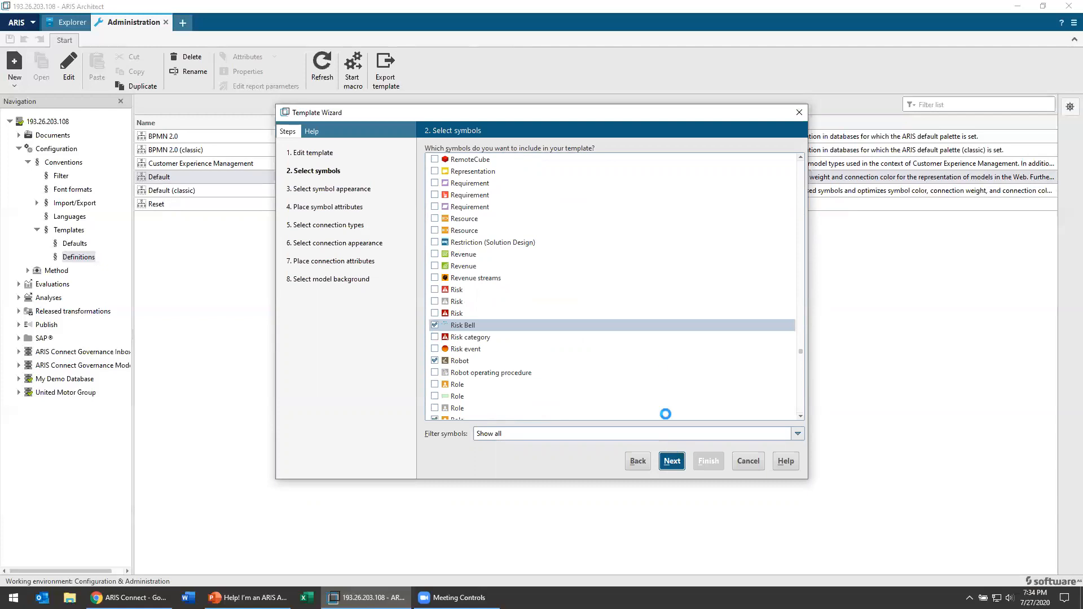
# - Give Risk Bell a red line colour and a yellow solid fill
pyautogui.click(671, 461)
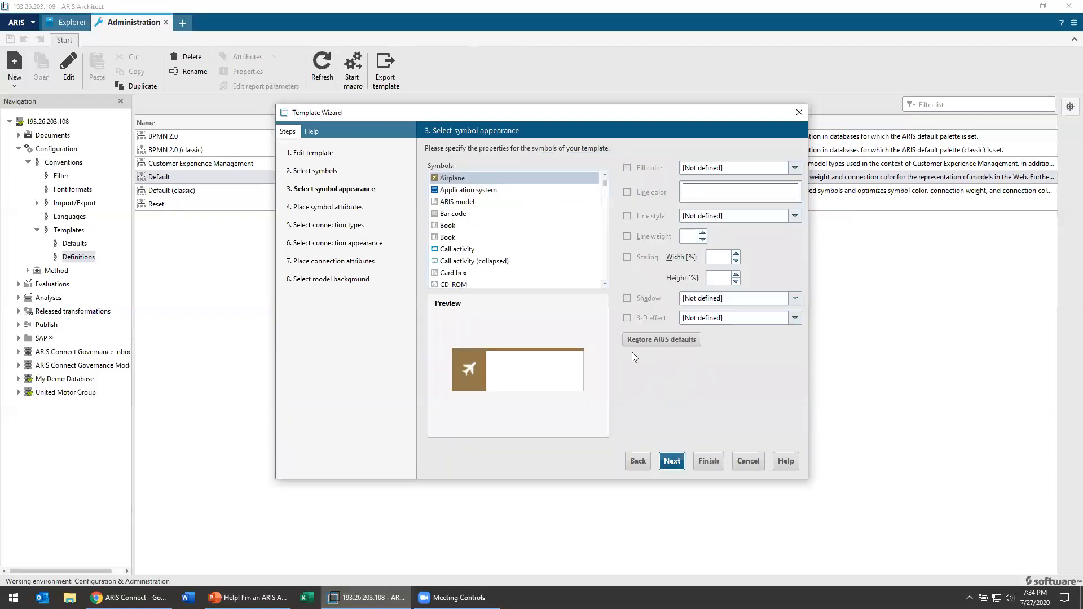
pyautogui.moveTo(553, 261)
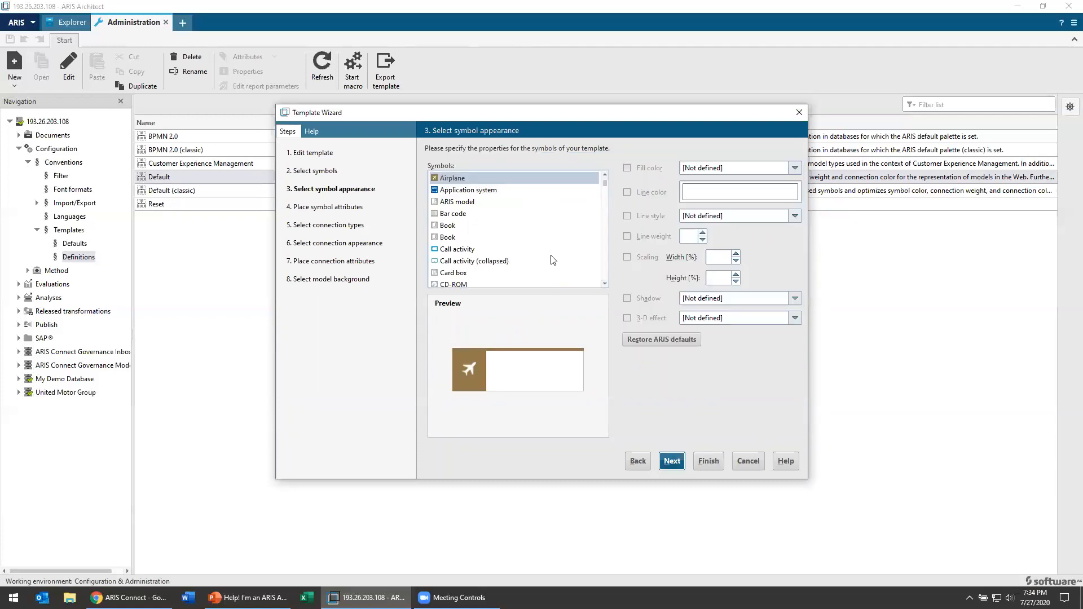
pyautogui.scroll(-3)
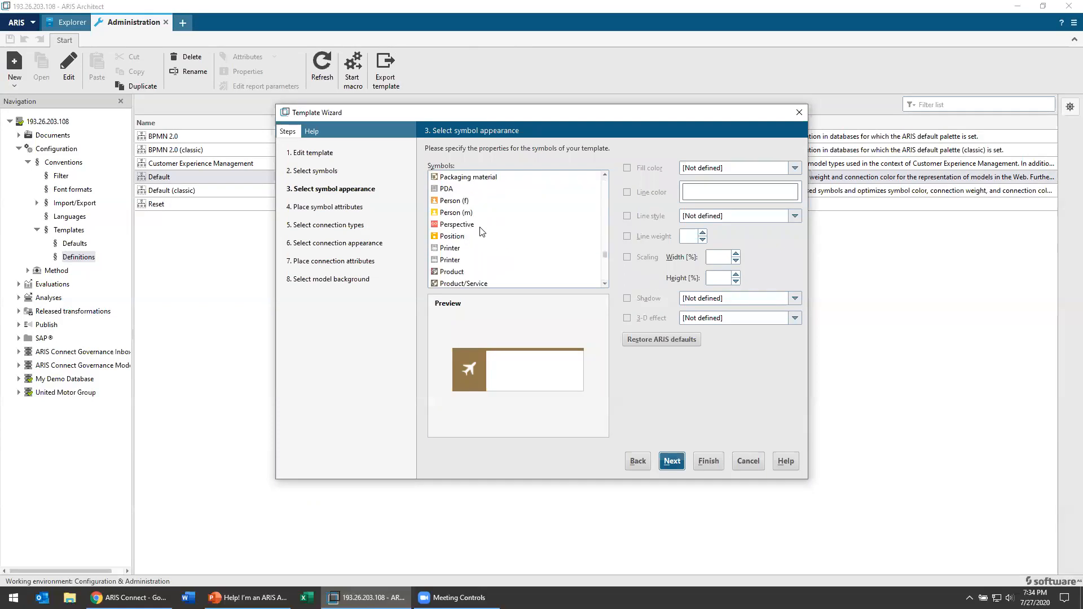
pyautogui.scroll(-3)
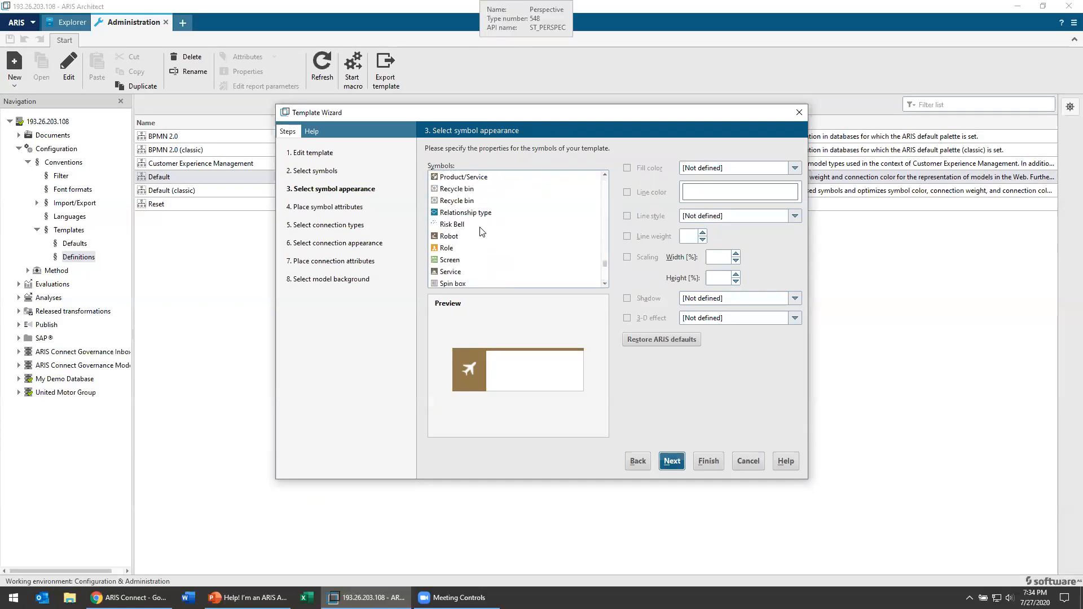
pyautogui.click(454, 224)
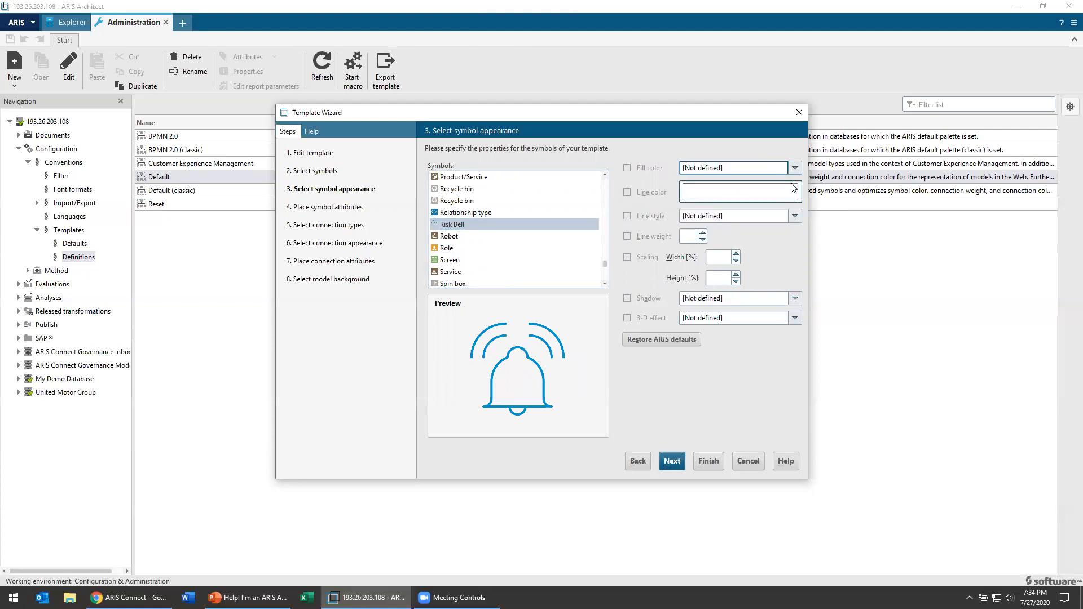
pyautogui.click(794, 192)
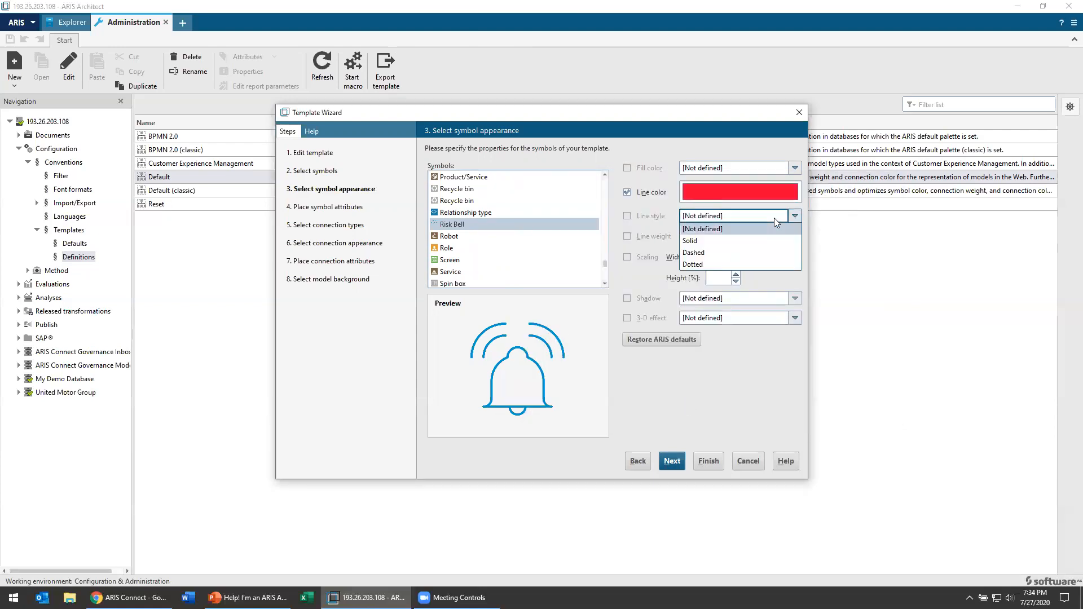
pyautogui.click(795, 168)
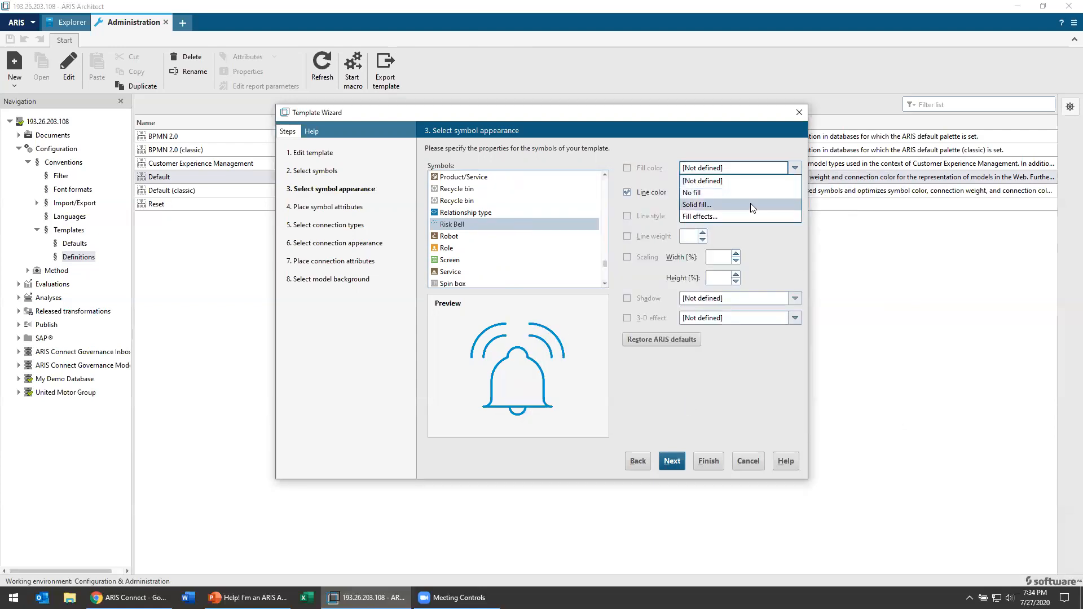
pyautogui.click(696, 205)
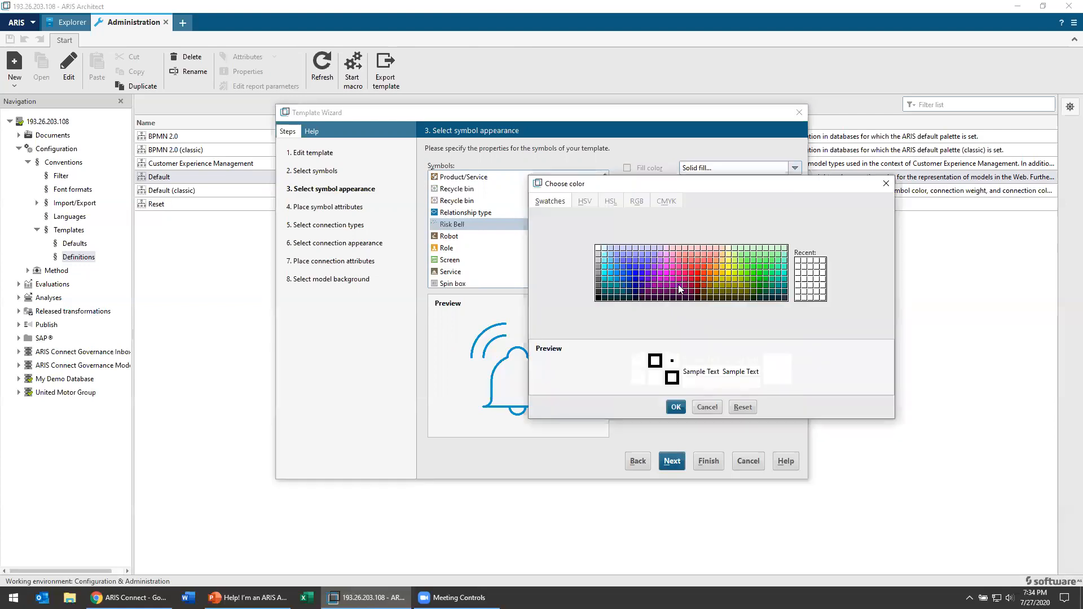
pyautogui.click(675, 407)
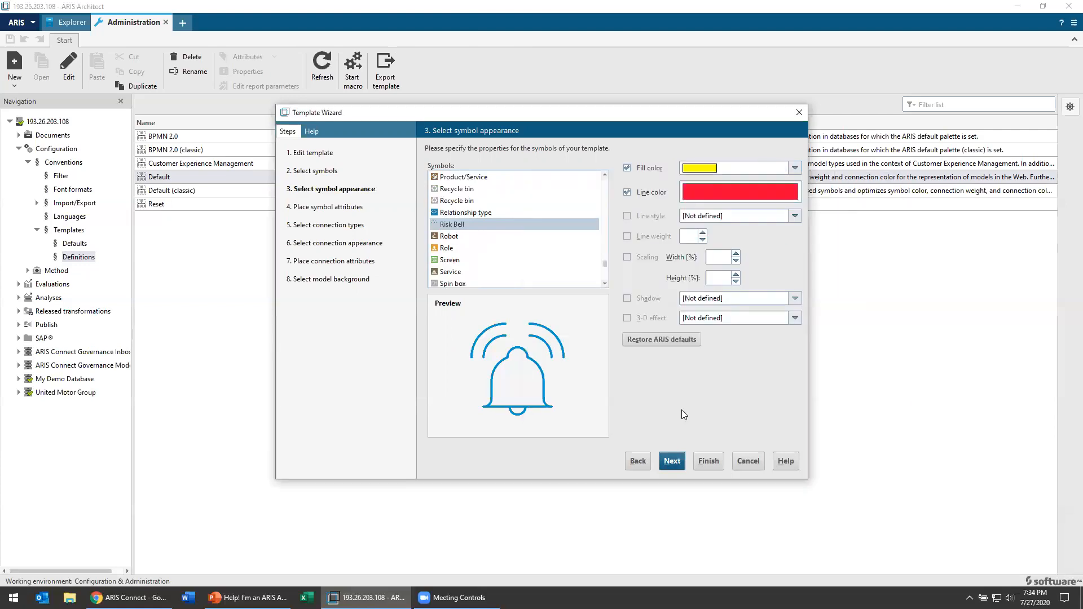
pyautogui.click(795, 298)
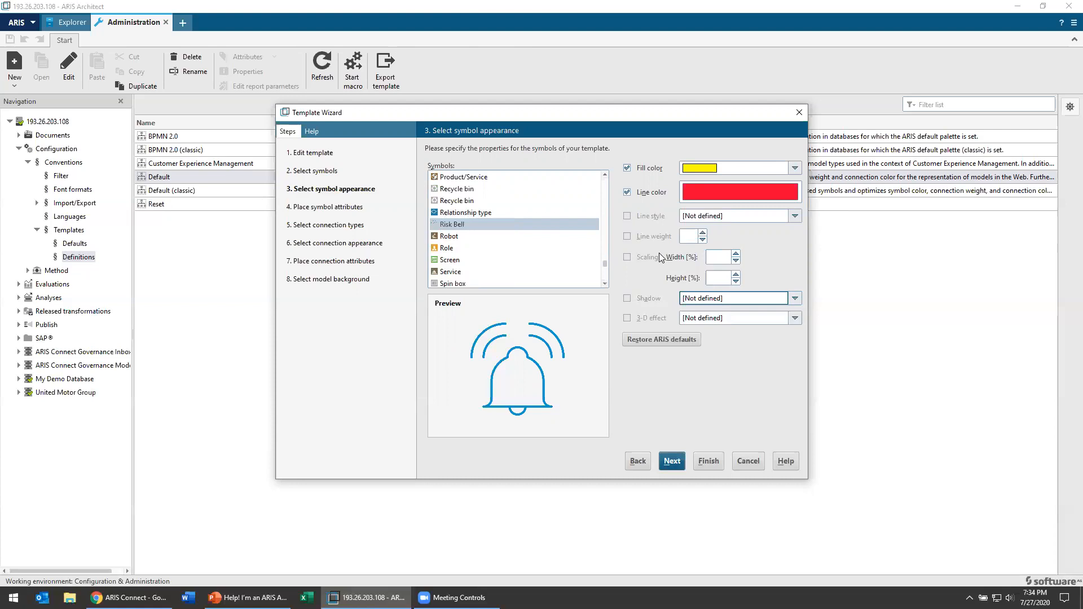
pyautogui.moveTo(596, 262)
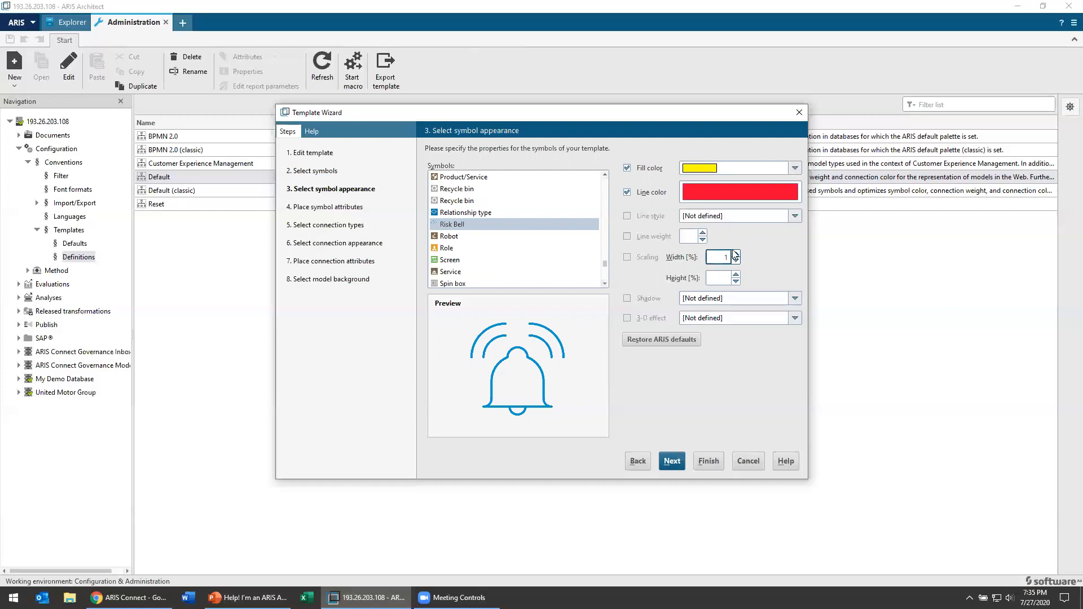
# - Scale Risk Bell to 110% with a shadow and no 3-D effect
pyautogui.click(627, 257)
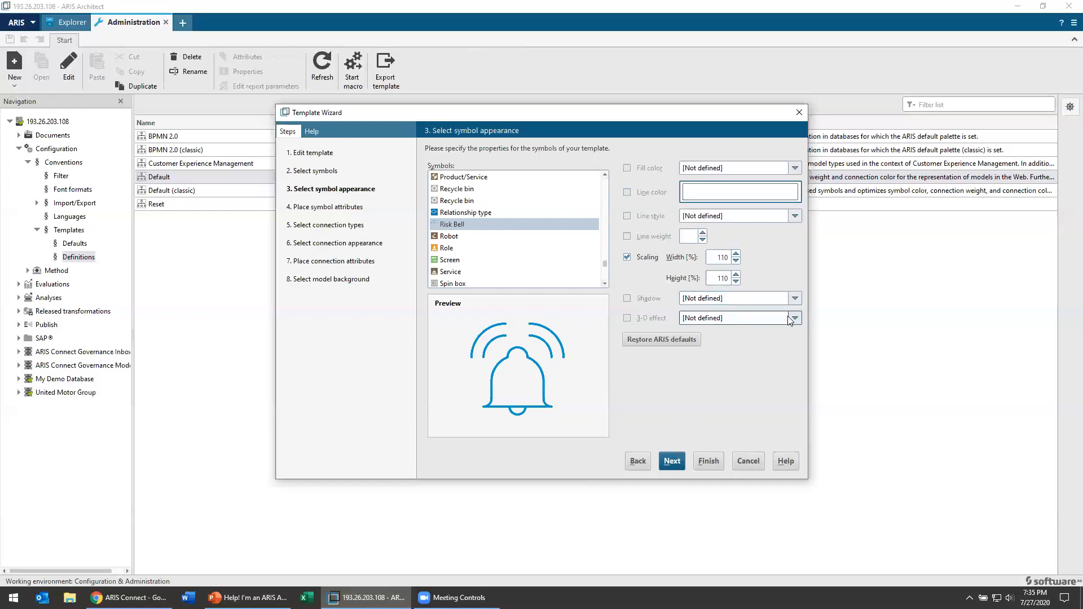
pyautogui.click(628, 298)
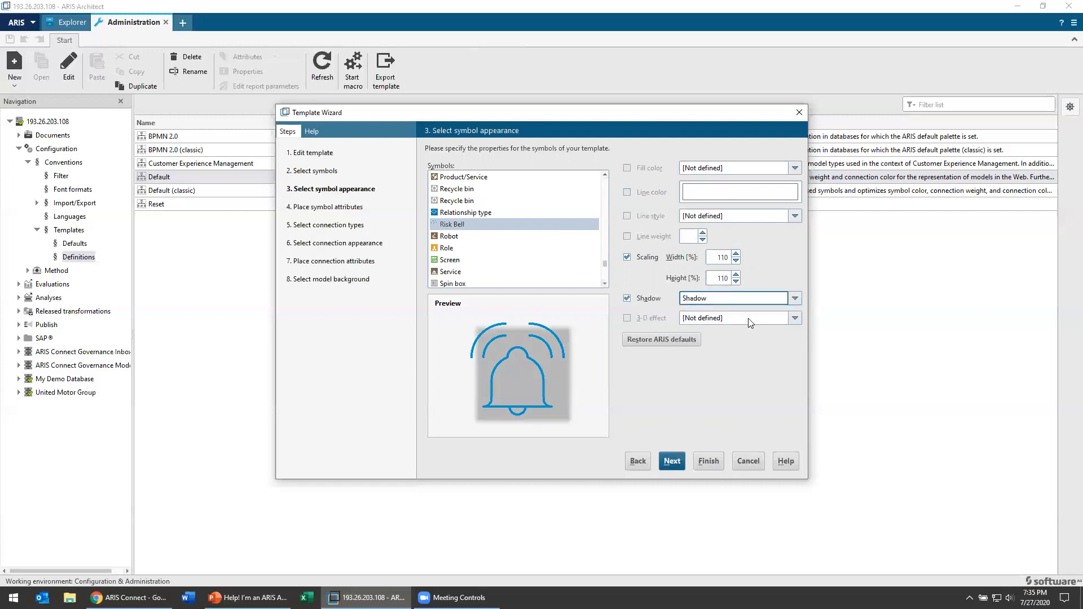
pyautogui.moveTo(776, 268)
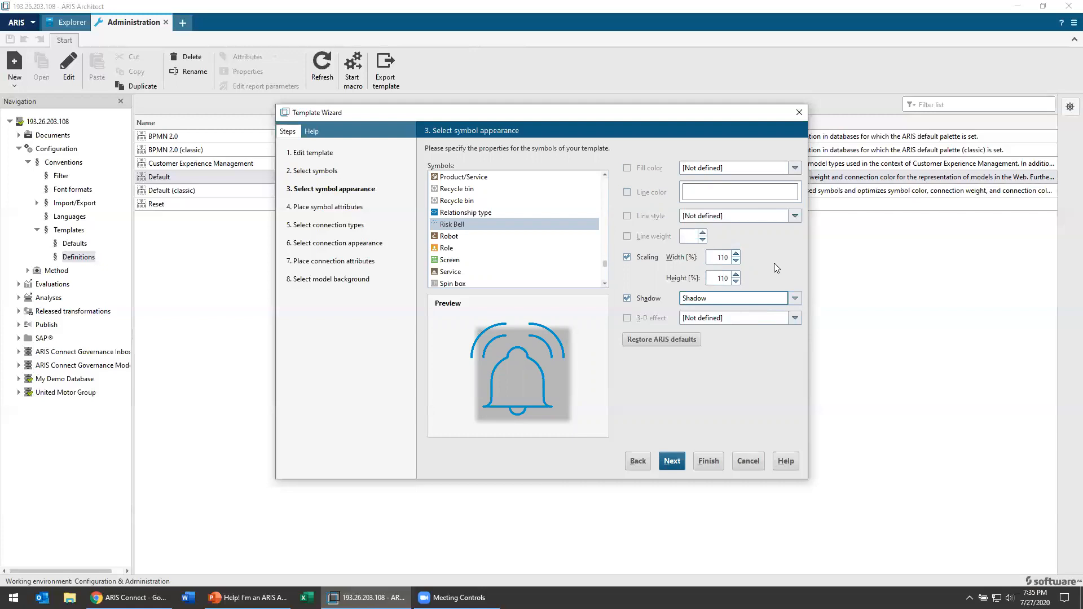
pyautogui.click(627, 317)
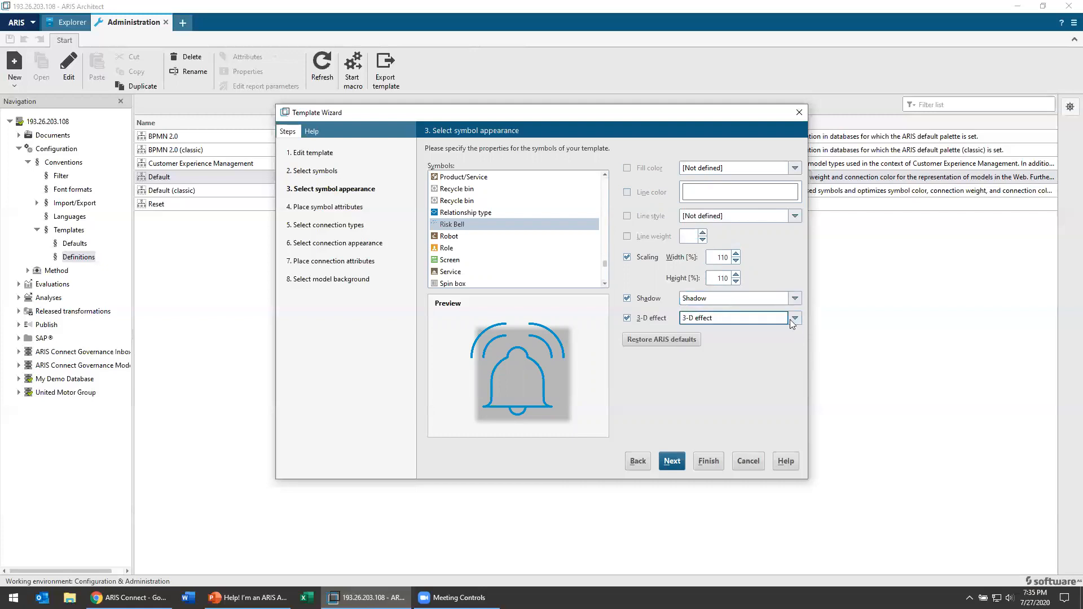
pyautogui.click(794, 317)
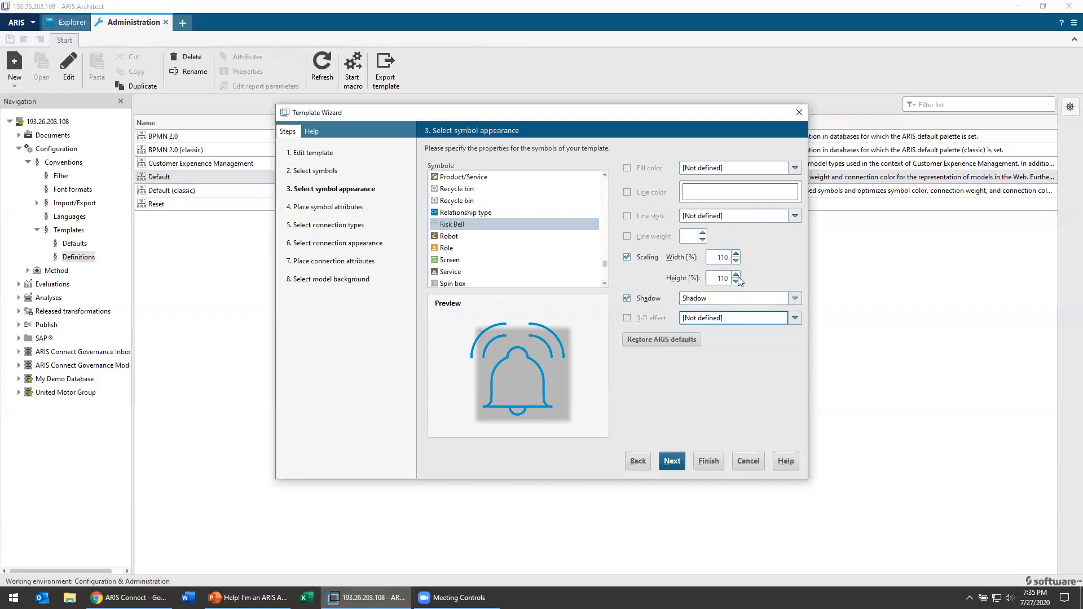
pyautogui.moveTo(566, 443)
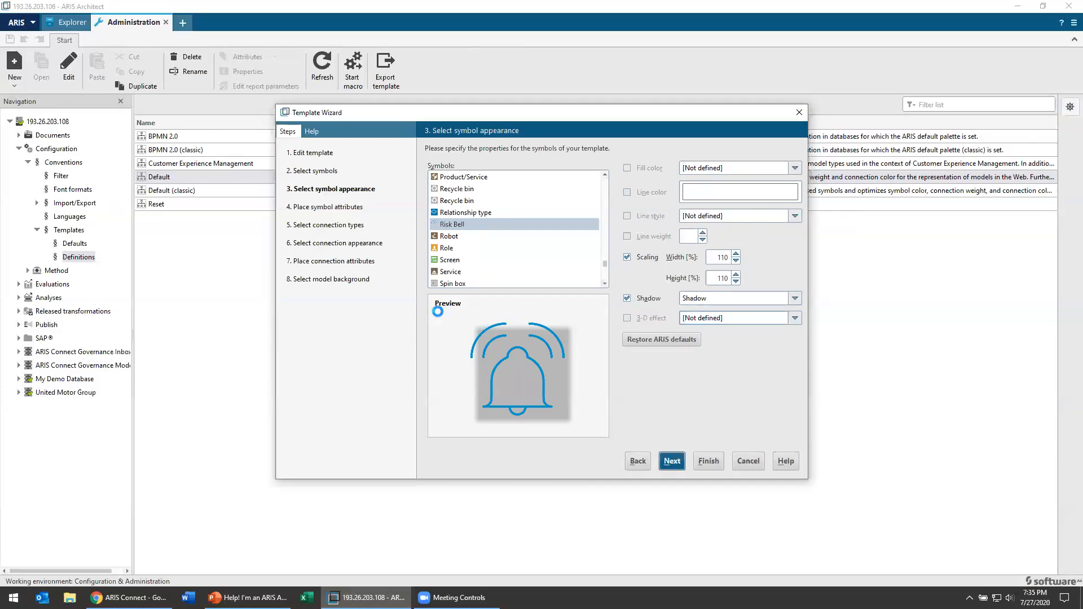
pyautogui.click(670, 461)
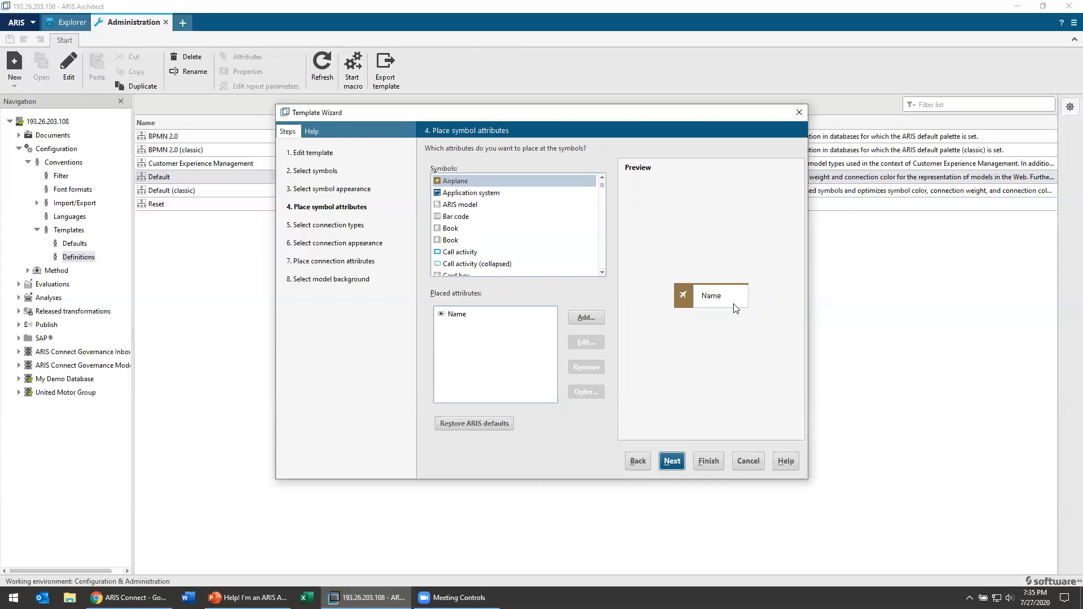
# - Move Risk Bell's Name attribute to the bottom-centre position below the symbol
pyautogui.scroll(-3)
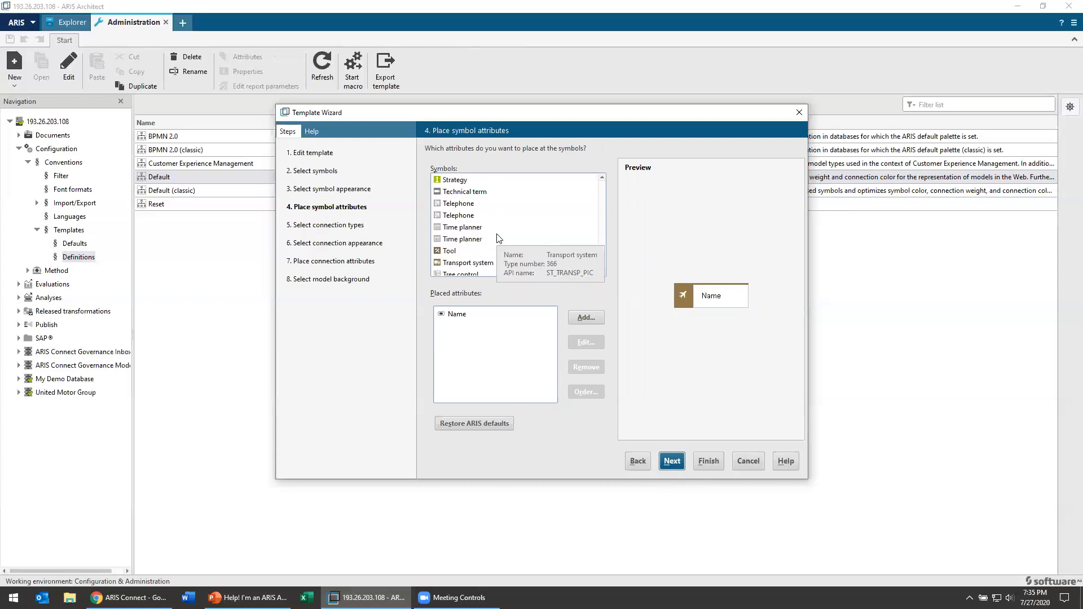
pyautogui.click(455, 215)
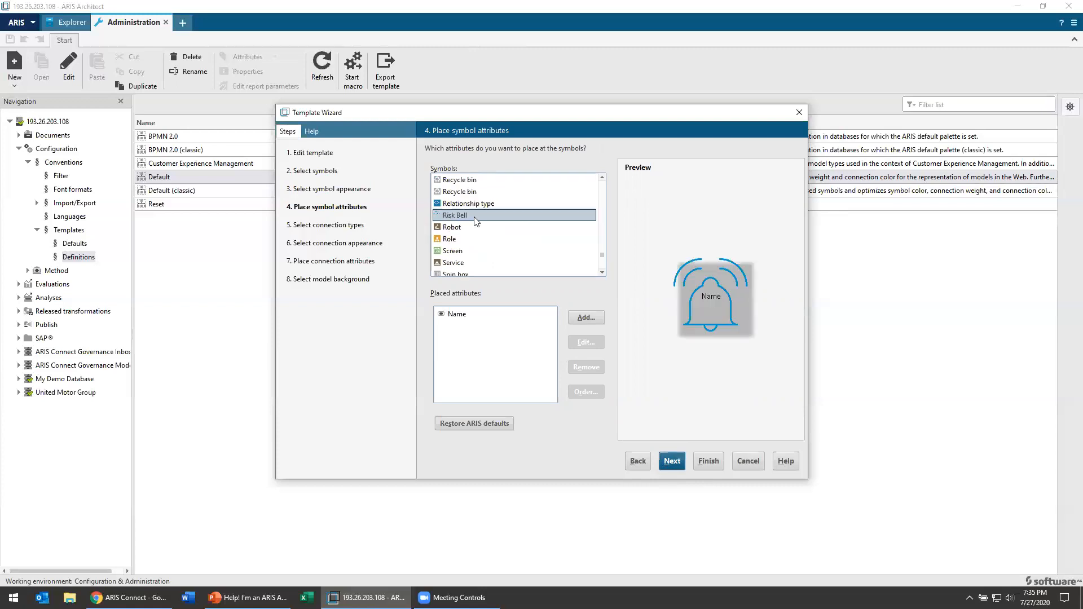
pyautogui.moveTo(474, 328)
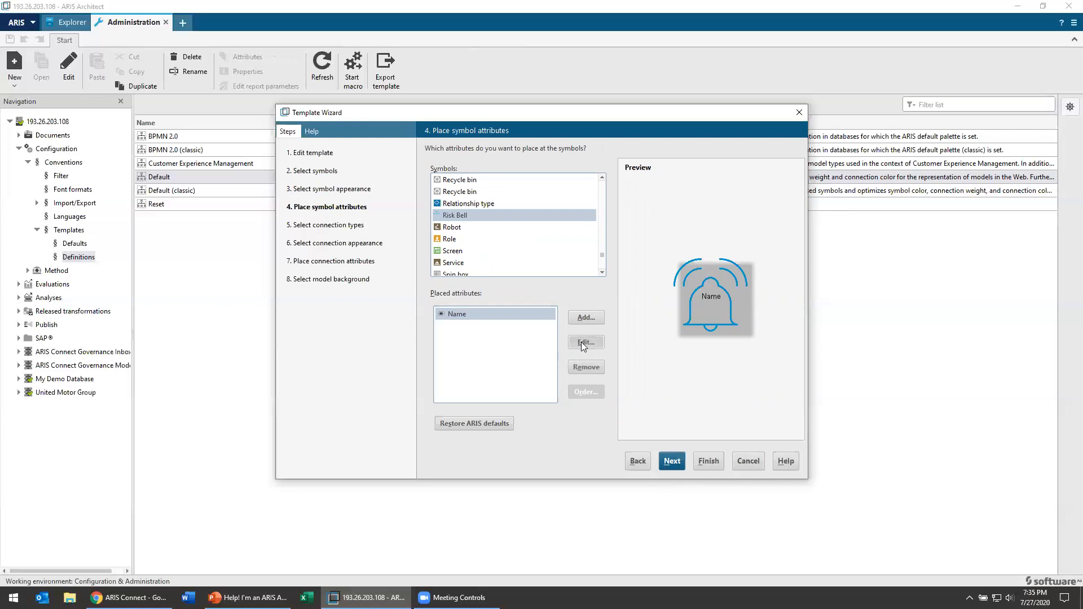
pyautogui.click(585, 343)
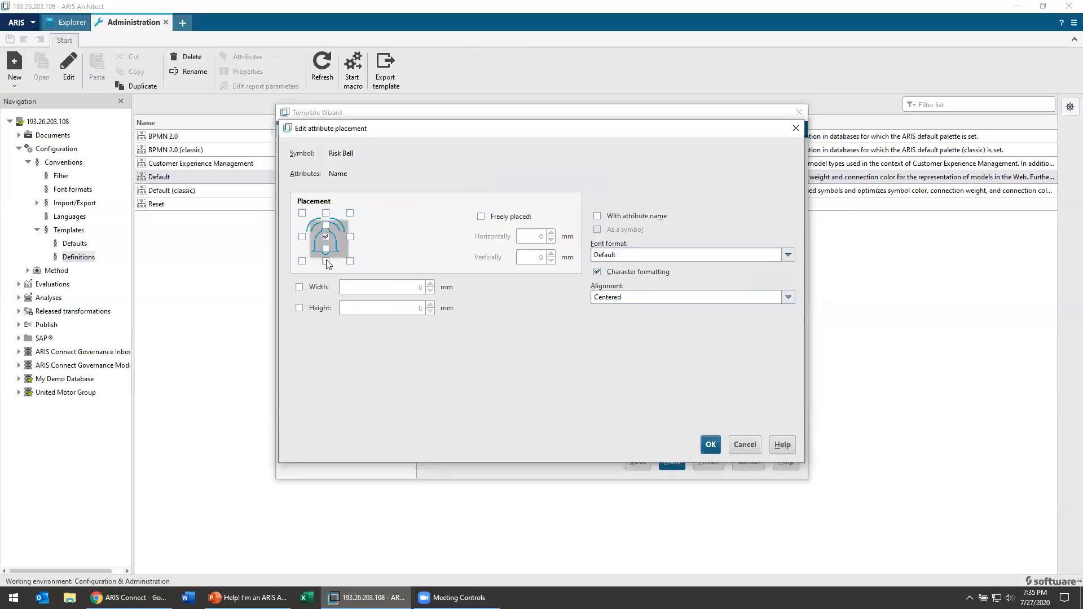
pyautogui.click(710, 444)
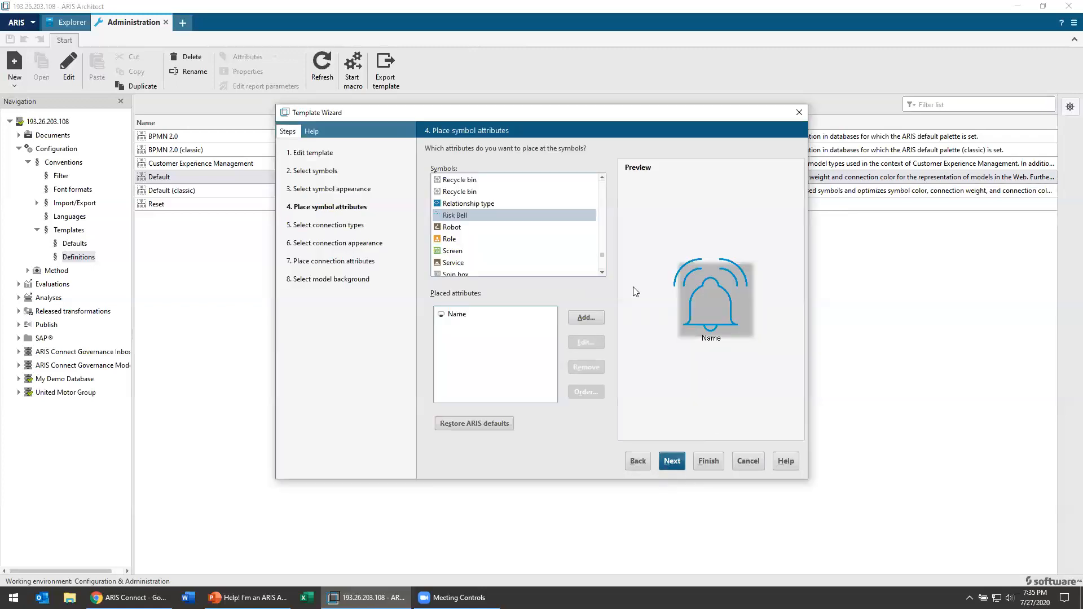
pyautogui.moveTo(773, 323)
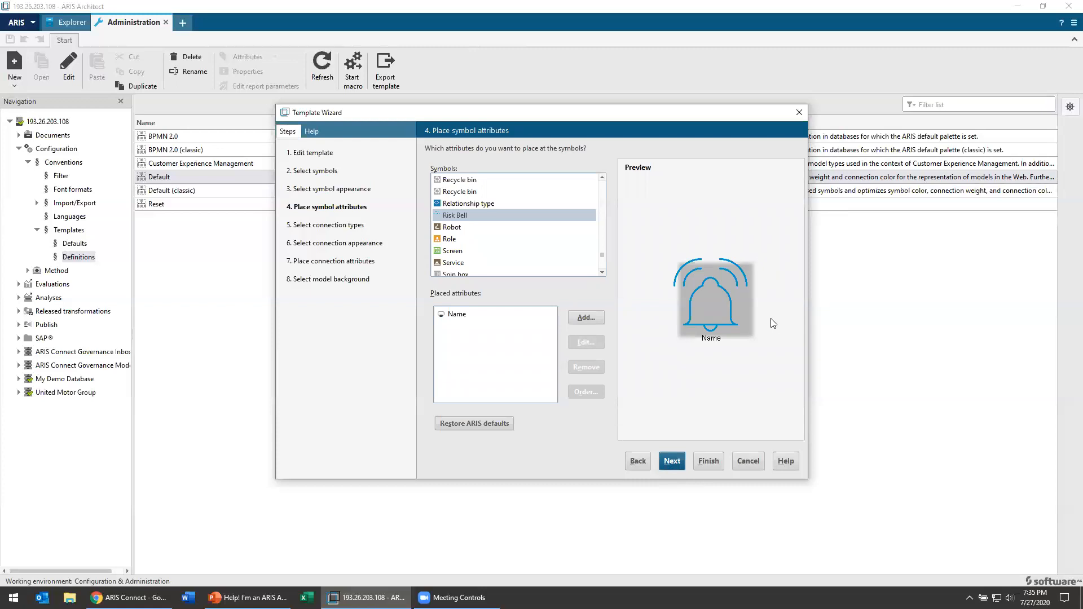
pyautogui.moveTo(586, 318)
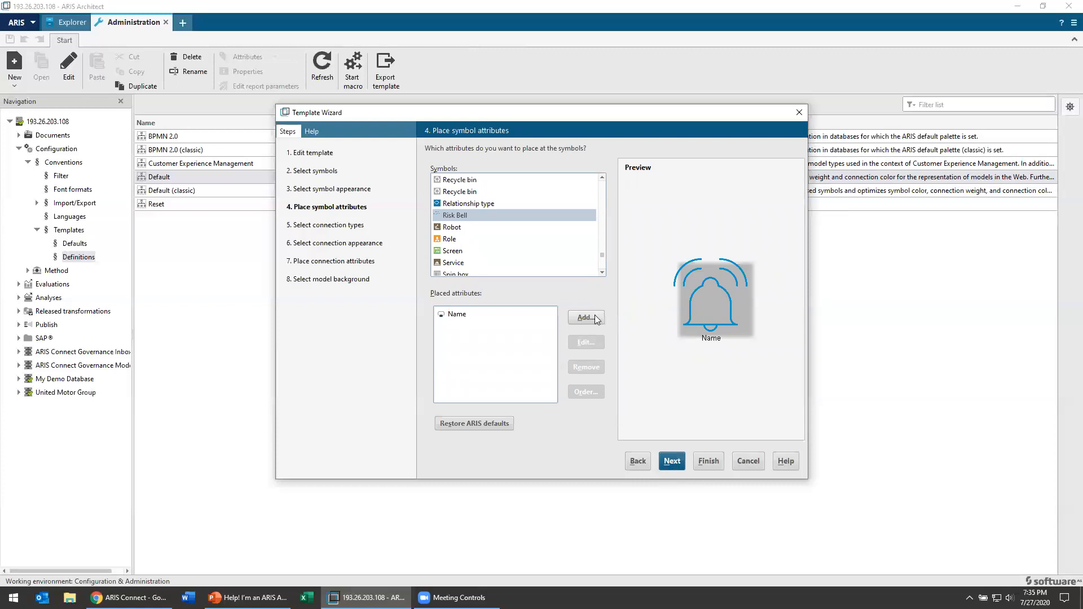
# - Add Occurrence frequency to Risk Bell with 'With attribute name' ticked
pyautogui.click(584, 318)
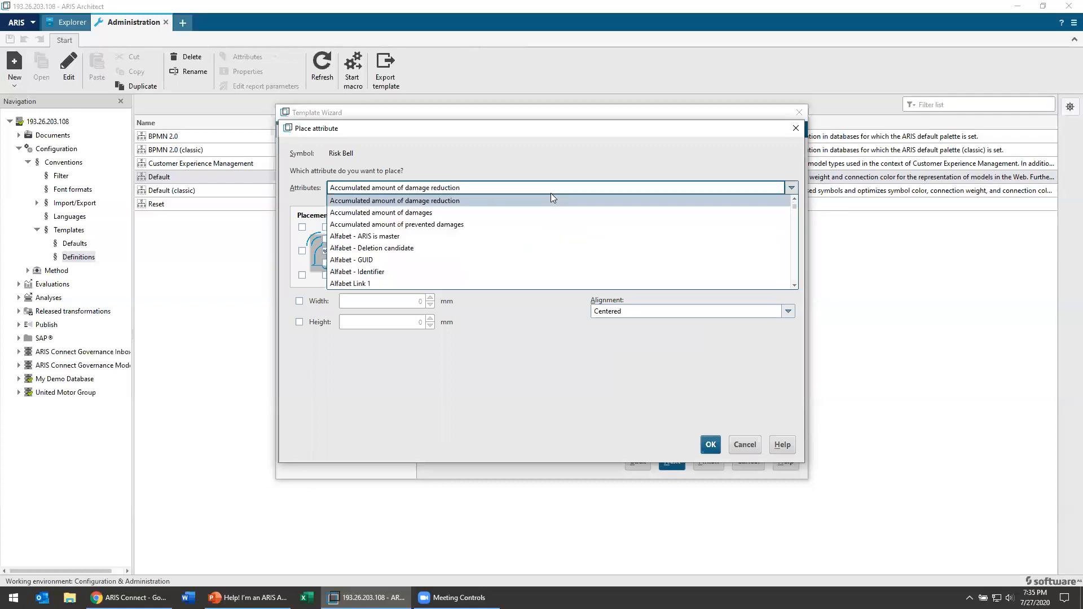
pyautogui.scroll(-3)
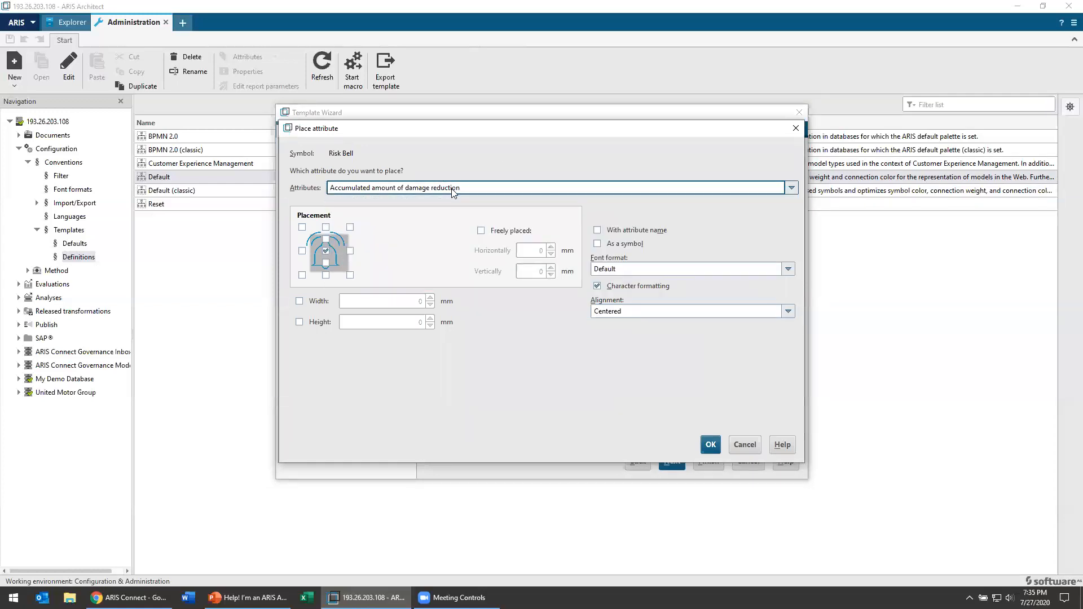
pyautogui.click(791, 187)
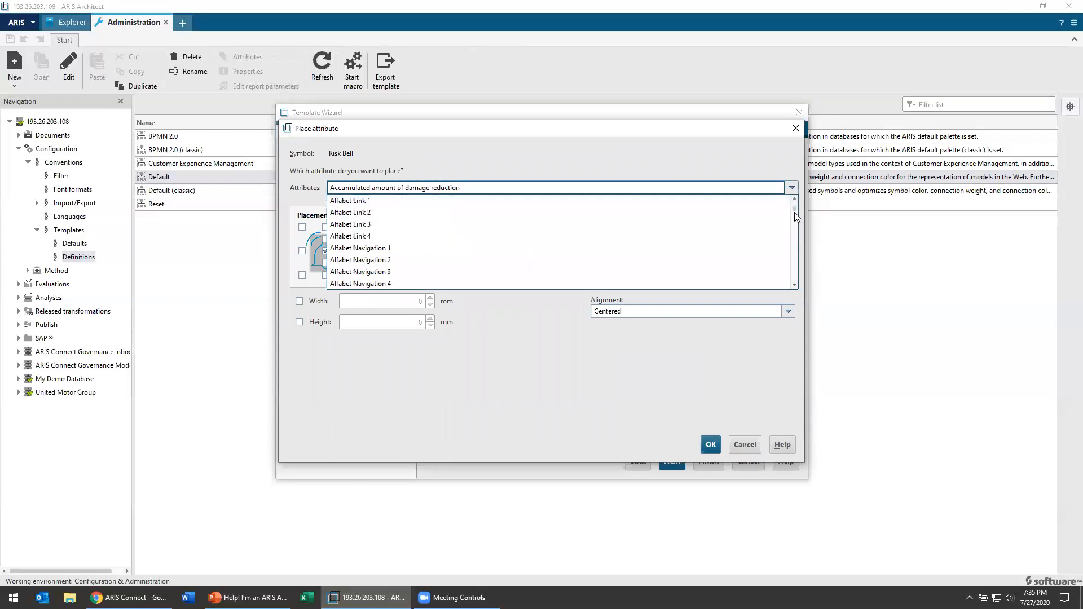
pyautogui.scroll(-3)
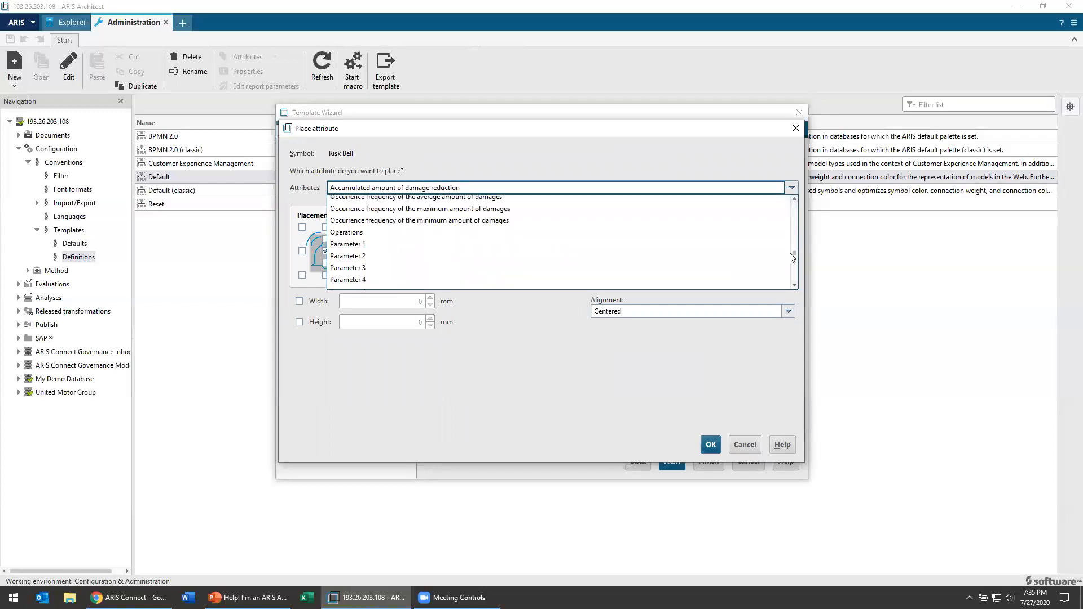
pyautogui.scroll(3)
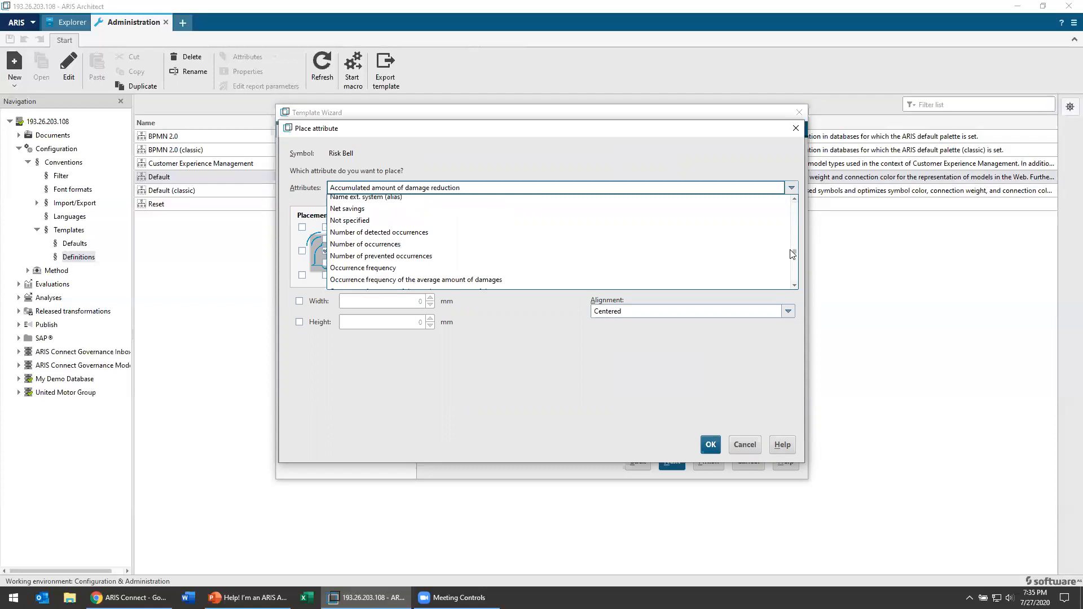
pyautogui.click(362, 268)
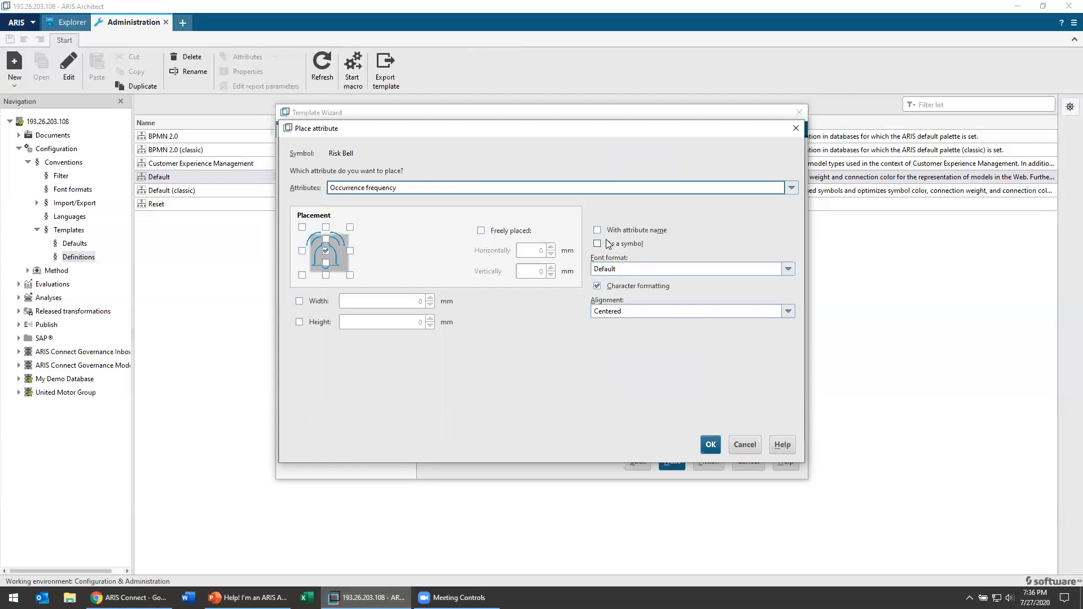
pyautogui.click(597, 230)
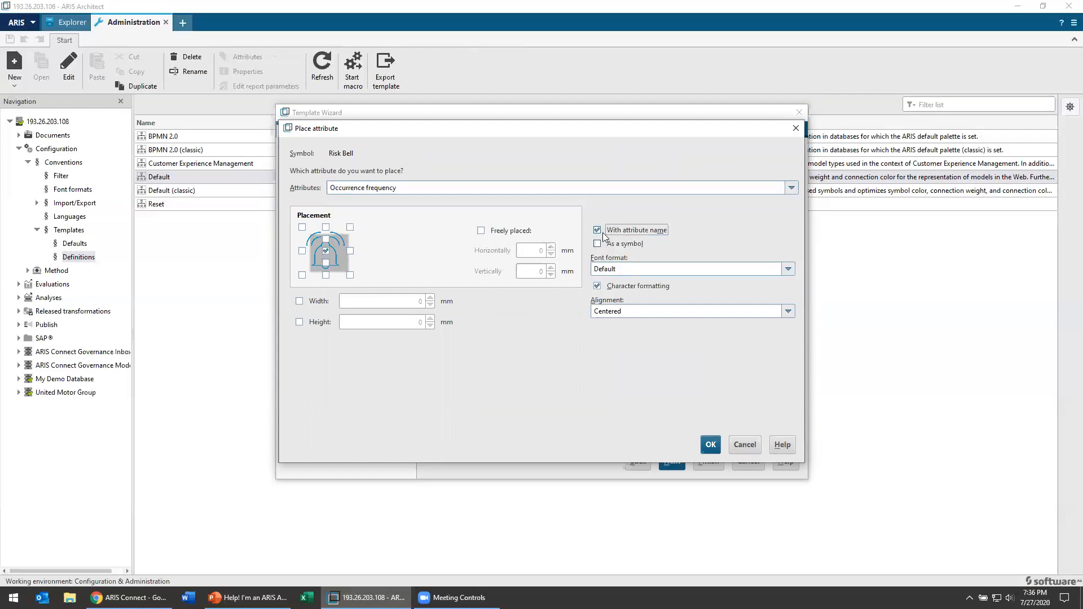
pyautogui.click(597, 229)
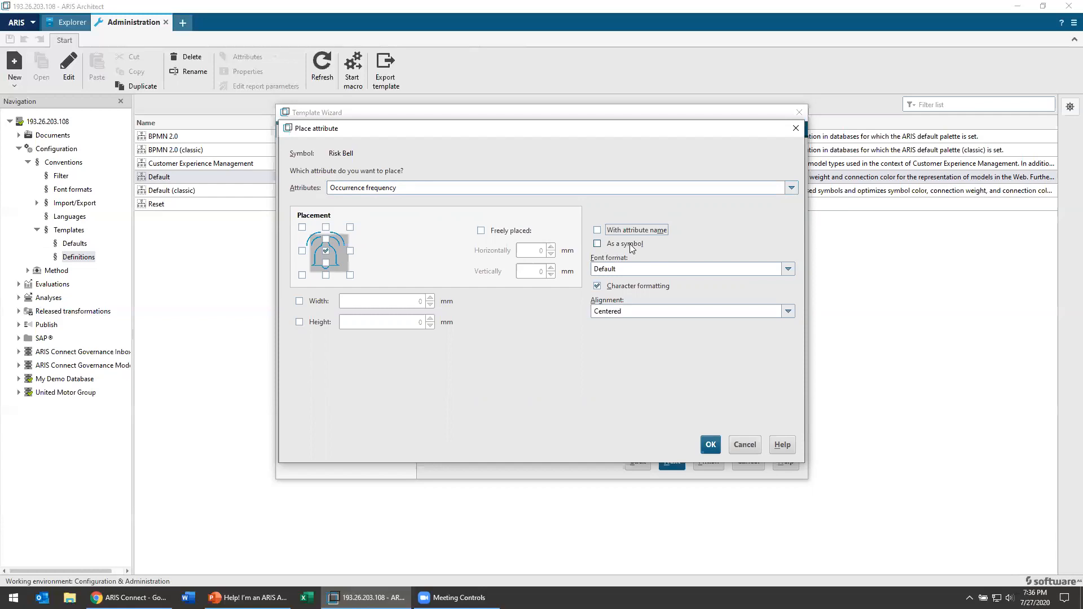
pyautogui.click(597, 230)
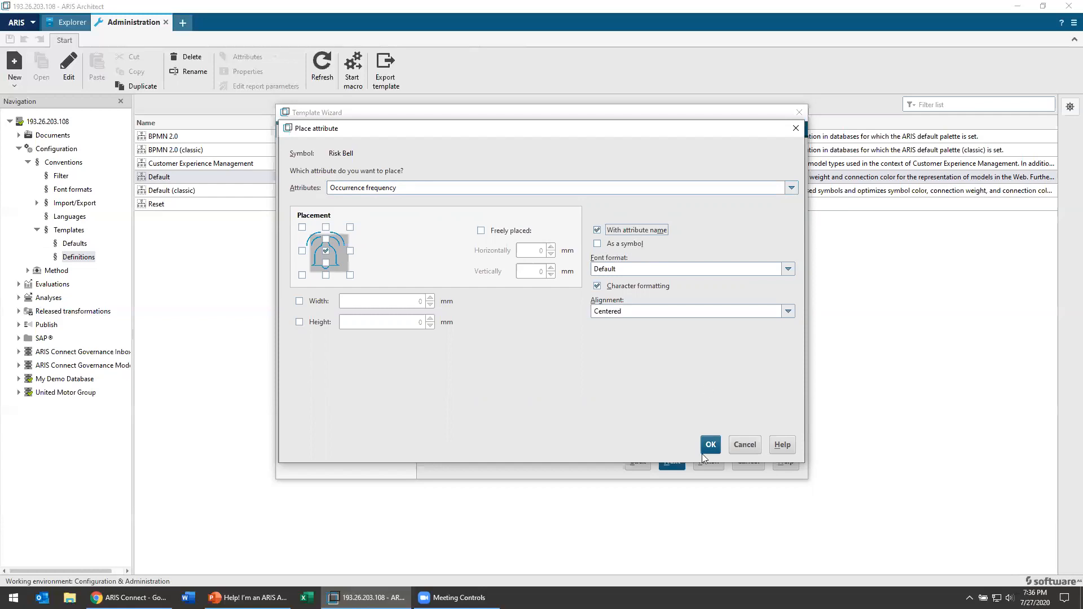
pyautogui.click(710, 444)
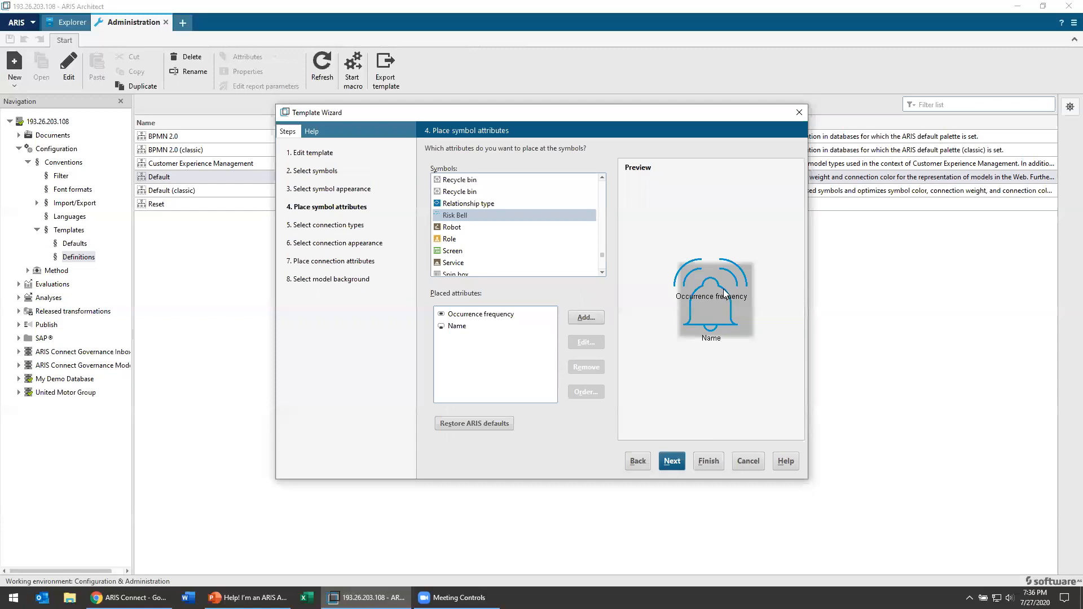
pyautogui.moveTo(718, 346)
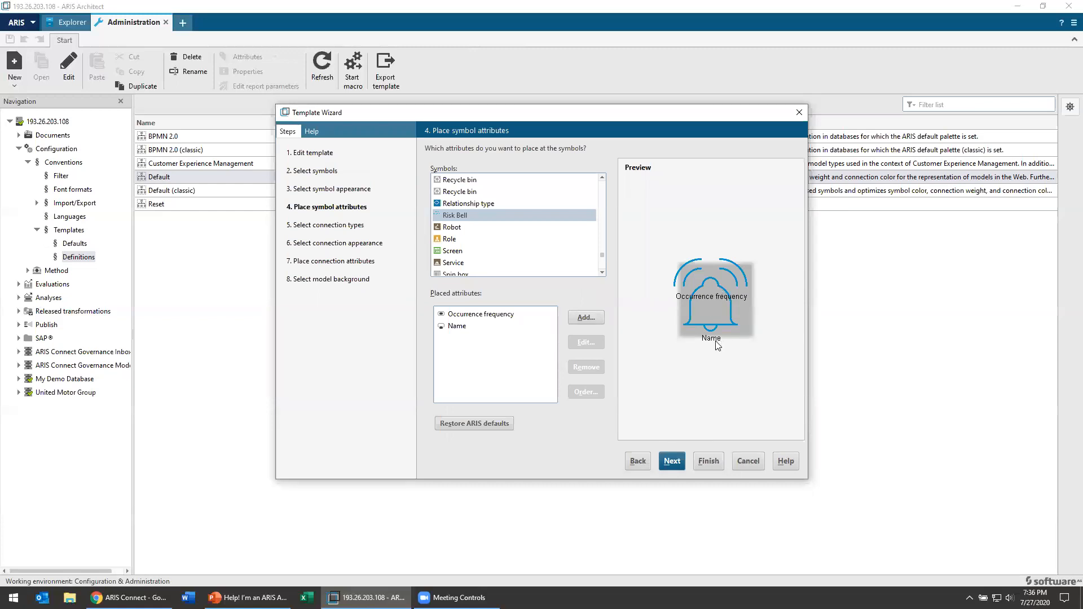
pyautogui.click(671, 461)
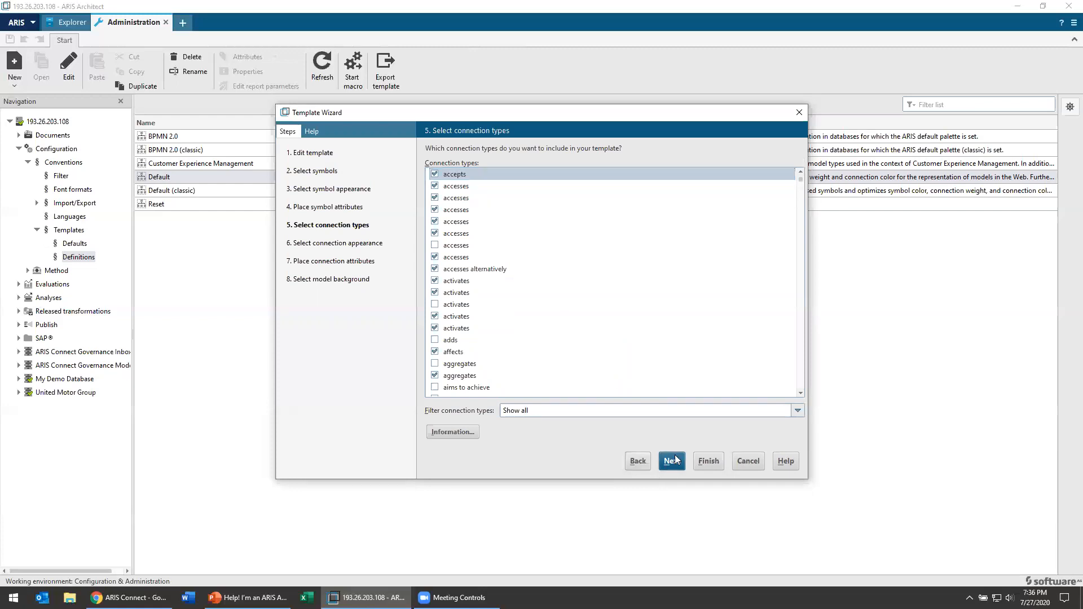
# - Review connection line style and target arrowhead options, keeping the solid line and current arrowhead
pyautogui.click(671, 461)
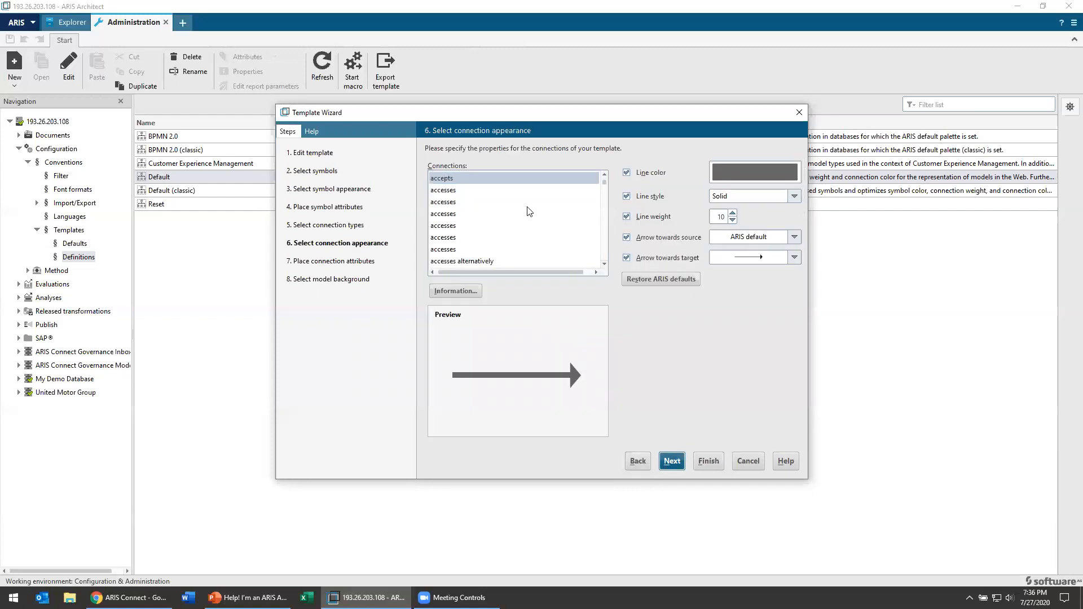
pyautogui.click(755, 173)
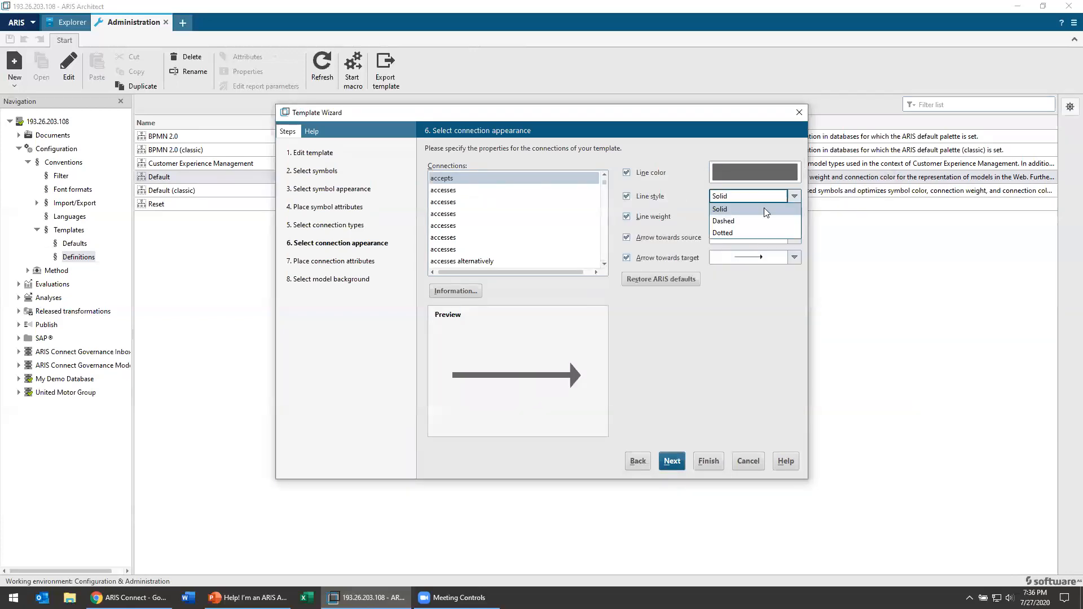
pyautogui.click(720, 209)
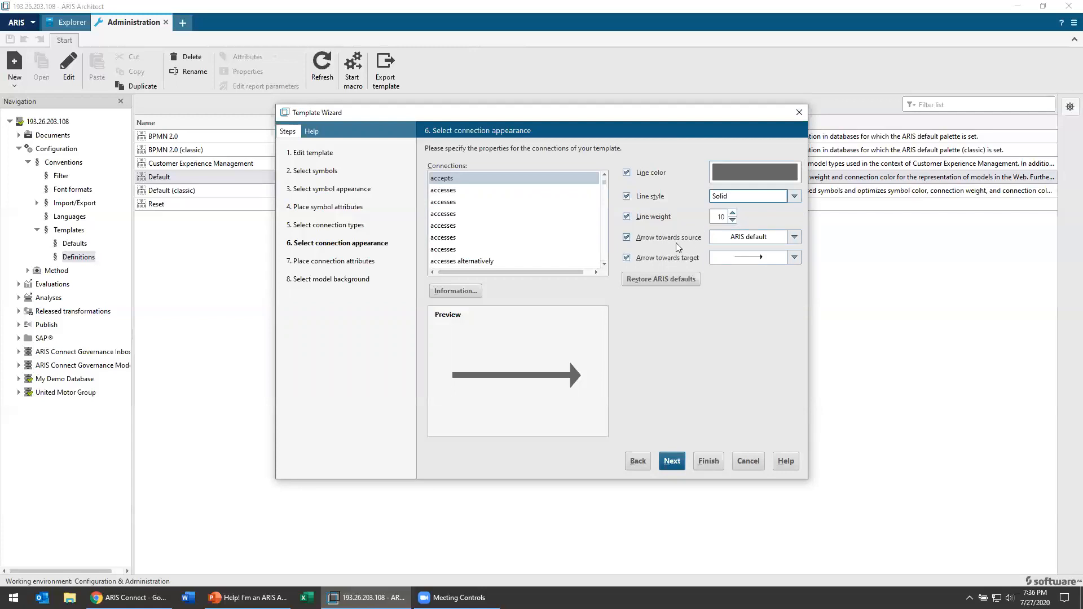
pyautogui.moveTo(782, 253)
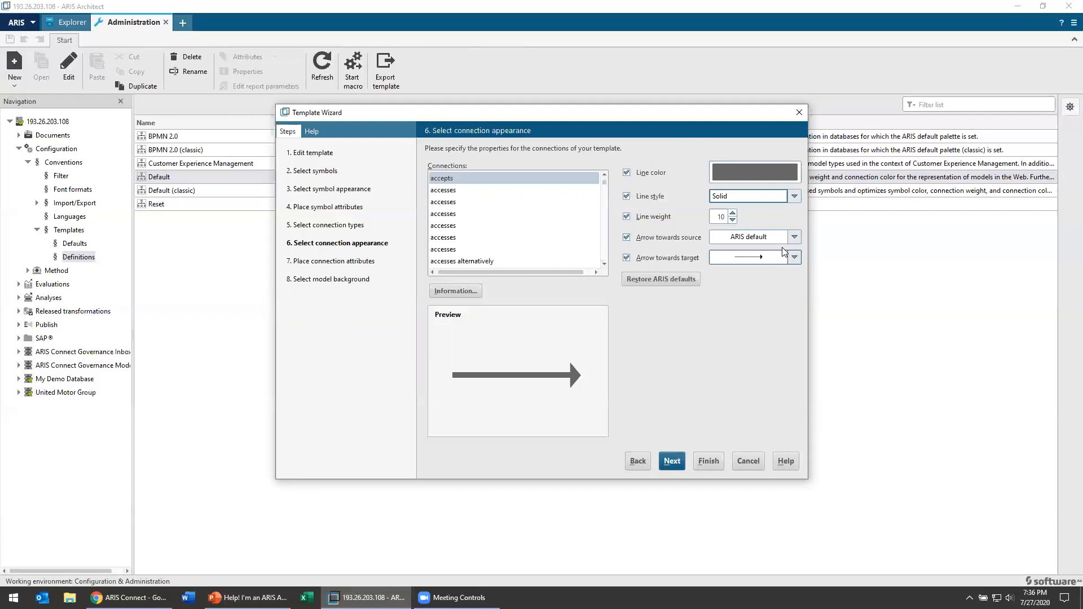
pyautogui.click(794, 257)
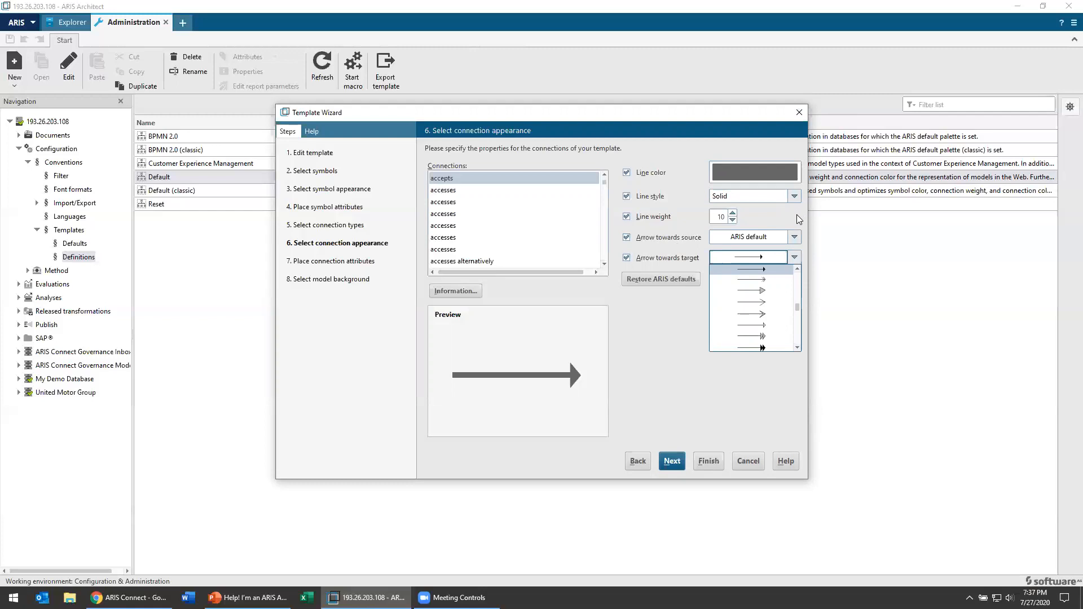
pyautogui.click(753, 258)
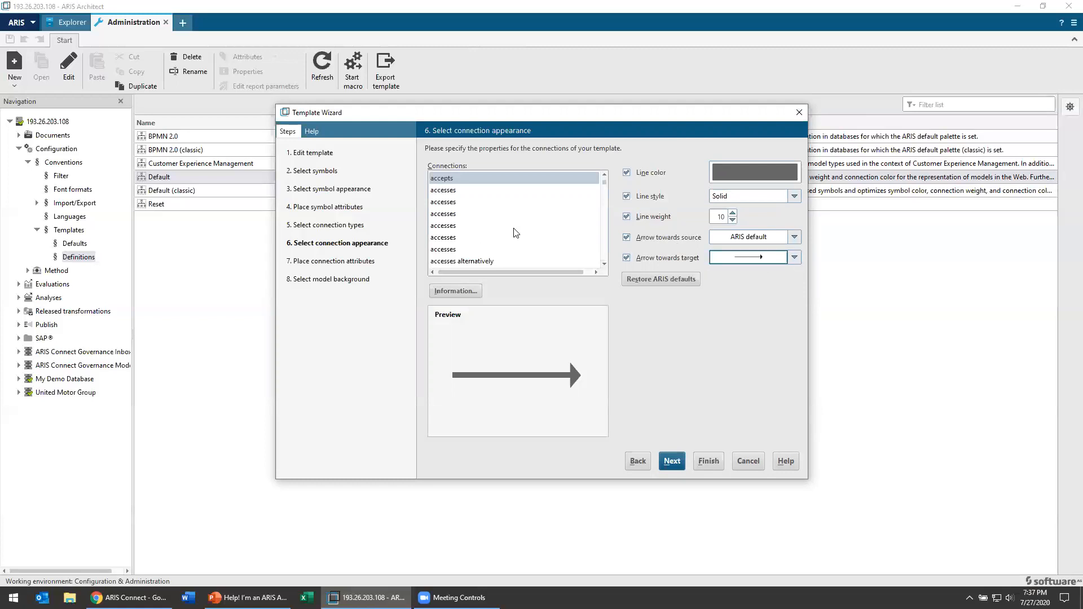
# - Advance to connection attributes and select Condition expression on the activates connection
pyautogui.click(671, 461)
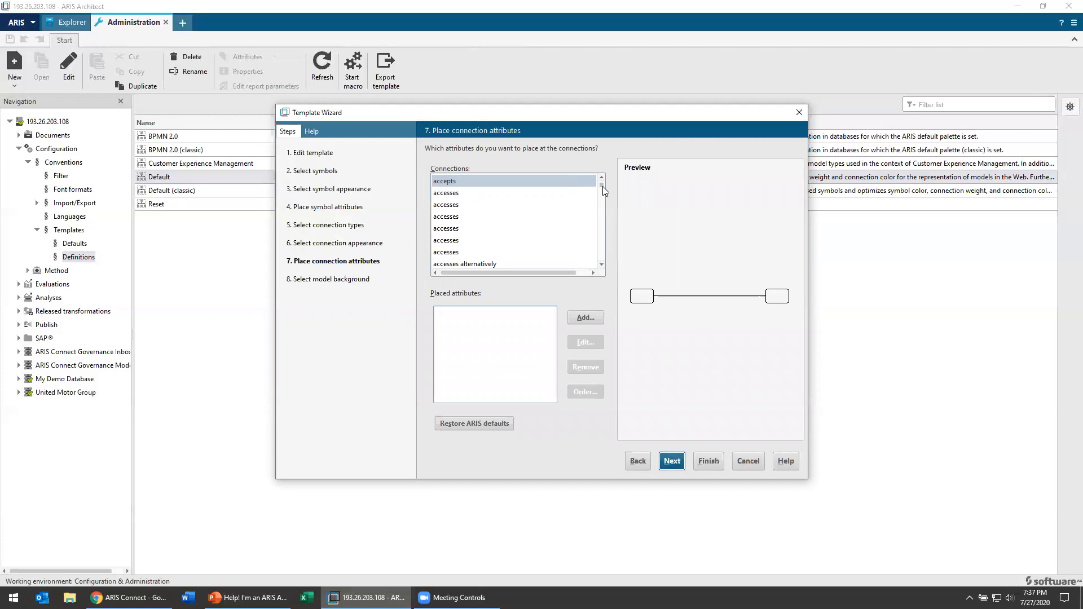
pyautogui.scroll(-3)
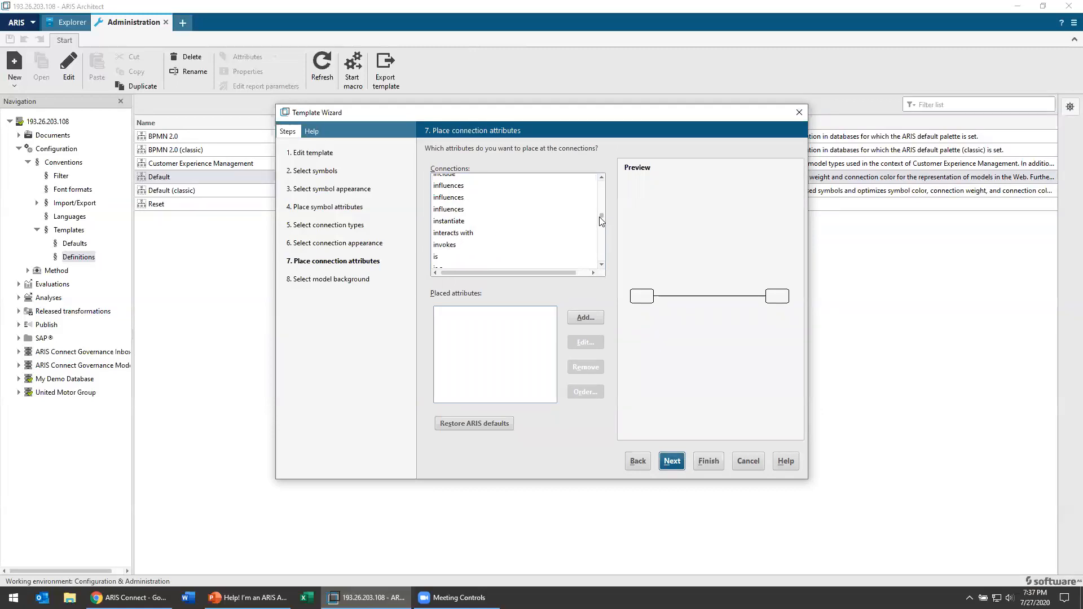
pyautogui.scroll(3)
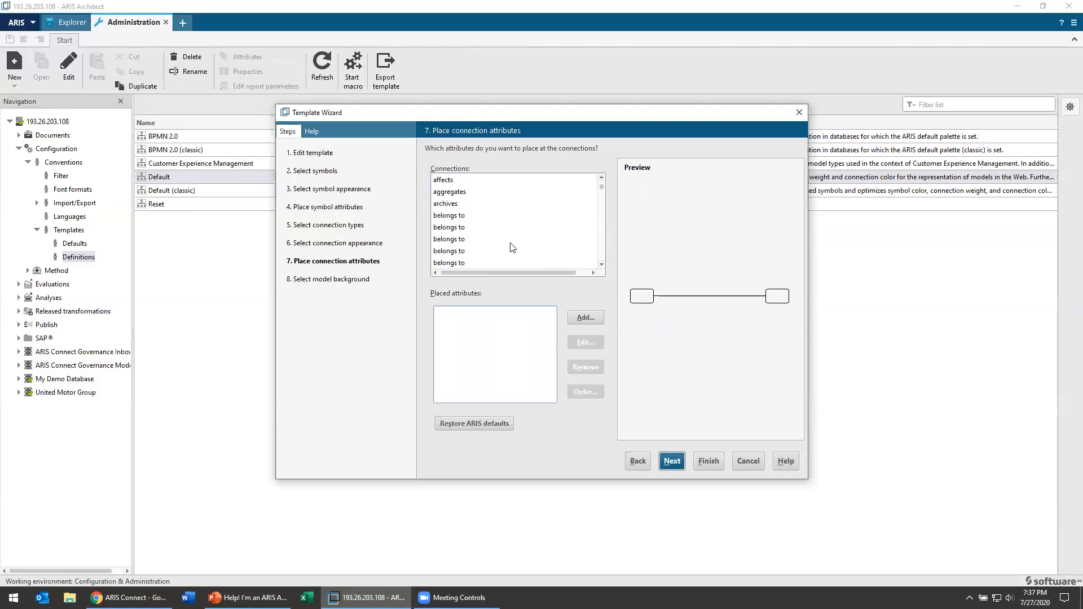
pyautogui.click(492, 203)
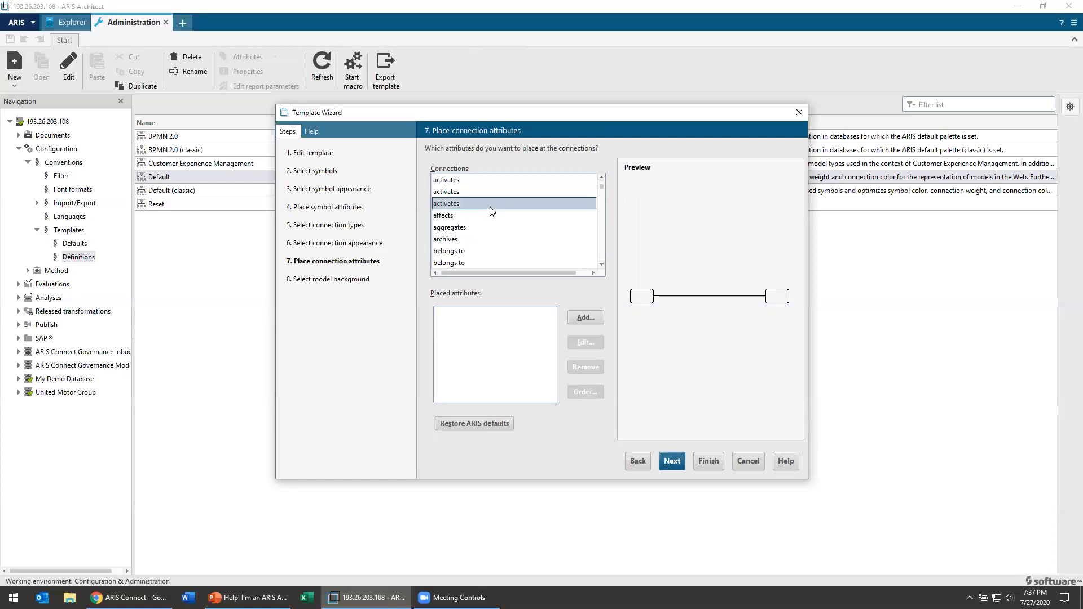
pyautogui.click(446, 191)
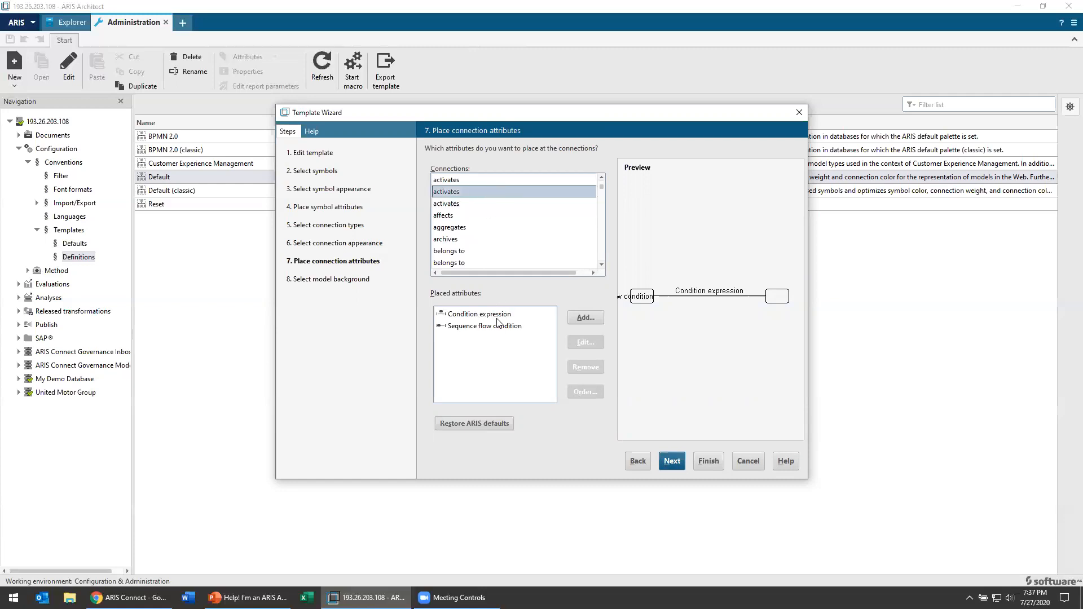
pyautogui.click(477, 314)
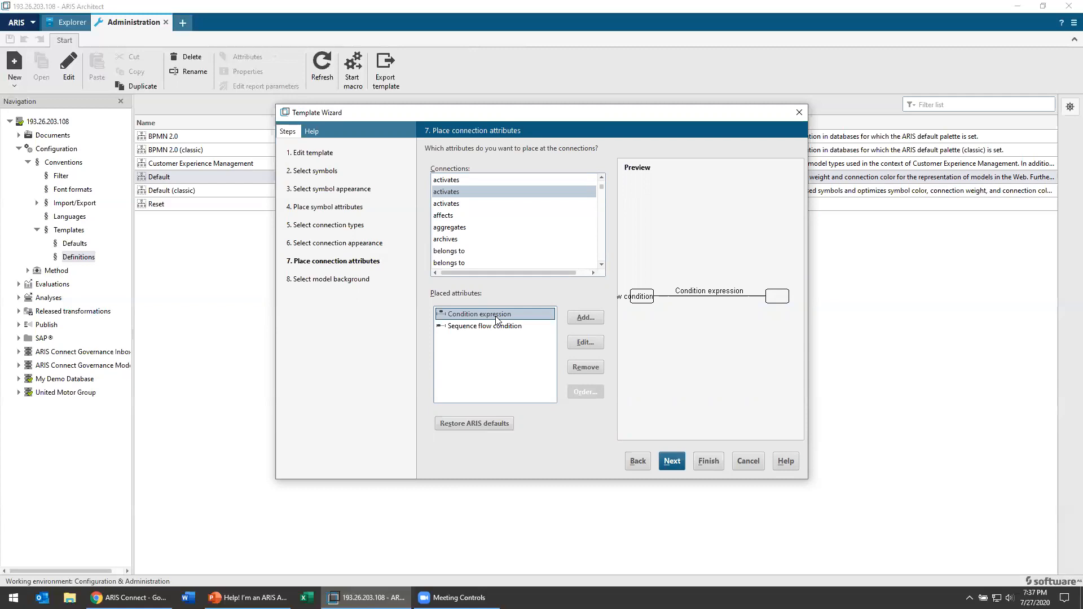
pyautogui.moveTo(587, 343)
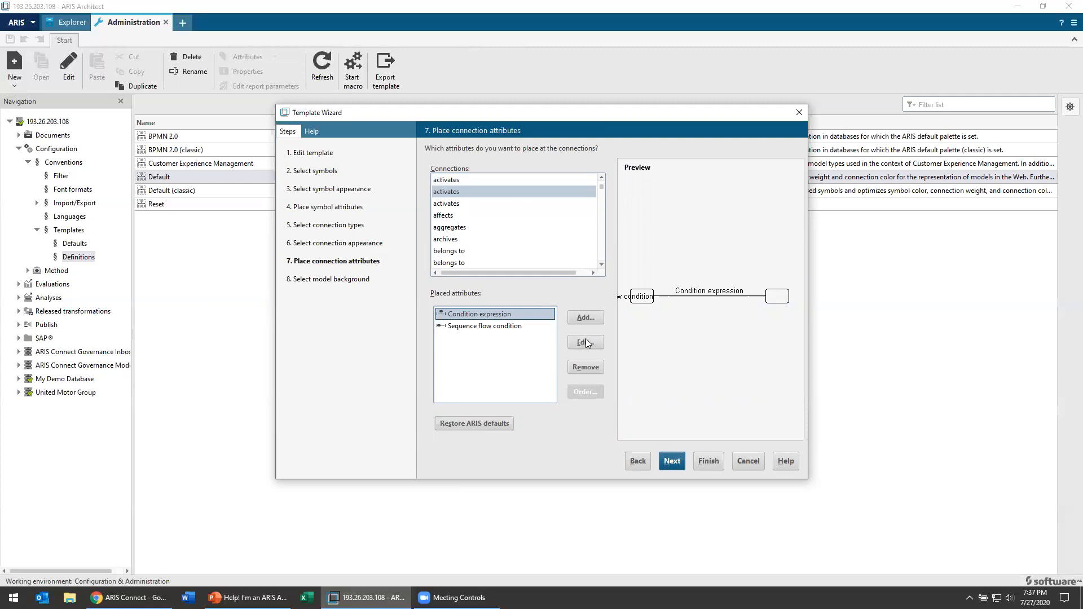
pyautogui.click(584, 342)
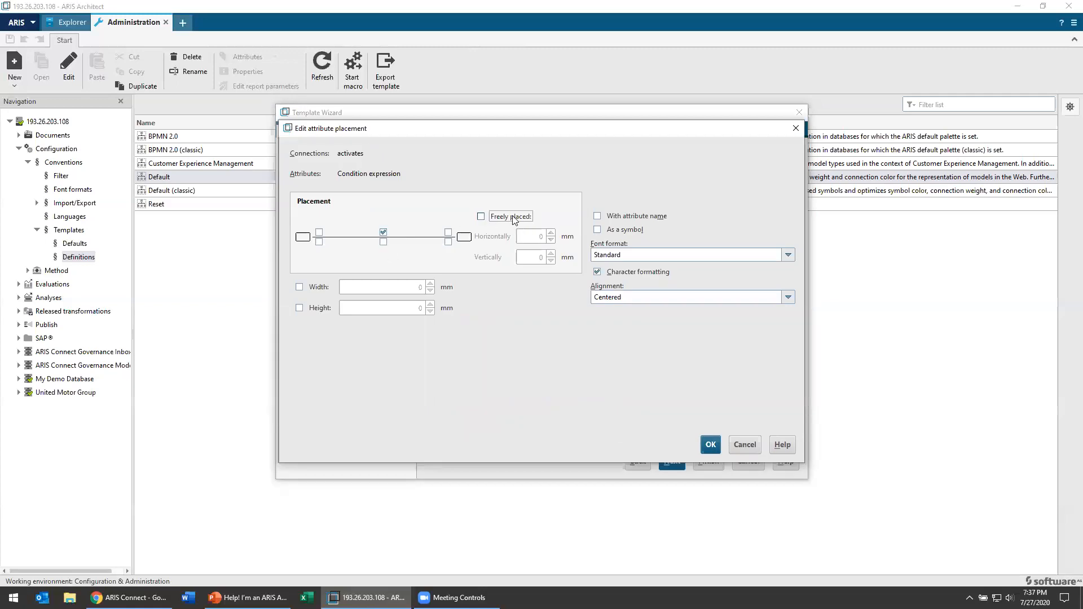
pyautogui.click(481, 216)
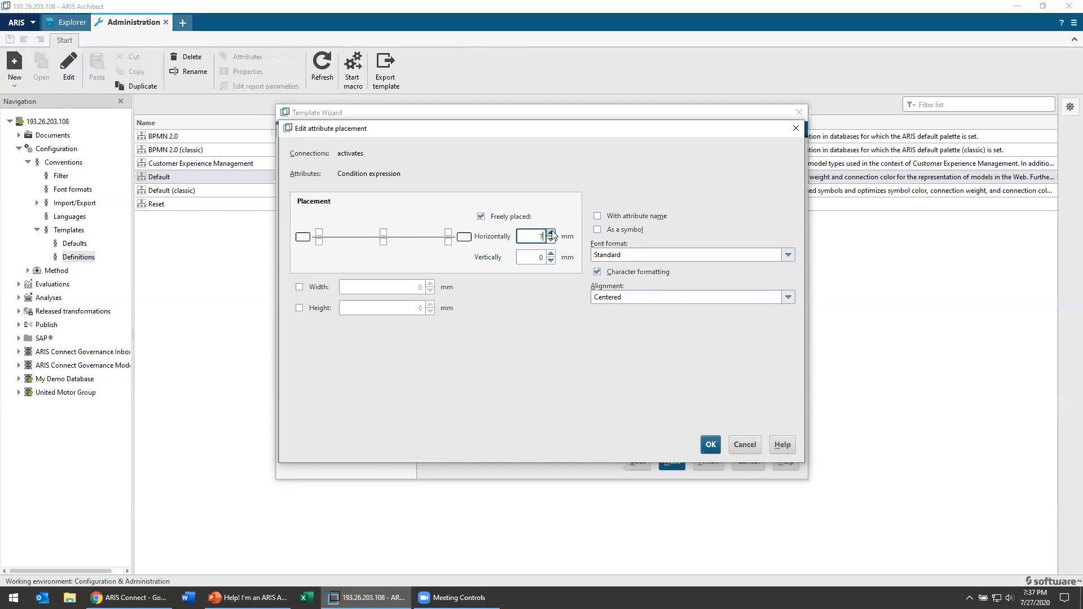
pyautogui.click(551, 240)
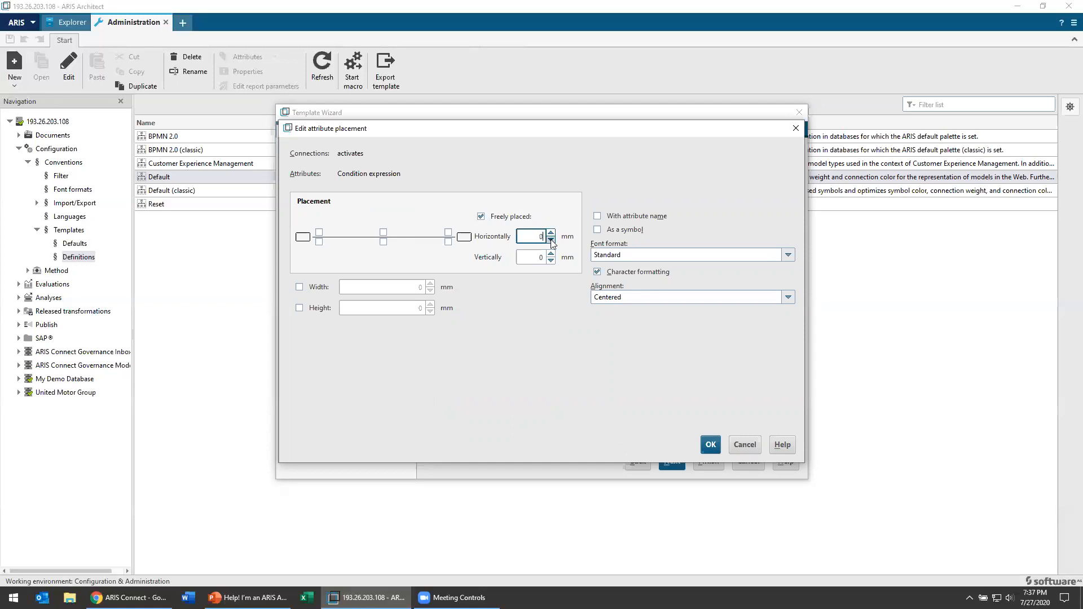
pyautogui.click(551, 240)
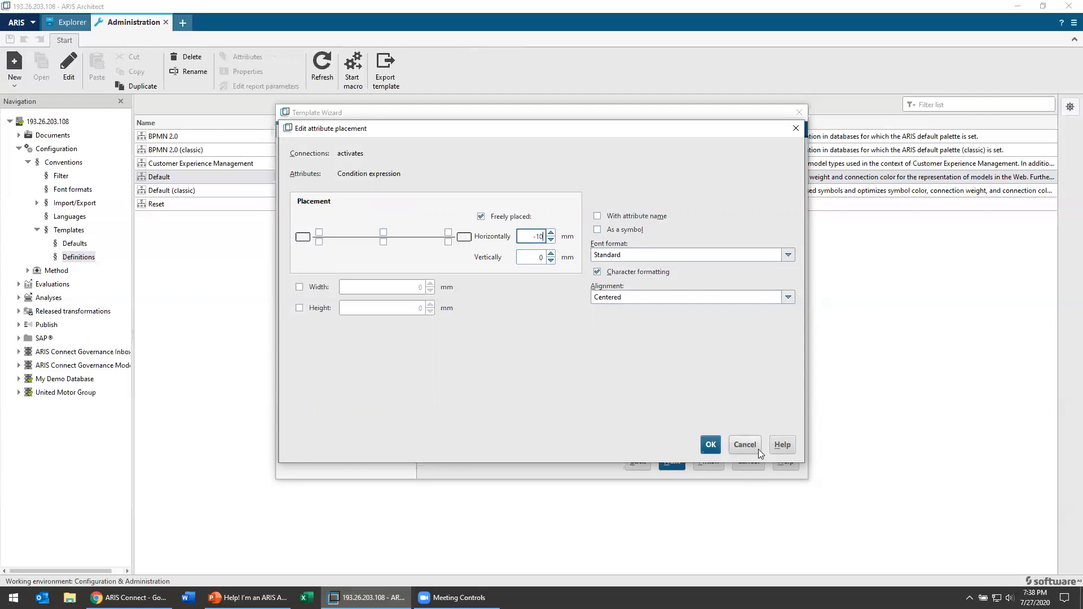
pyautogui.click(709, 444)
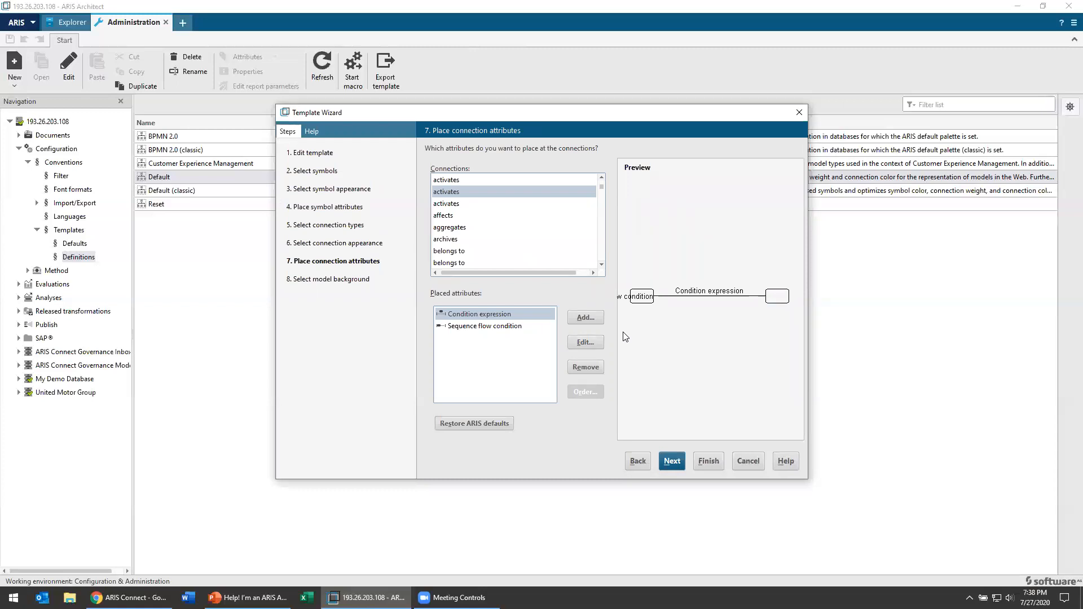
# - Advance past the model background step and finish the Default template wizard
pyautogui.click(671, 461)
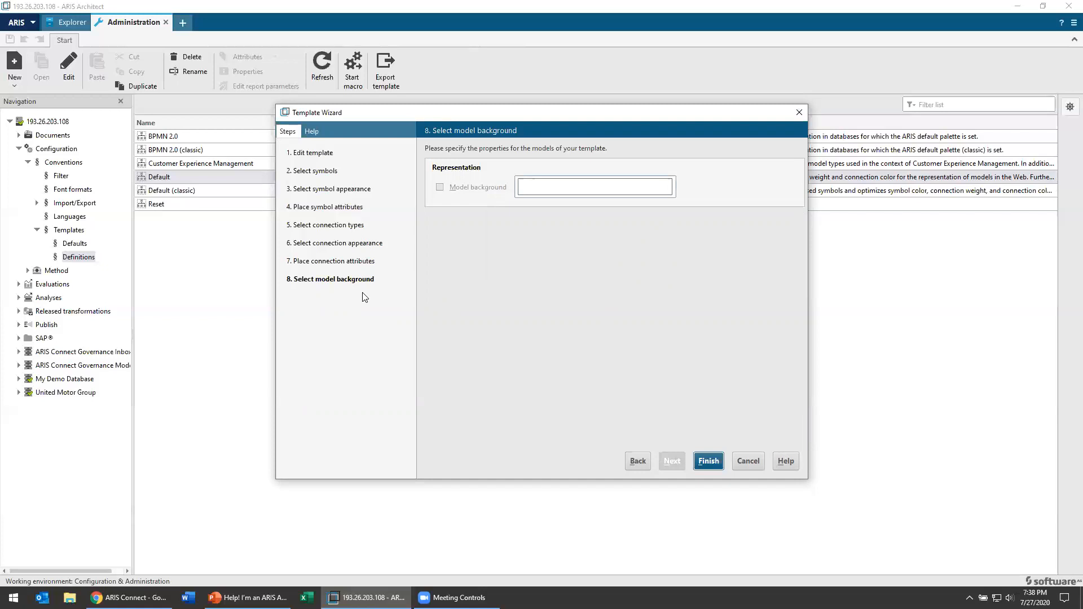
pyautogui.moveTo(738, 481)
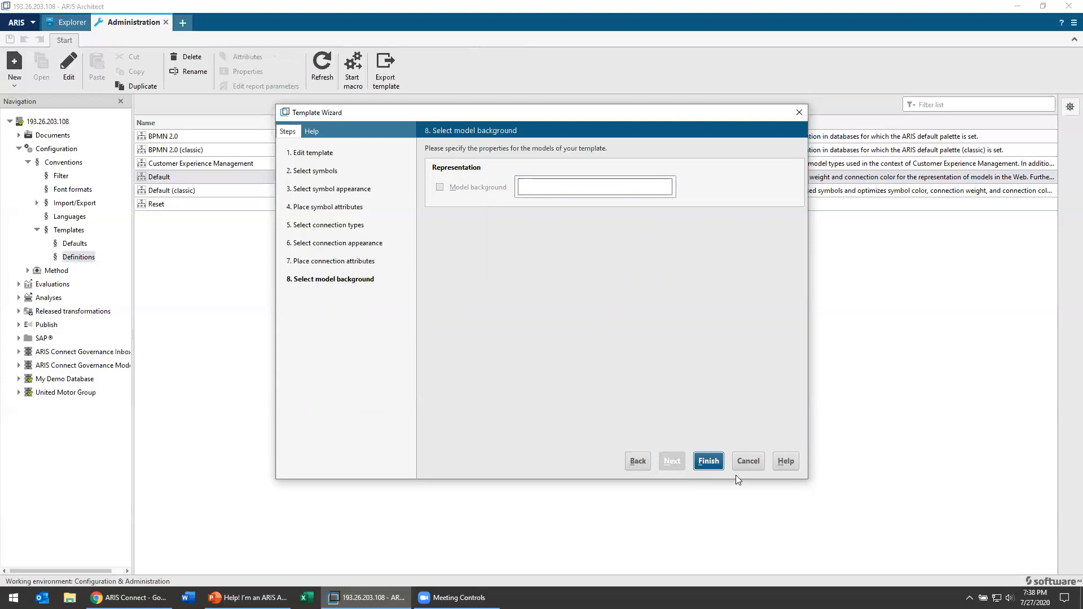
pyautogui.moveTo(708, 461)
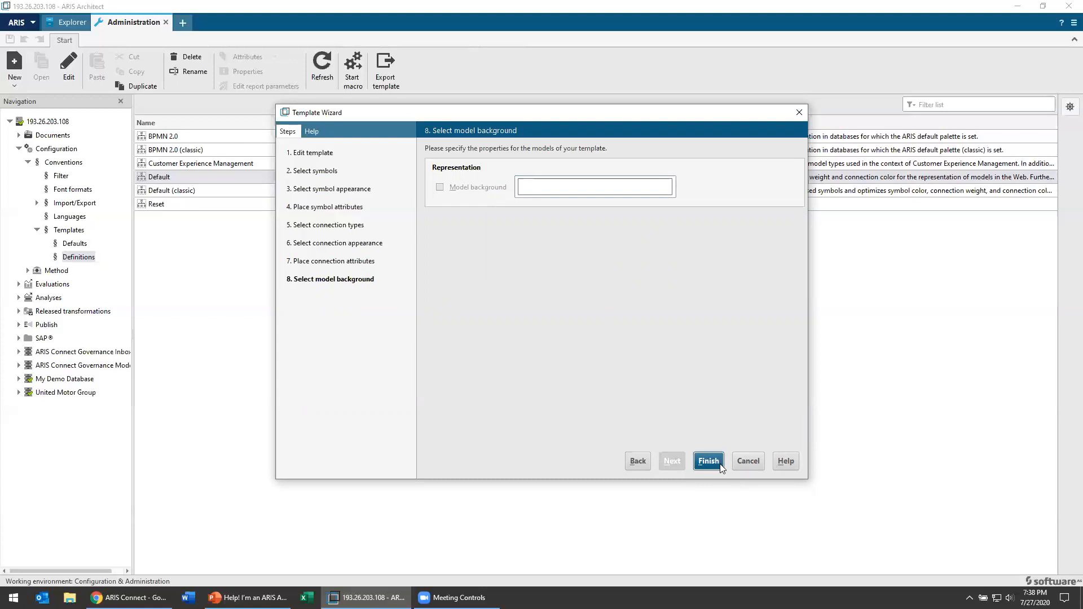
pyautogui.click(707, 461)
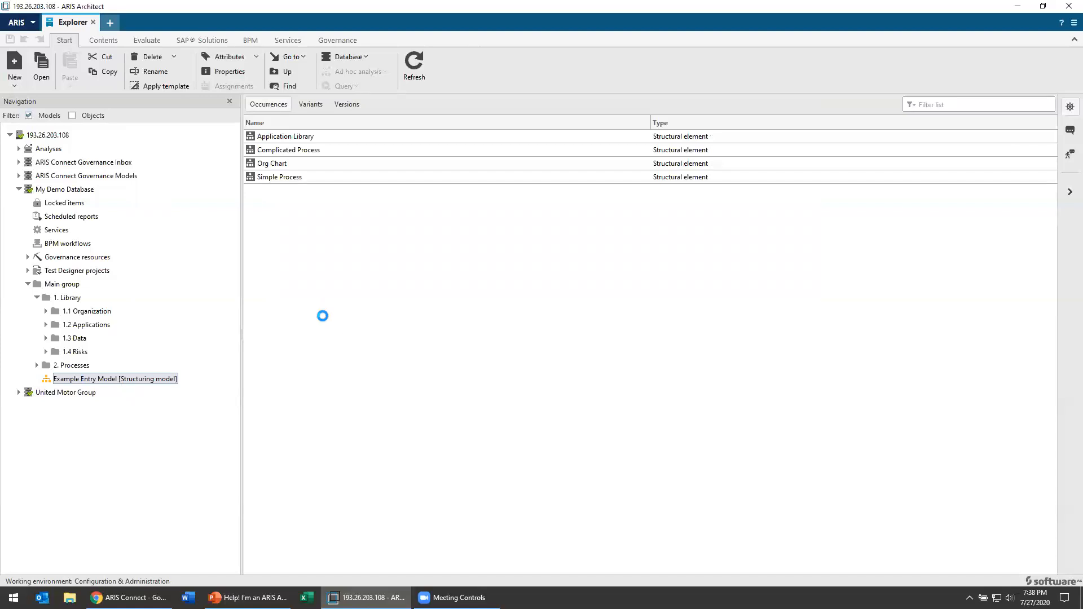
# - Open the Example Entry Model and apply a template from the Format tab to all occurrences
pyautogui.doubleClick(114, 379)
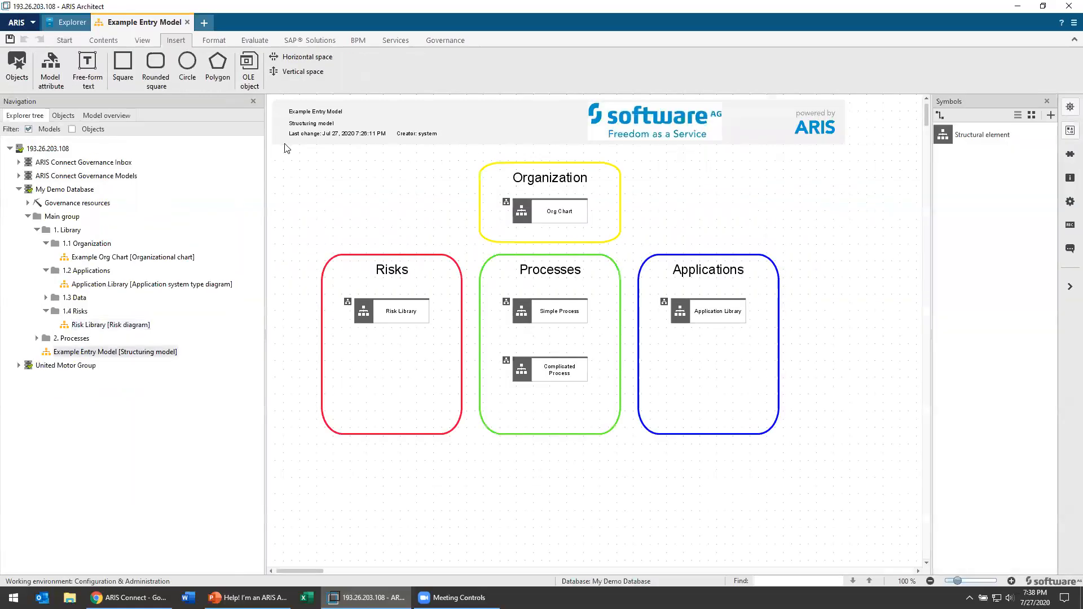
pyautogui.click(103, 40)
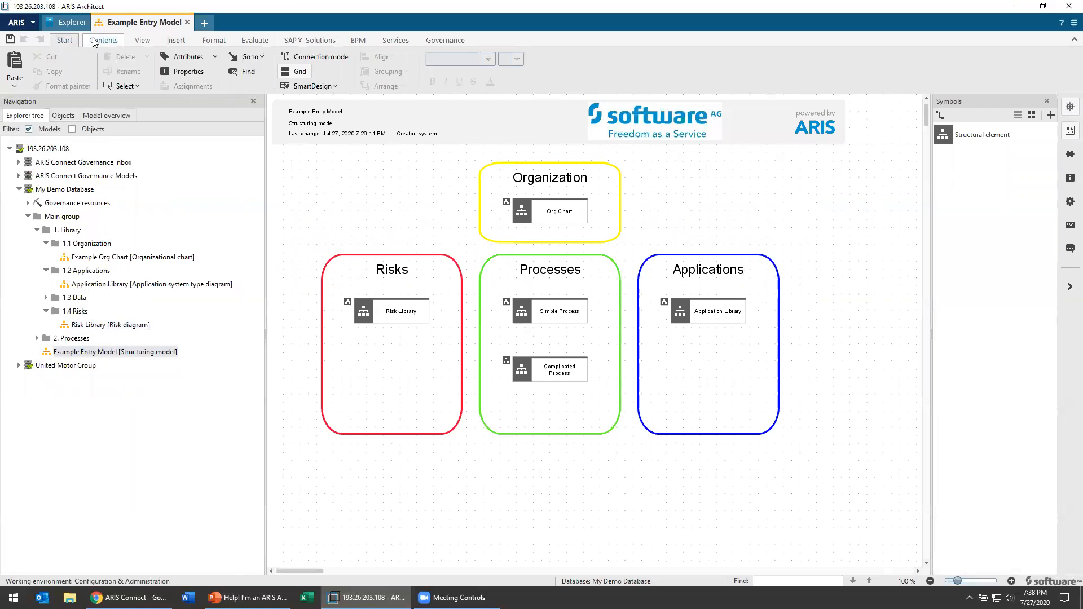
pyautogui.click(213, 40)
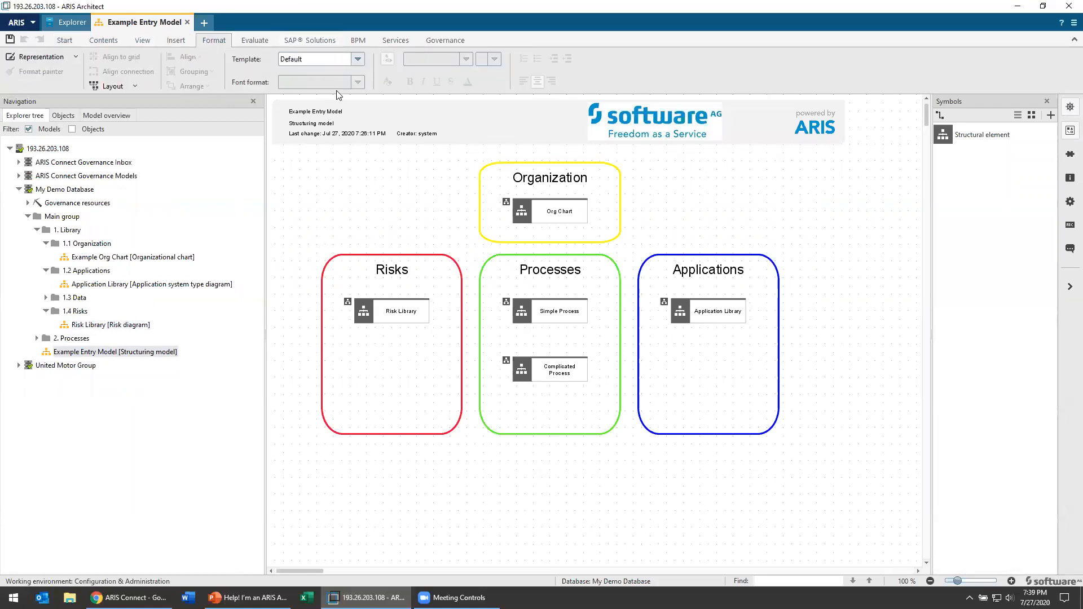
pyautogui.click(356, 59)
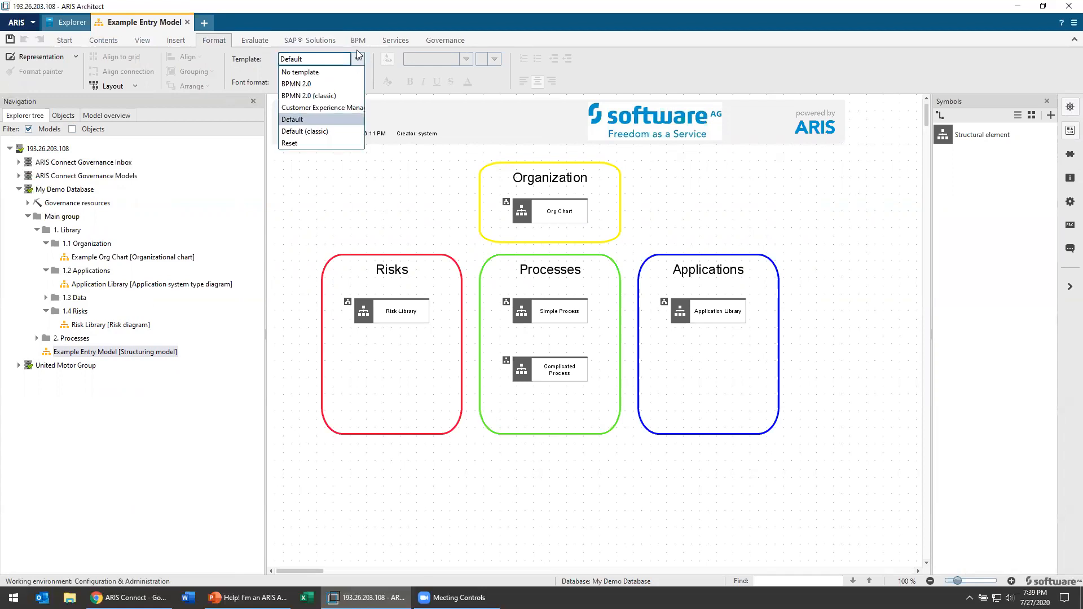
pyautogui.moveTo(300, 71)
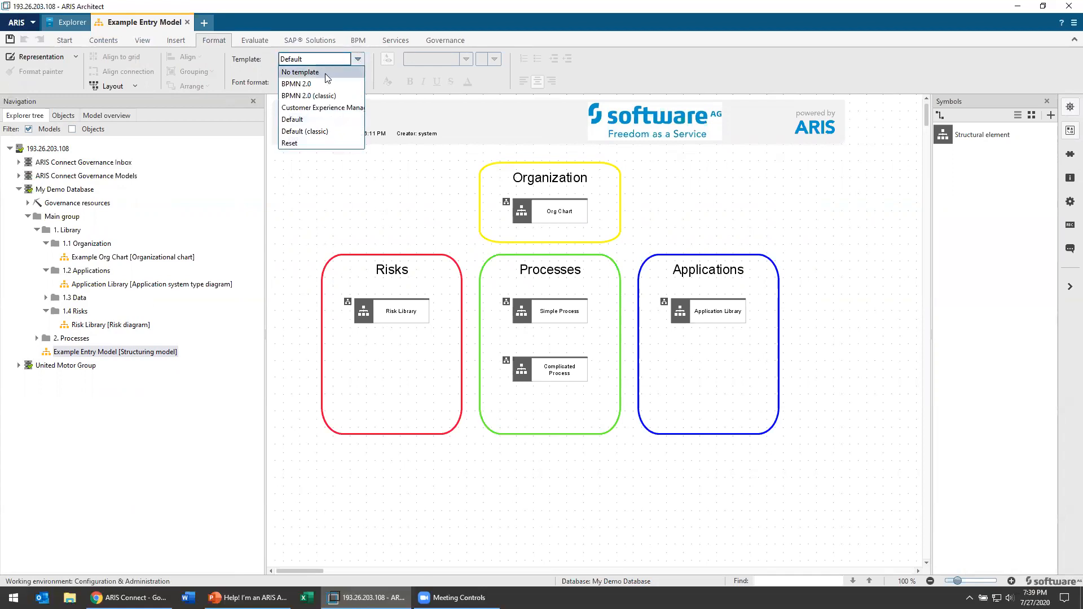
pyautogui.click(300, 72)
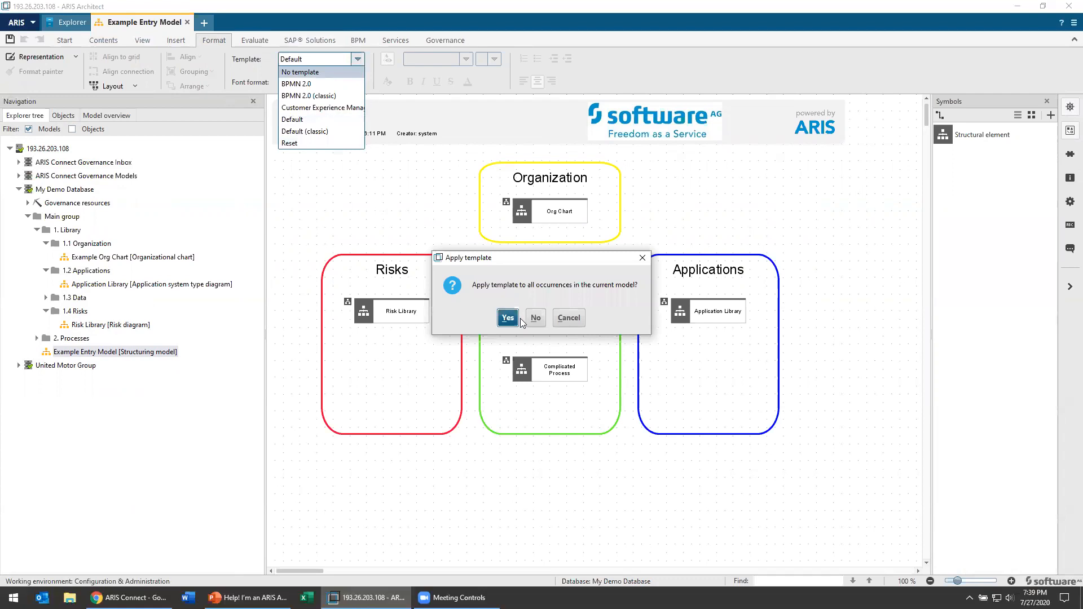
pyautogui.click(506, 318)
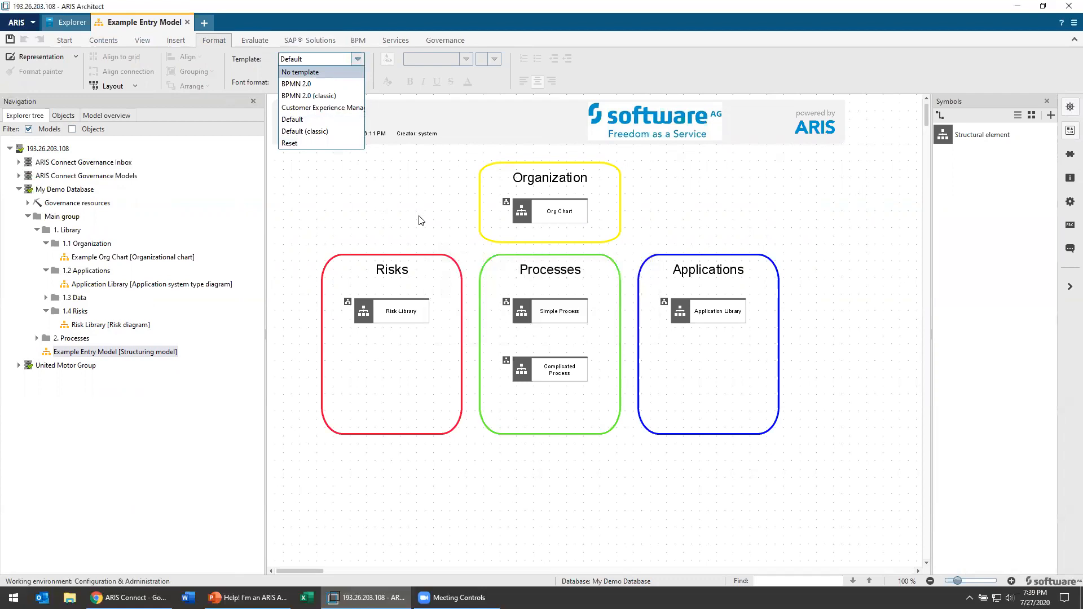
# - Choose Default from the Template list again to assign it to the model
pyautogui.click(293, 119)
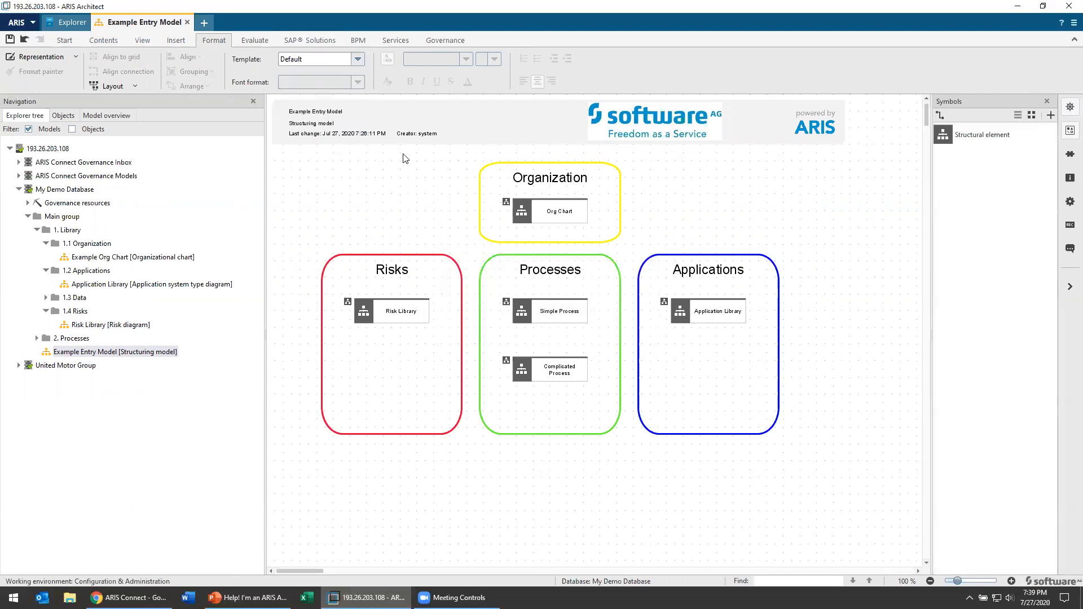
pyautogui.moveTo(429, 190)
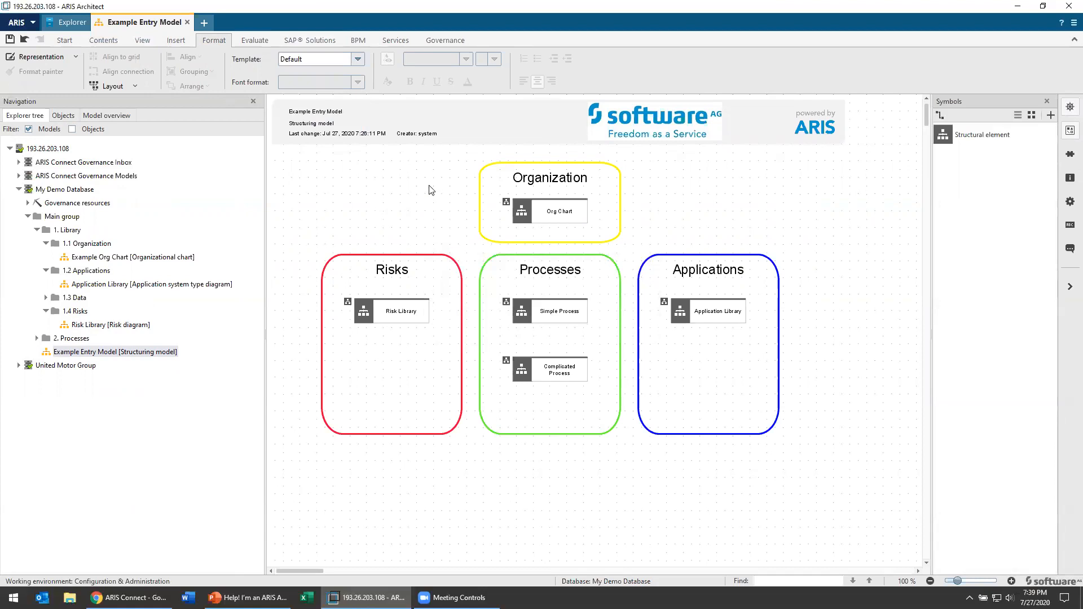
pyautogui.moveTo(412, 185)
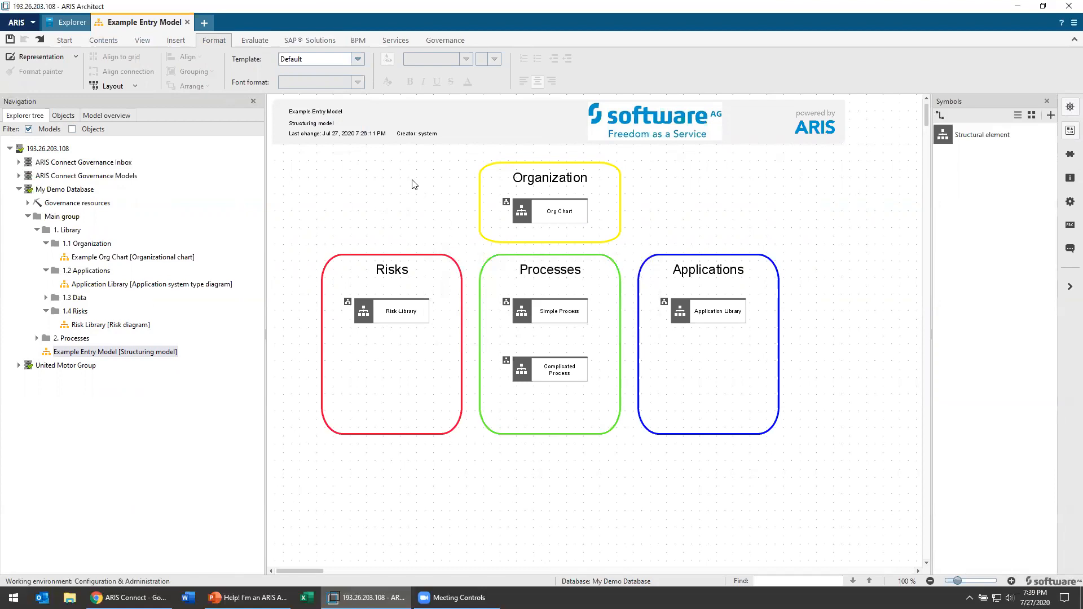
pyautogui.moveTo(382, 208)
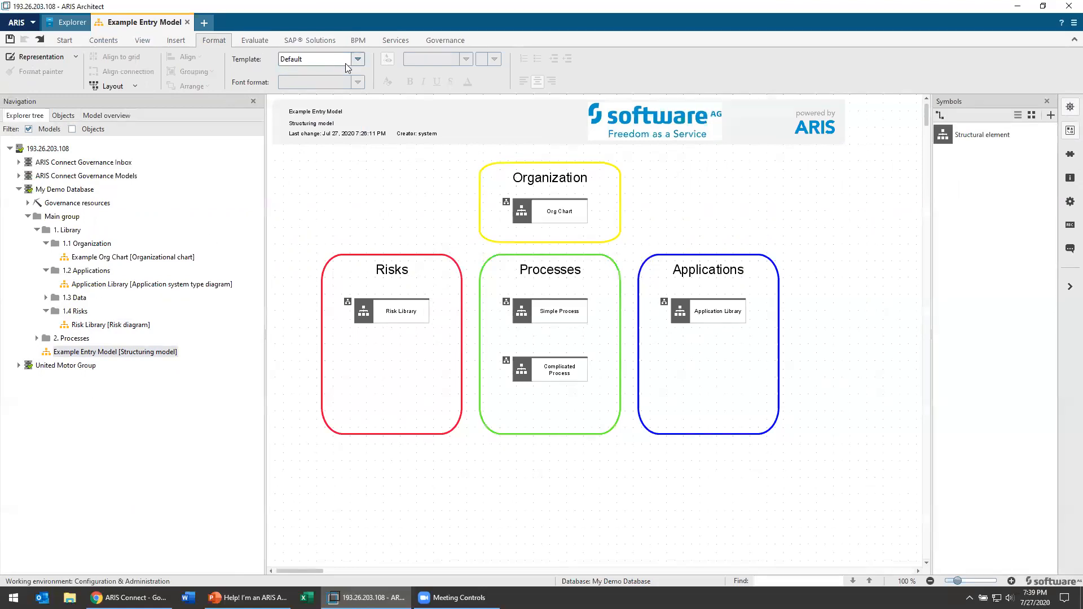
pyautogui.moveTo(318, 58)
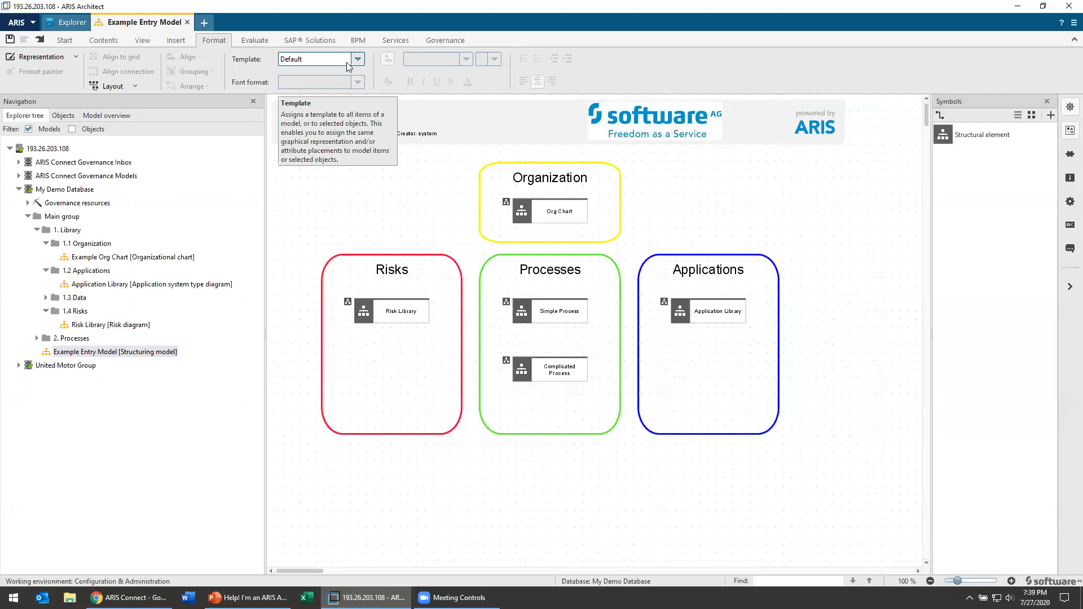
pyautogui.click(356, 59)
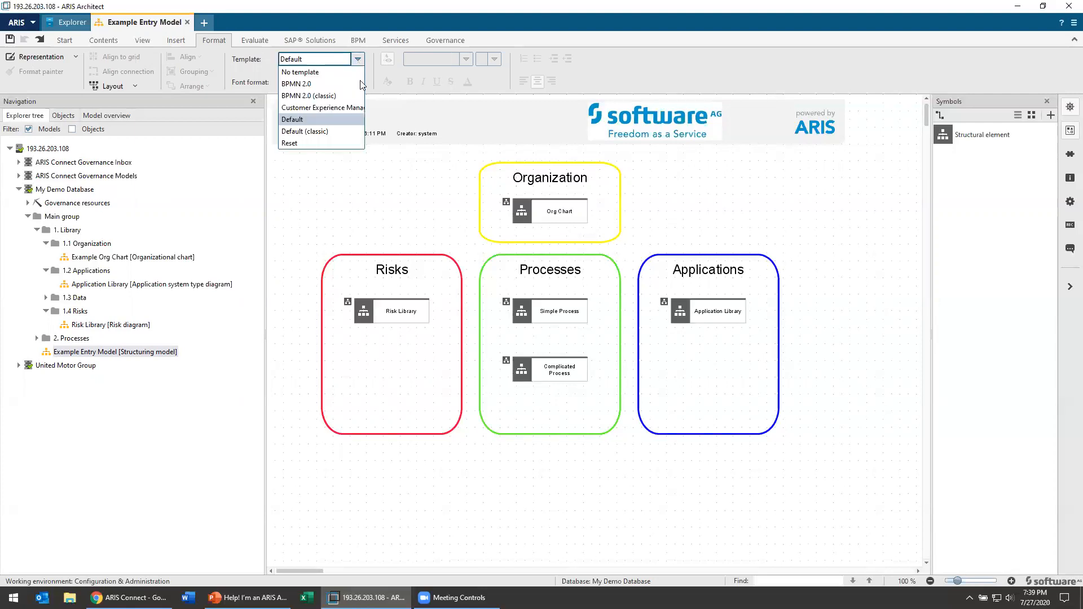
pyautogui.click(292, 120)
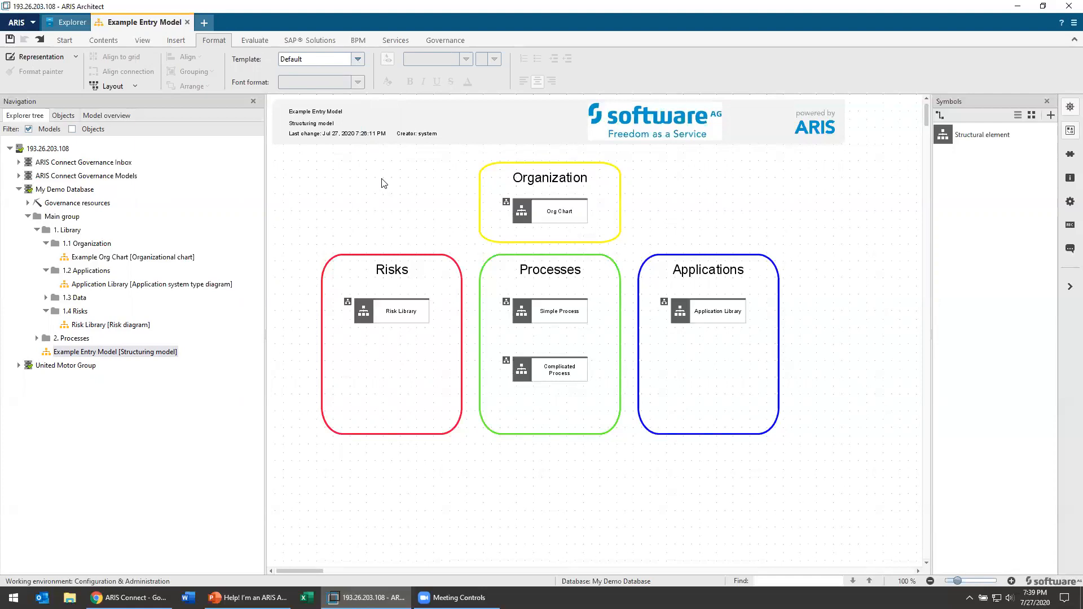
# - Open the Risk Library model and dismiss the Add symbols list without adding anything
pyautogui.click(109, 325)
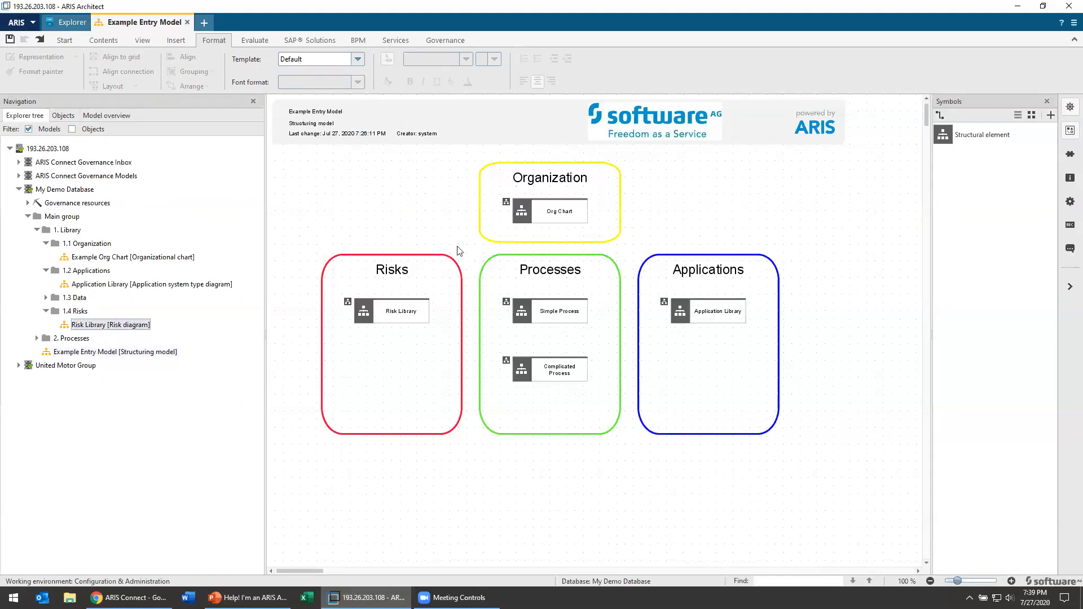
pyautogui.doubleClick(401, 311)
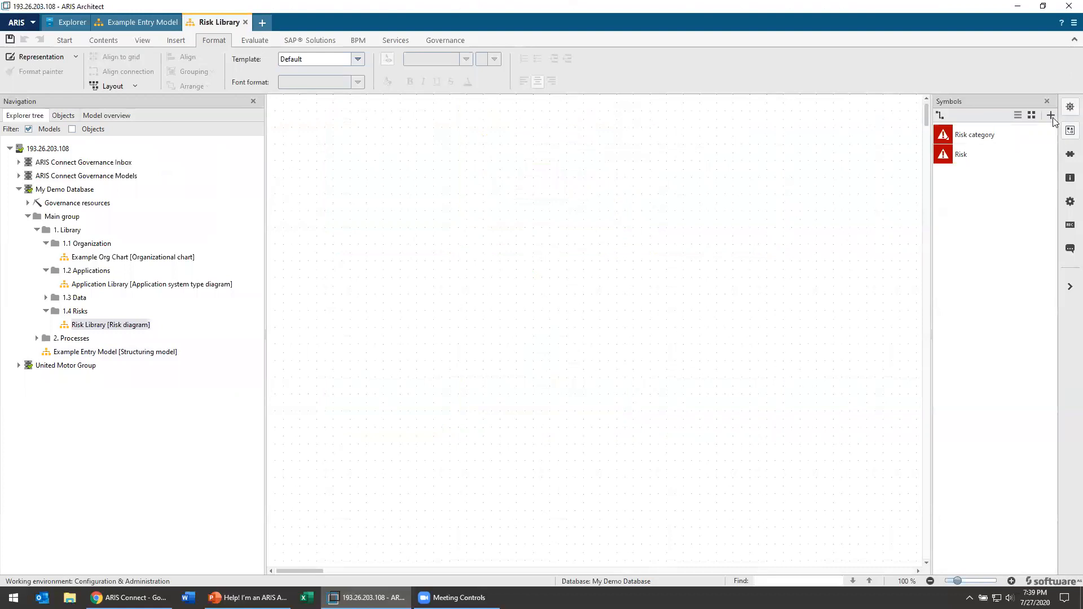
pyautogui.click(1051, 115)
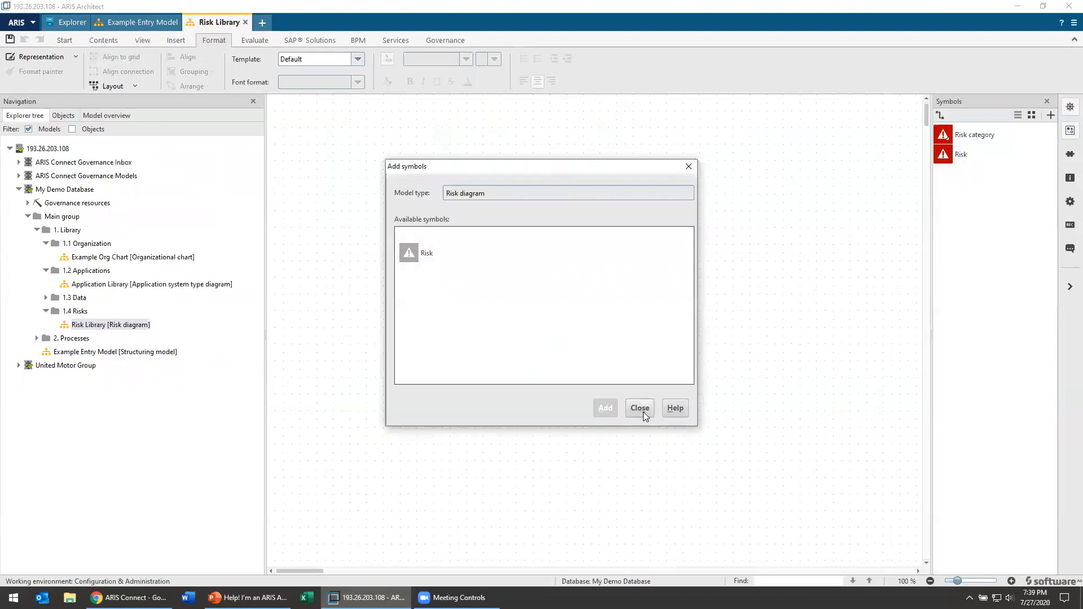
pyautogui.click(639, 407)
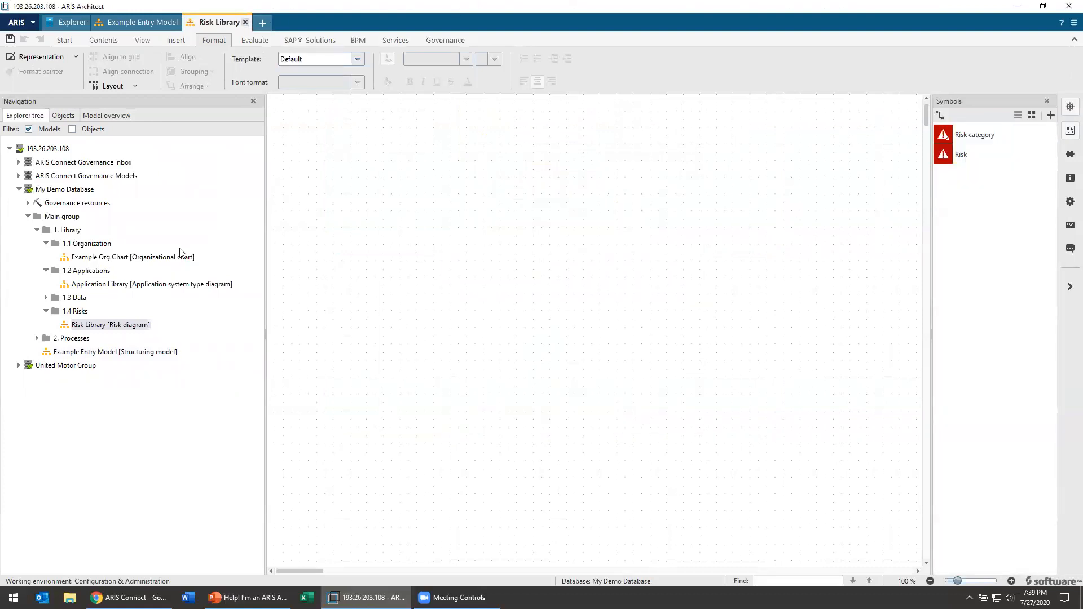
# - Open the Example Org Chart model and select its Accountant role
pyautogui.click(142, 22)
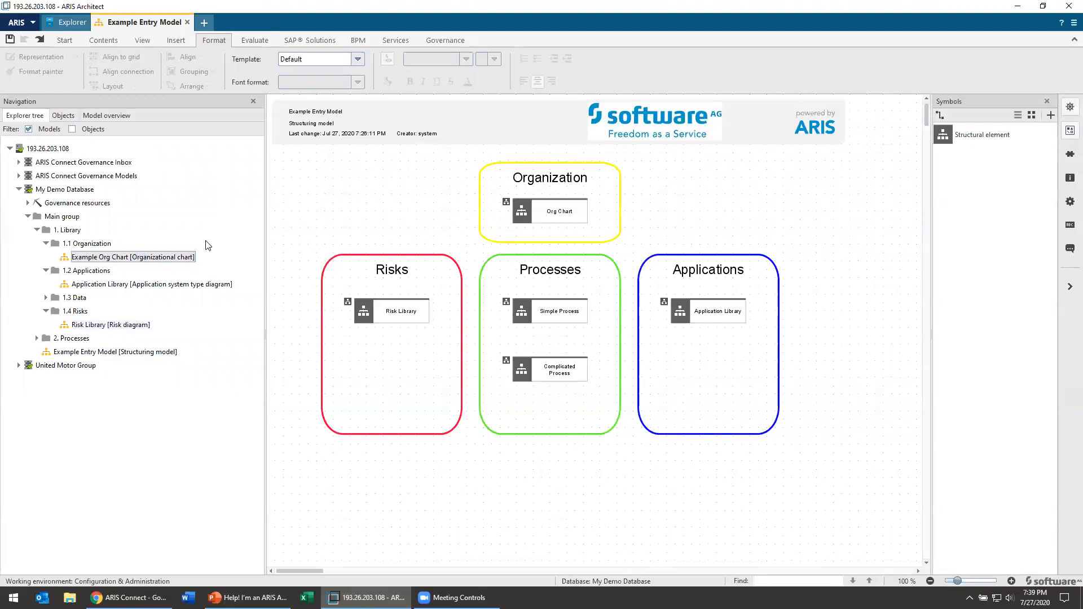
pyautogui.doubleClick(132, 257)
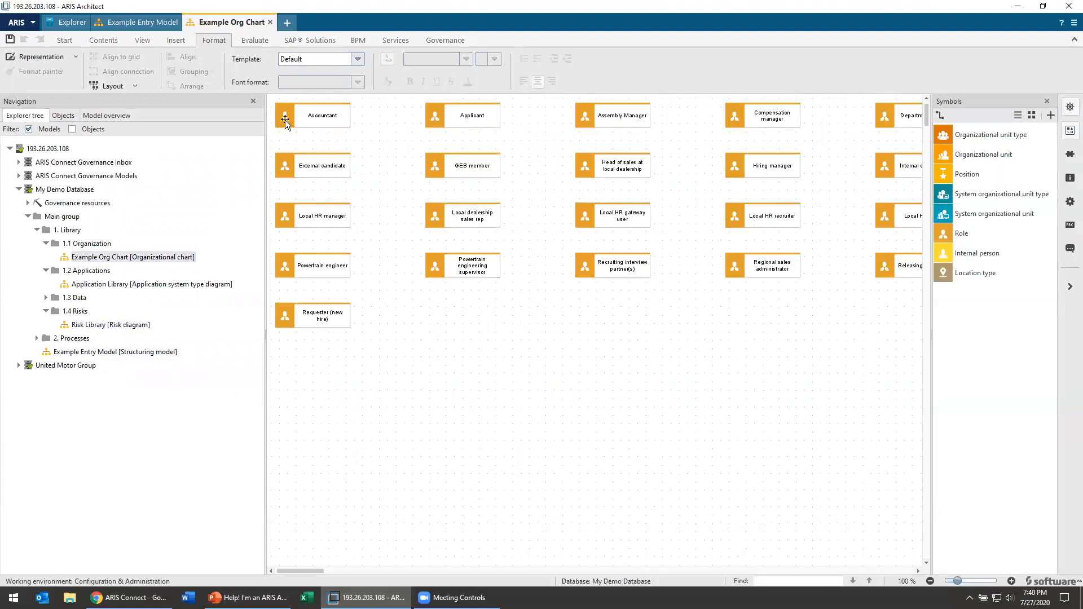
pyautogui.click(321, 115)
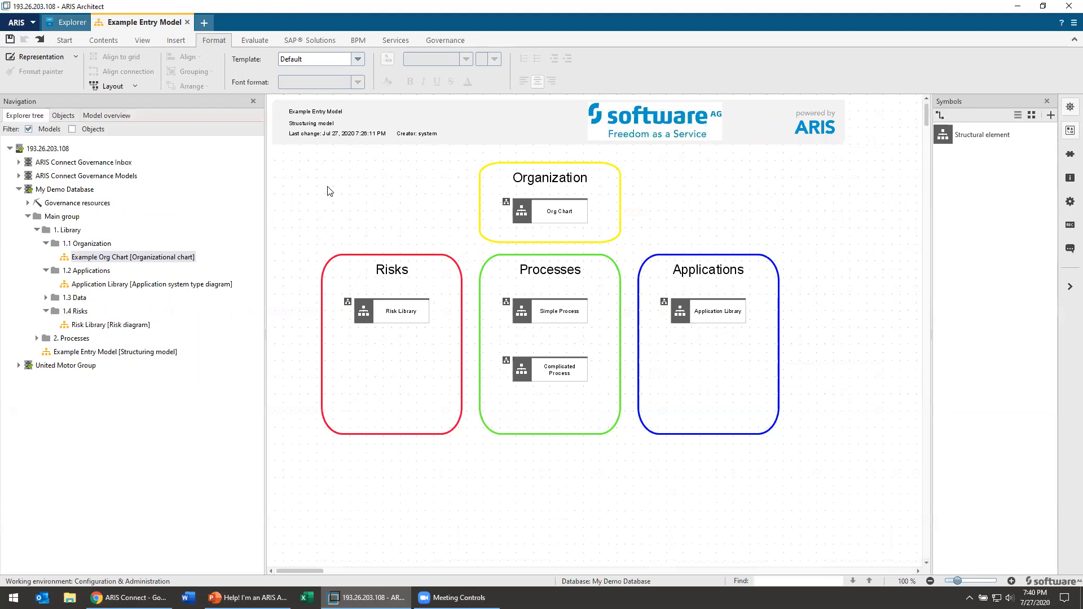
pyautogui.moveTo(399, 116)
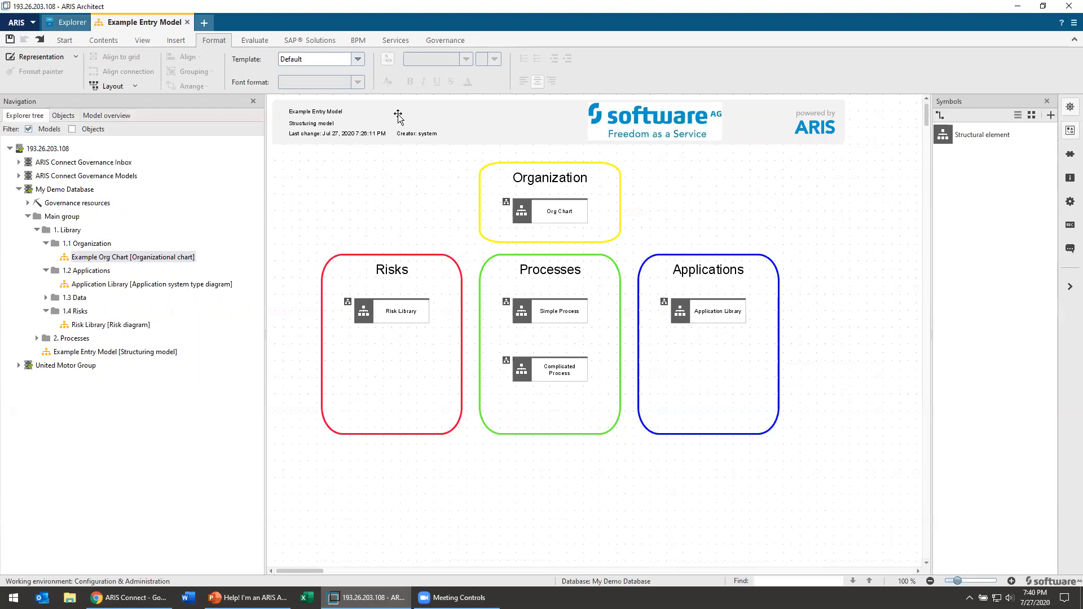
pyautogui.moveTo(390, 109)
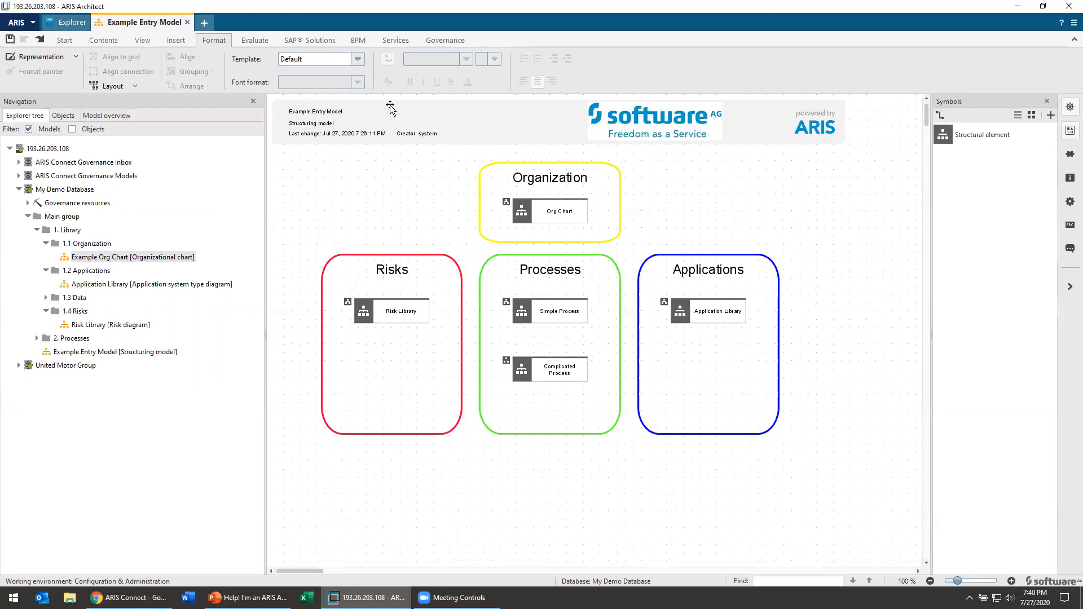
pyautogui.moveTo(750, 7)
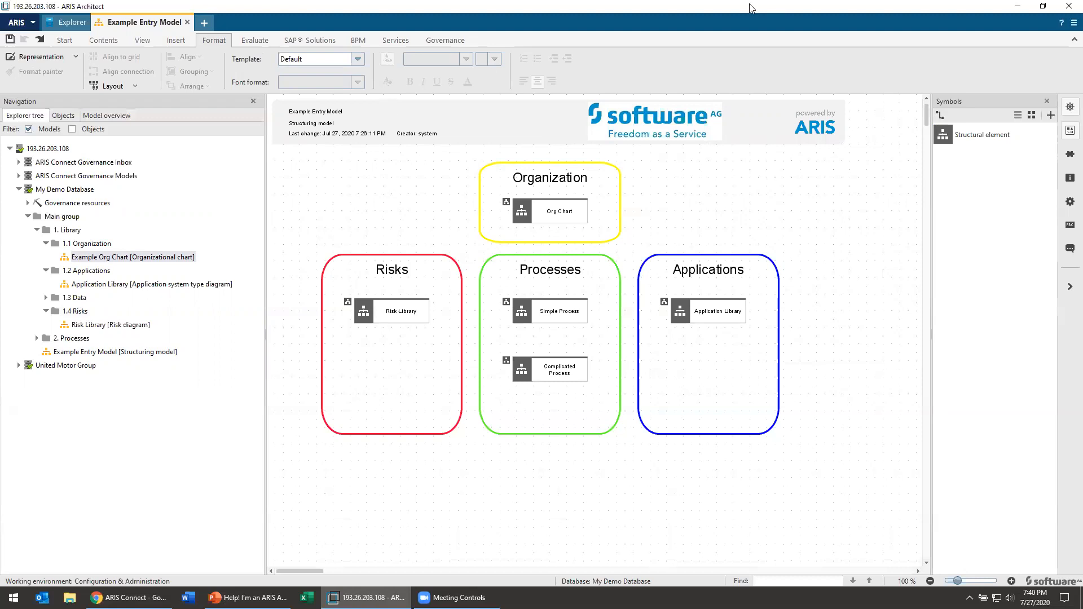